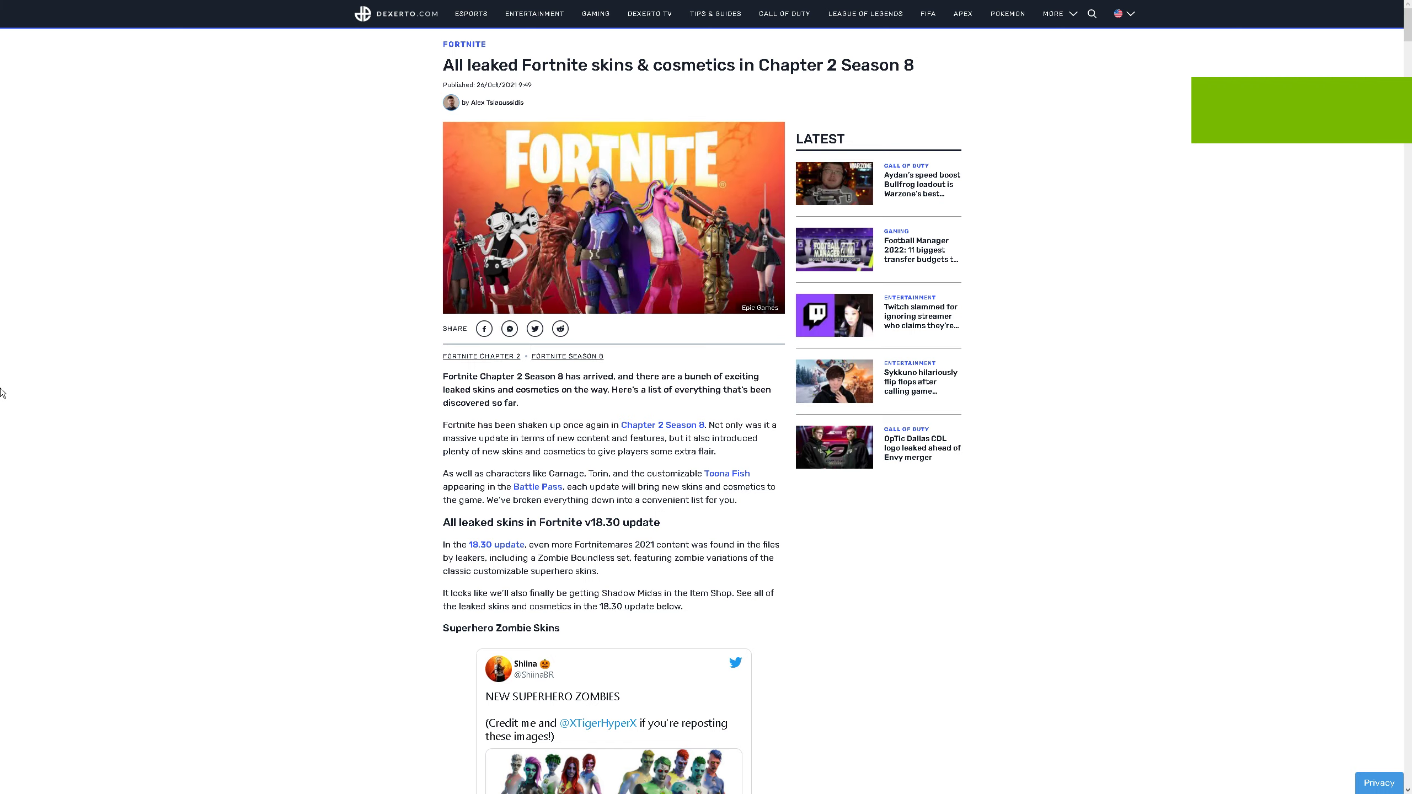
mouse_move(183, 369)
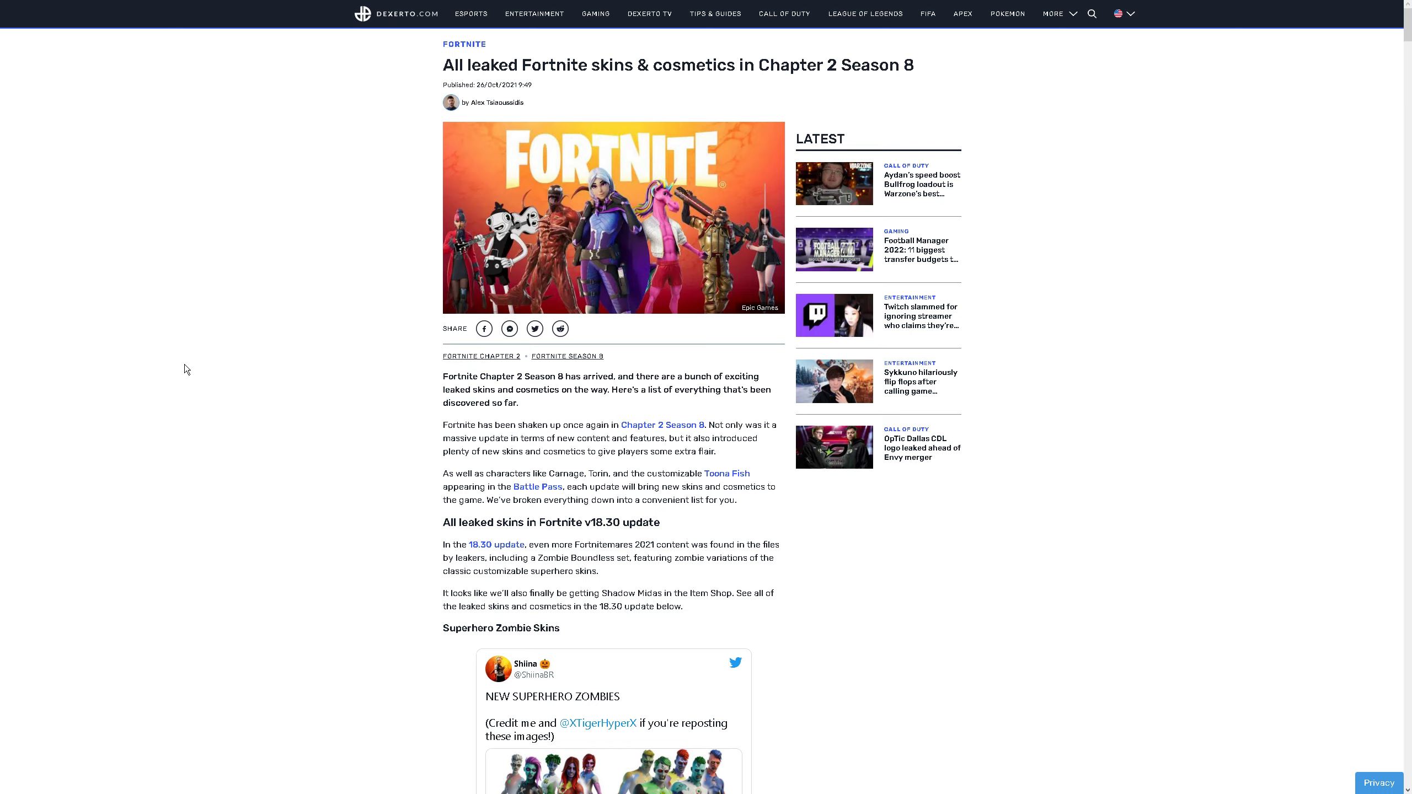
Scroll the Dexerto article down and open the Superhero Zombies tweet on Twitter
scroll(down, 3)
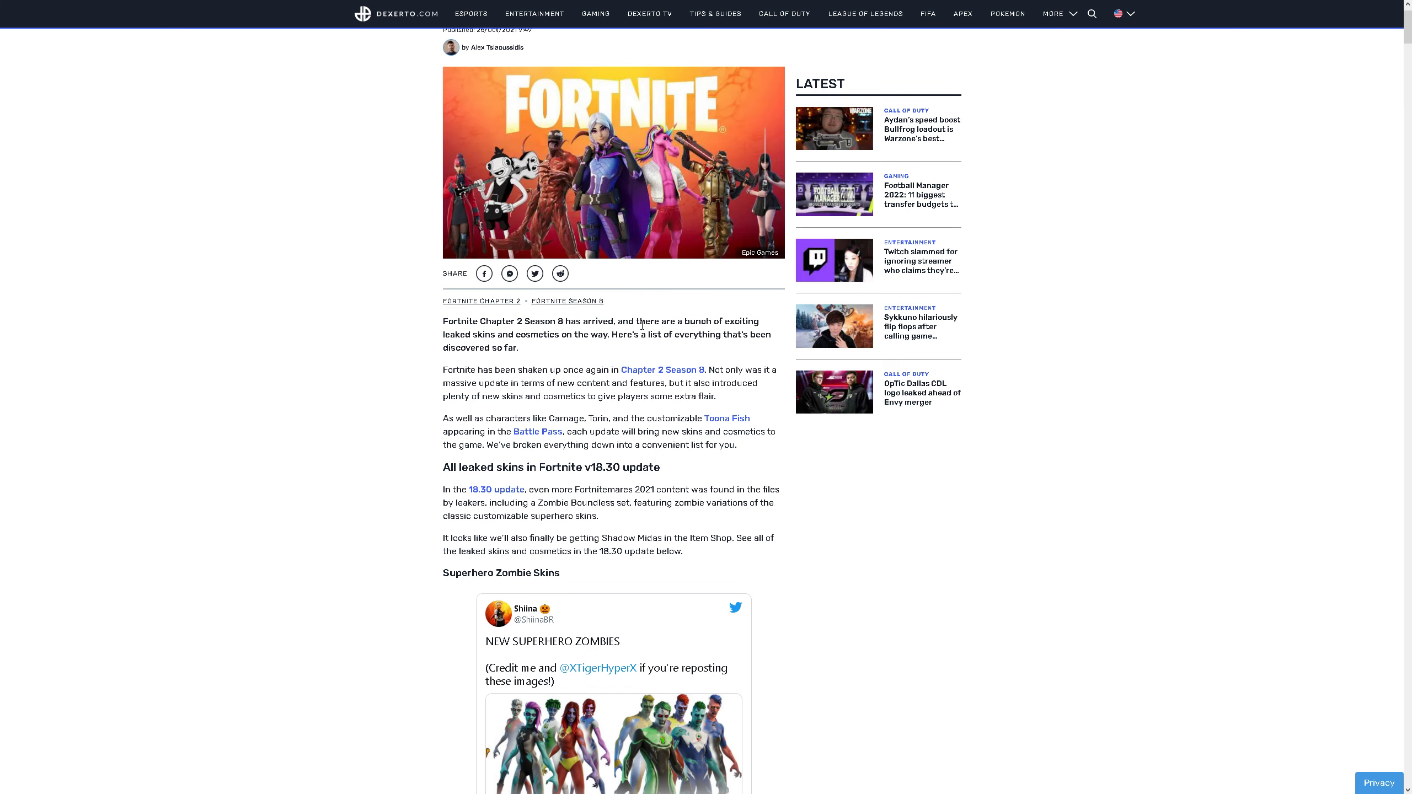
scroll(down, 3)
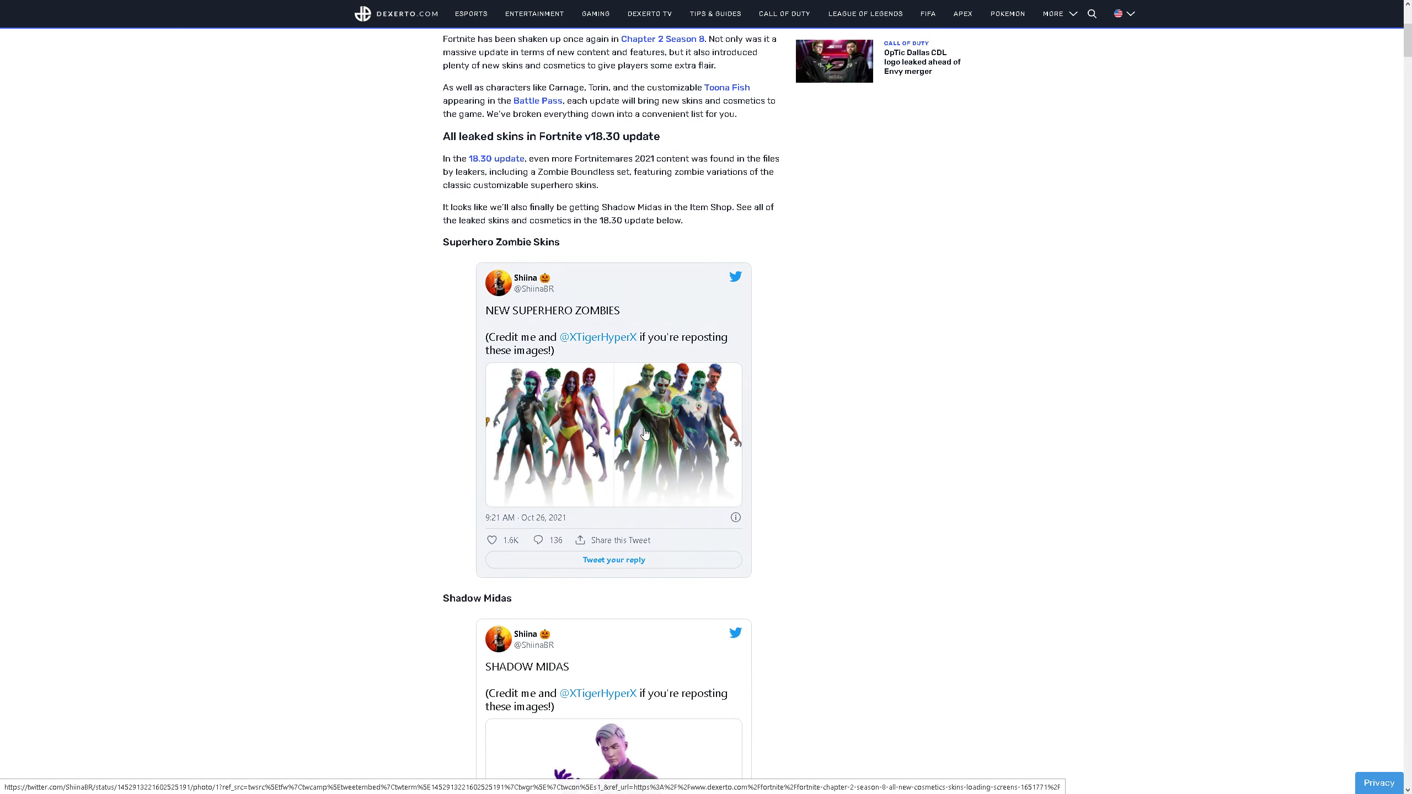
click(613, 435)
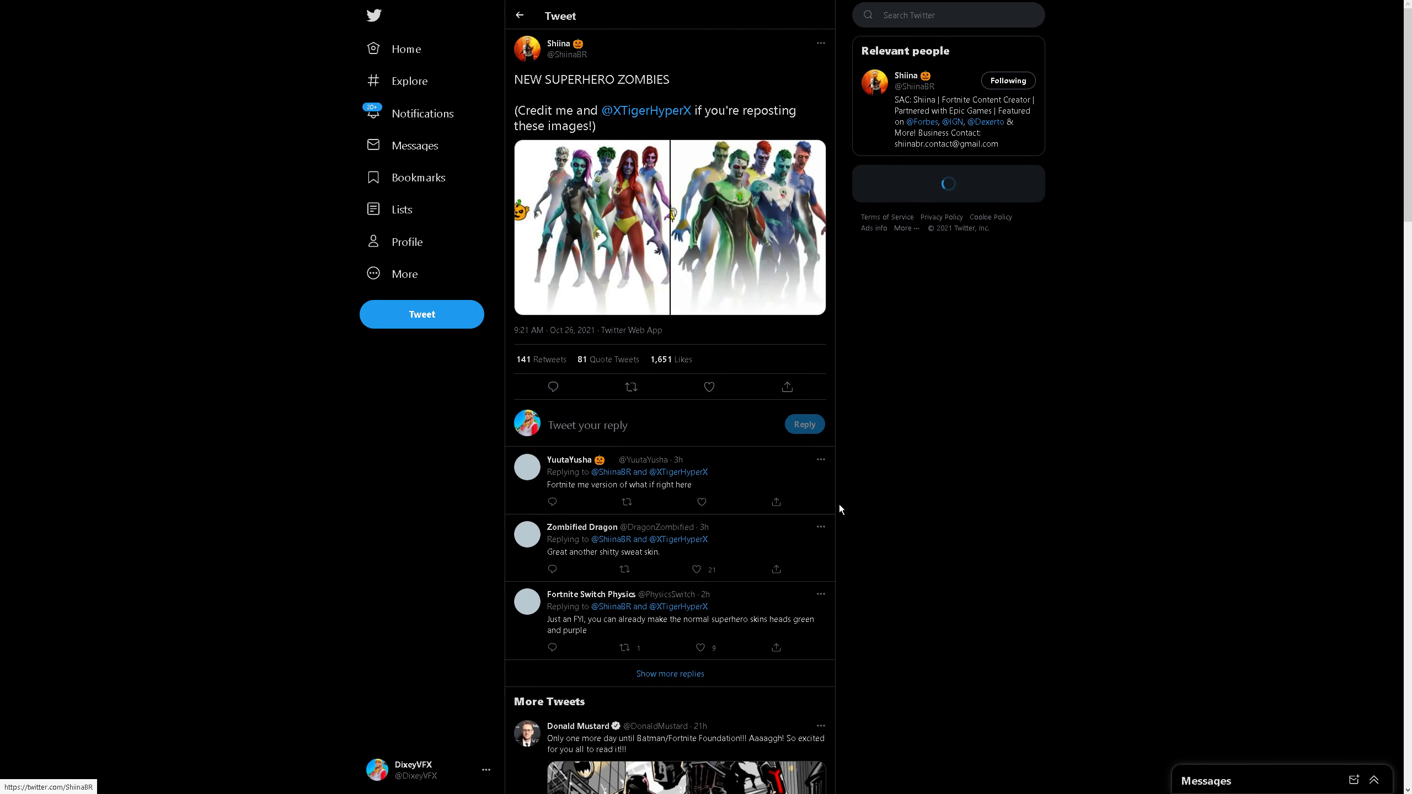
click(590, 227)
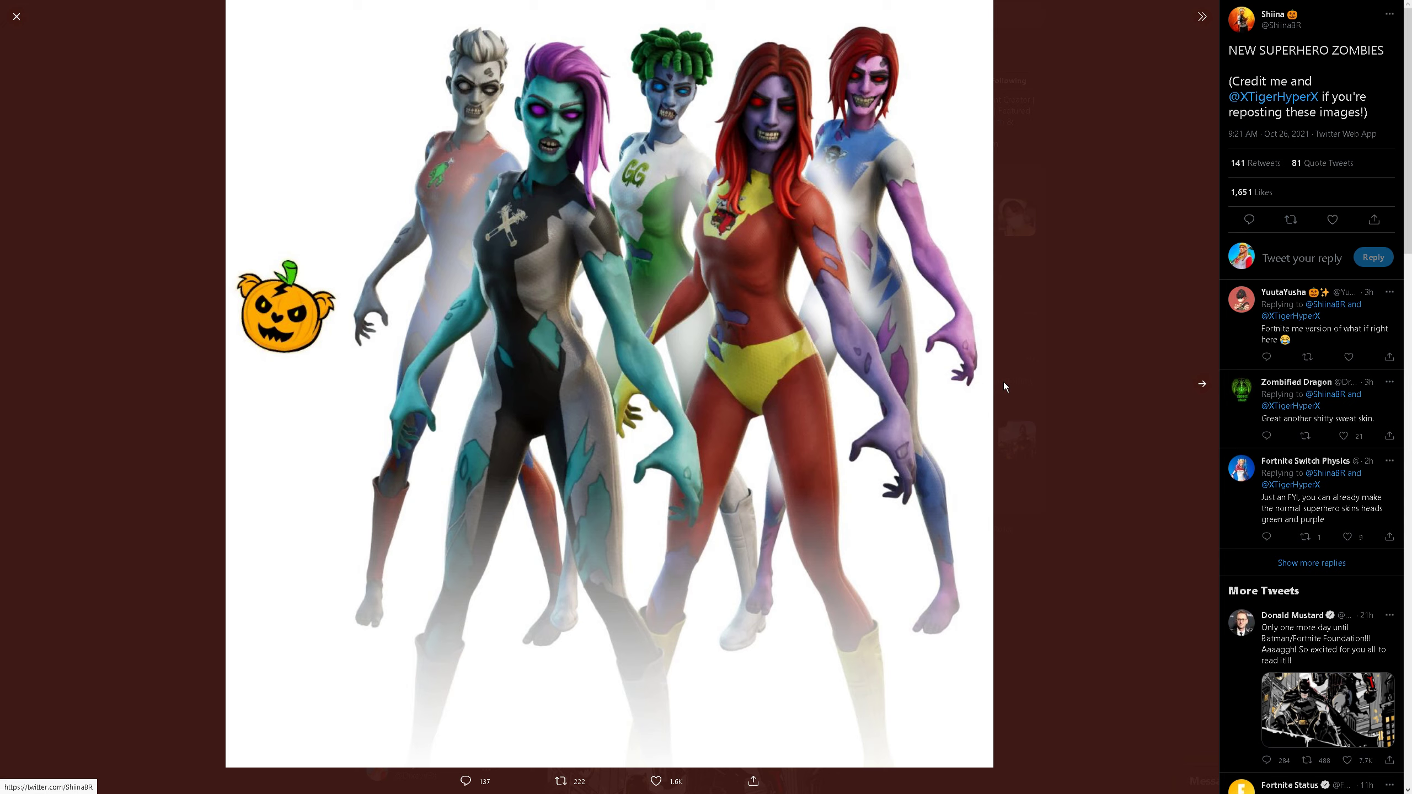
mouse_move(748, 210)
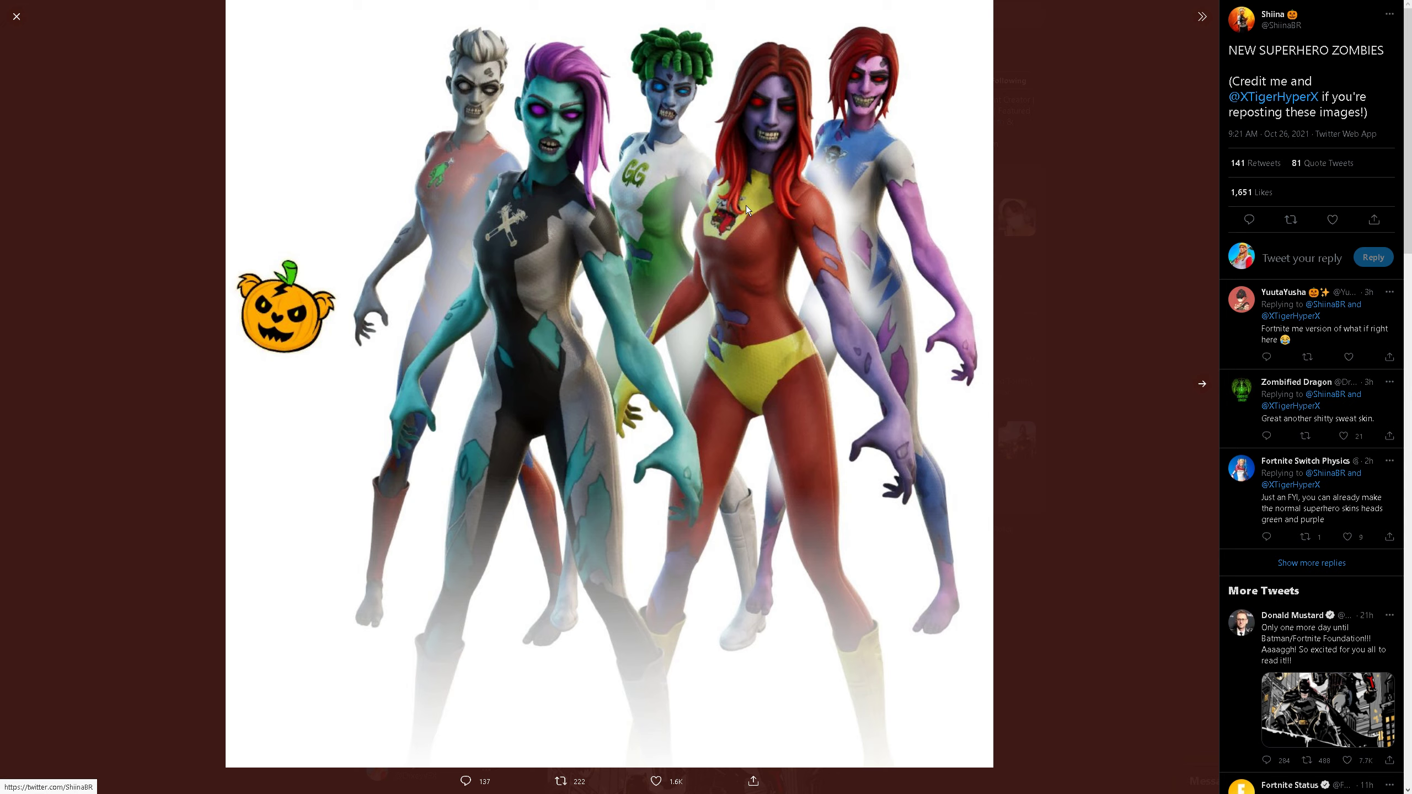
mouse_move(978, 101)
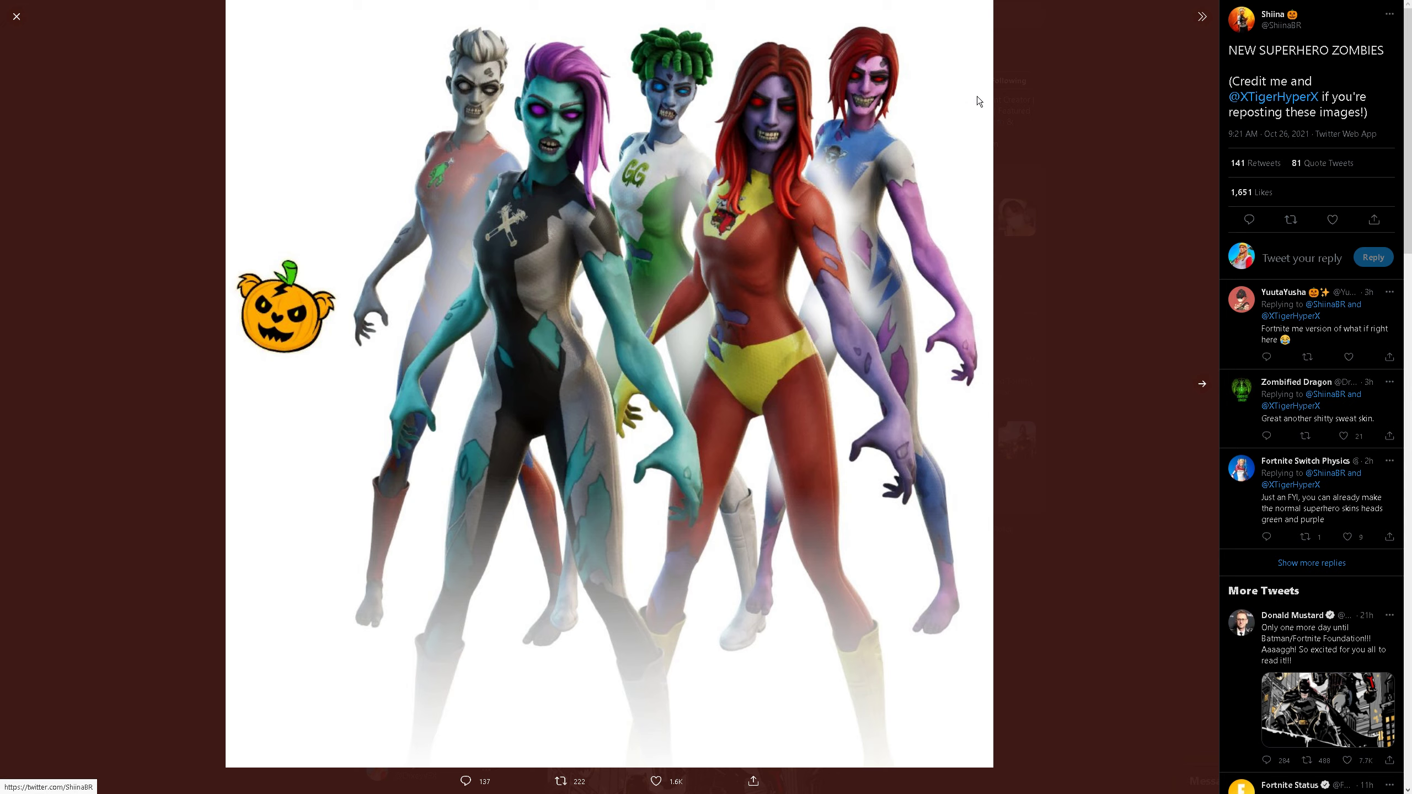
click(1203, 384)
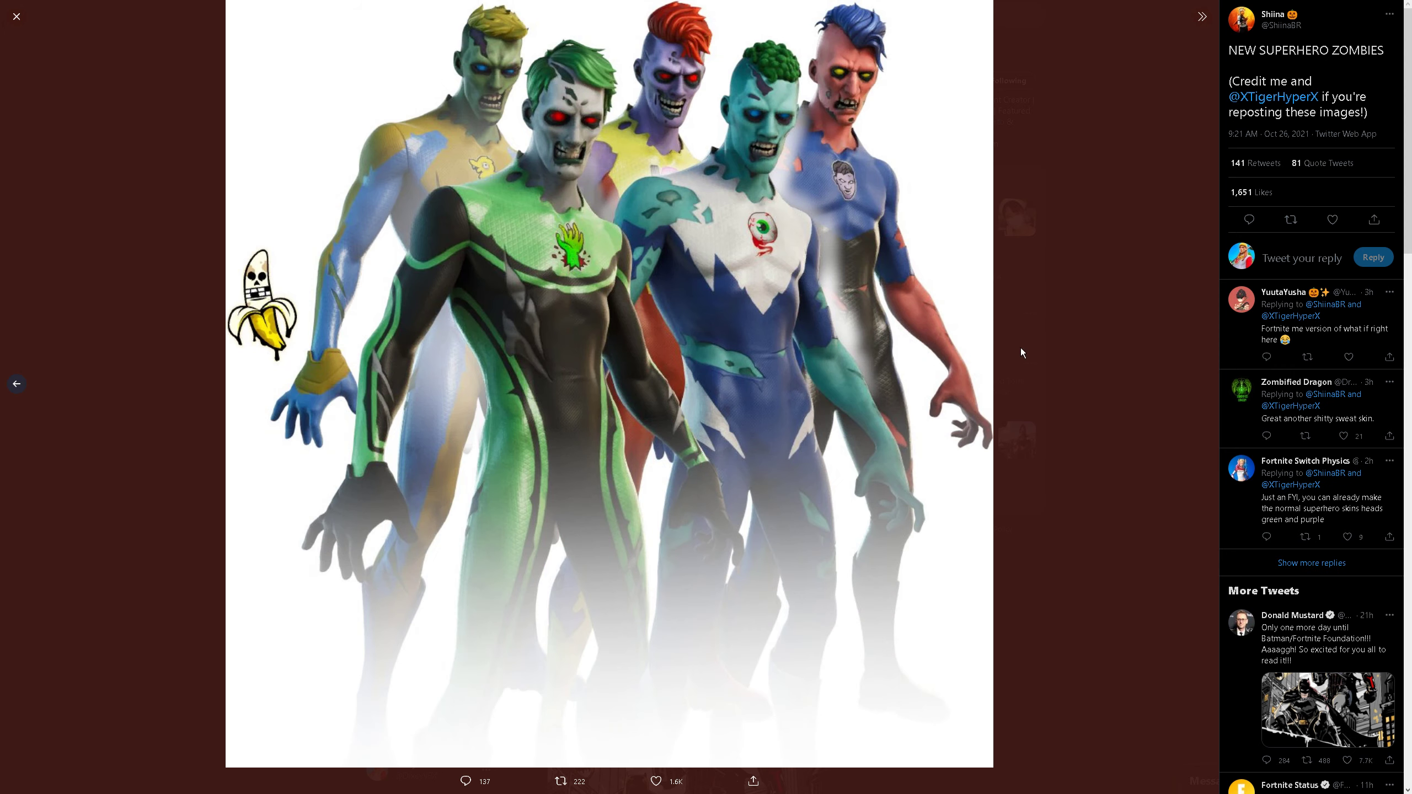
mouse_move(972, 471)
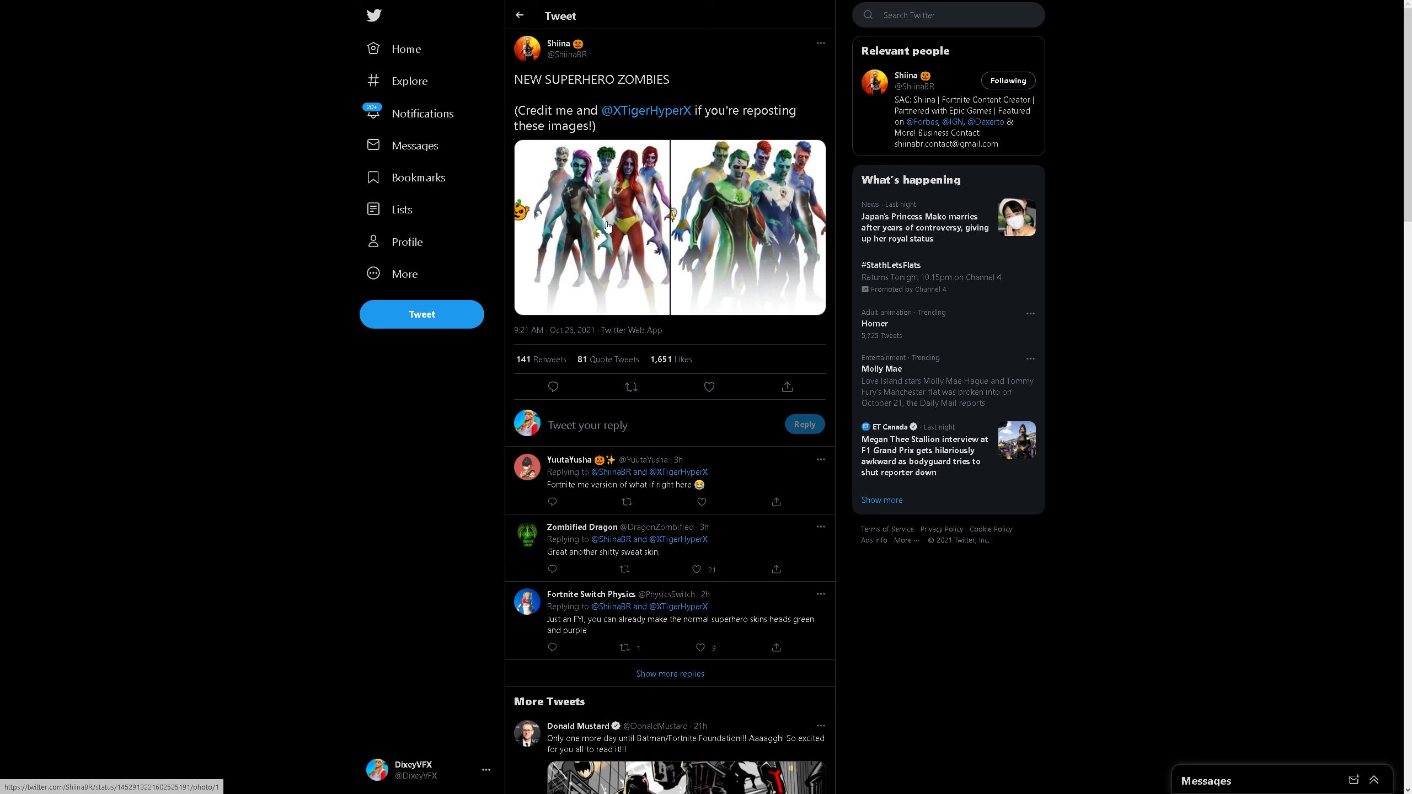
click(610, 227)
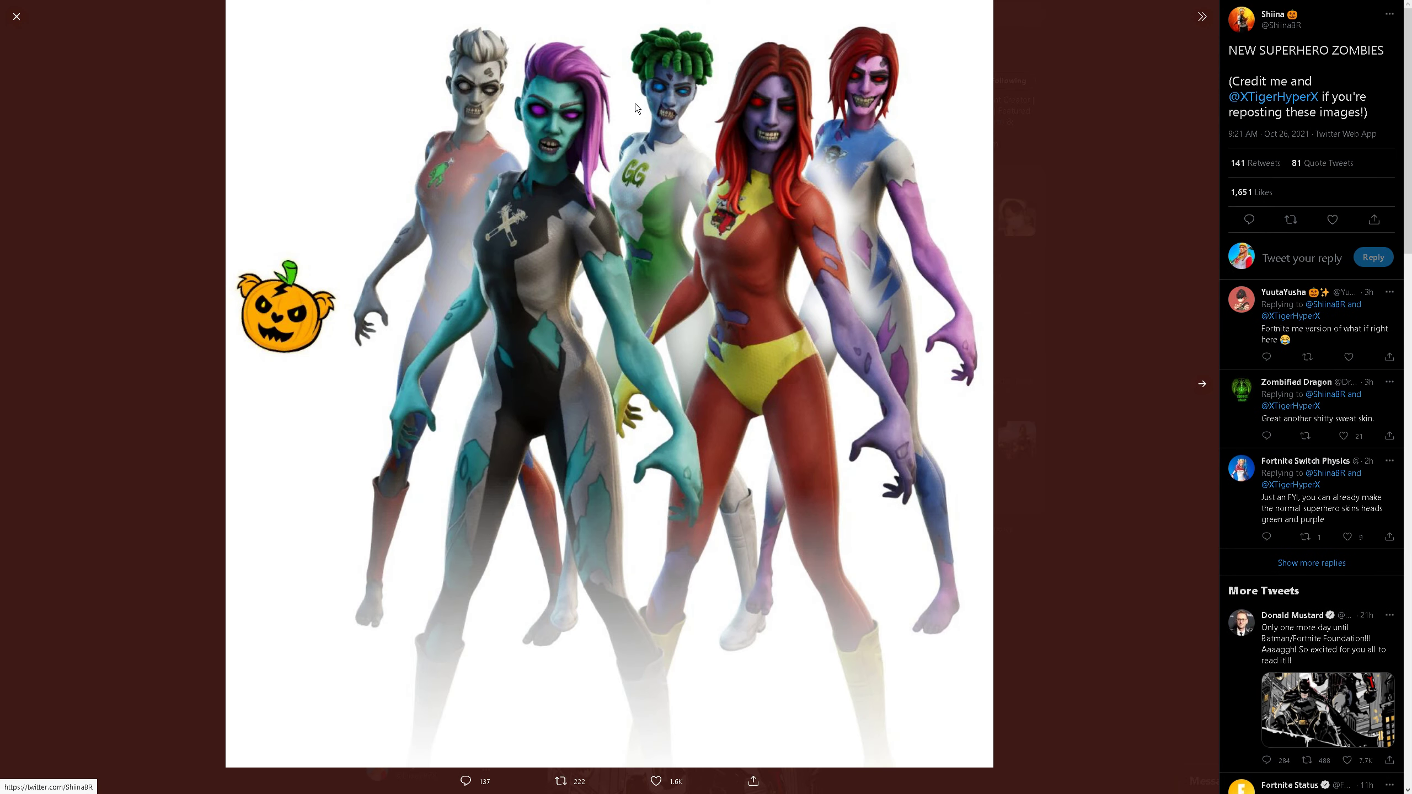
mouse_move(619, 119)
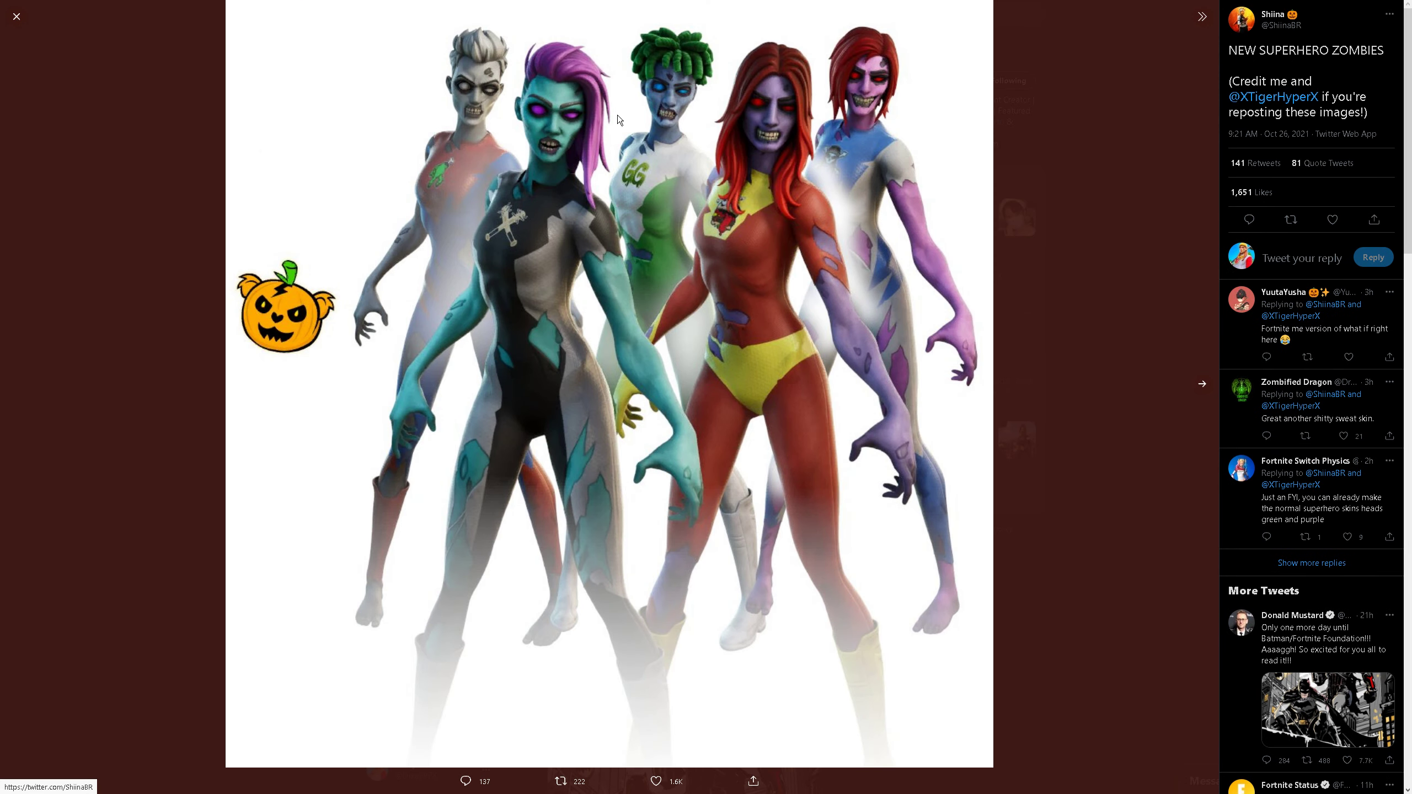
mouse_move(15, 15)
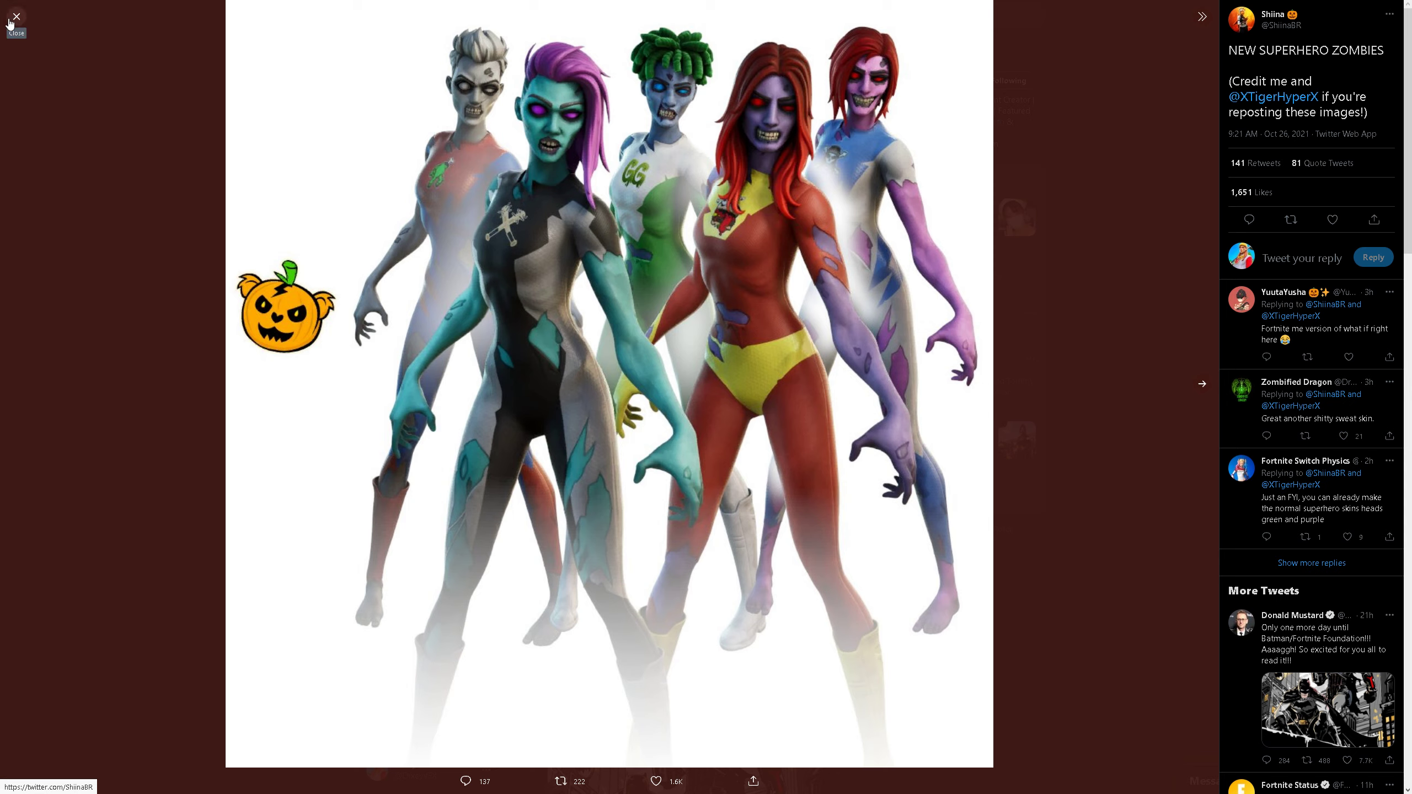
click(15, 14)
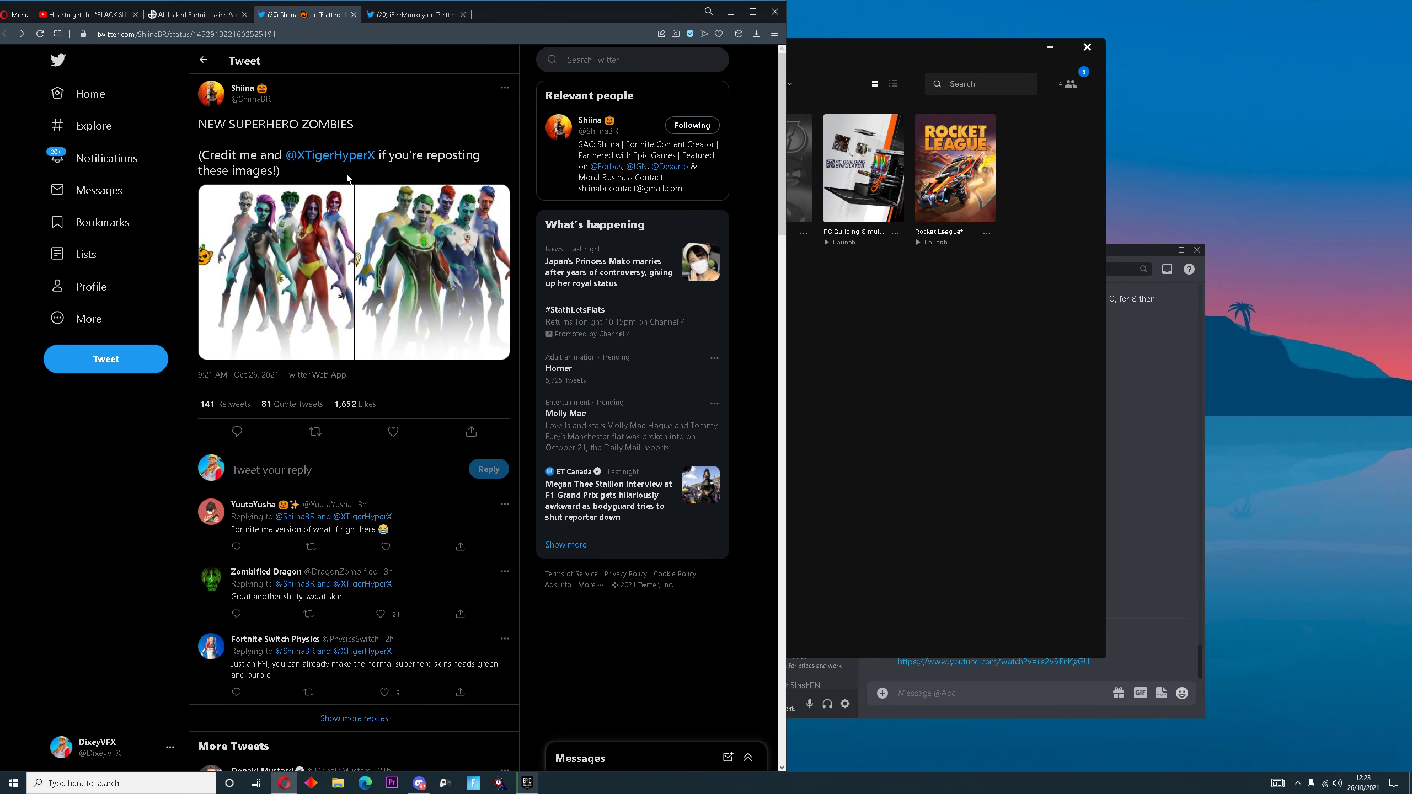
Return to the Dexerto article in full screen, scrolled to the Shadow Midas tweet
click(194, 14)
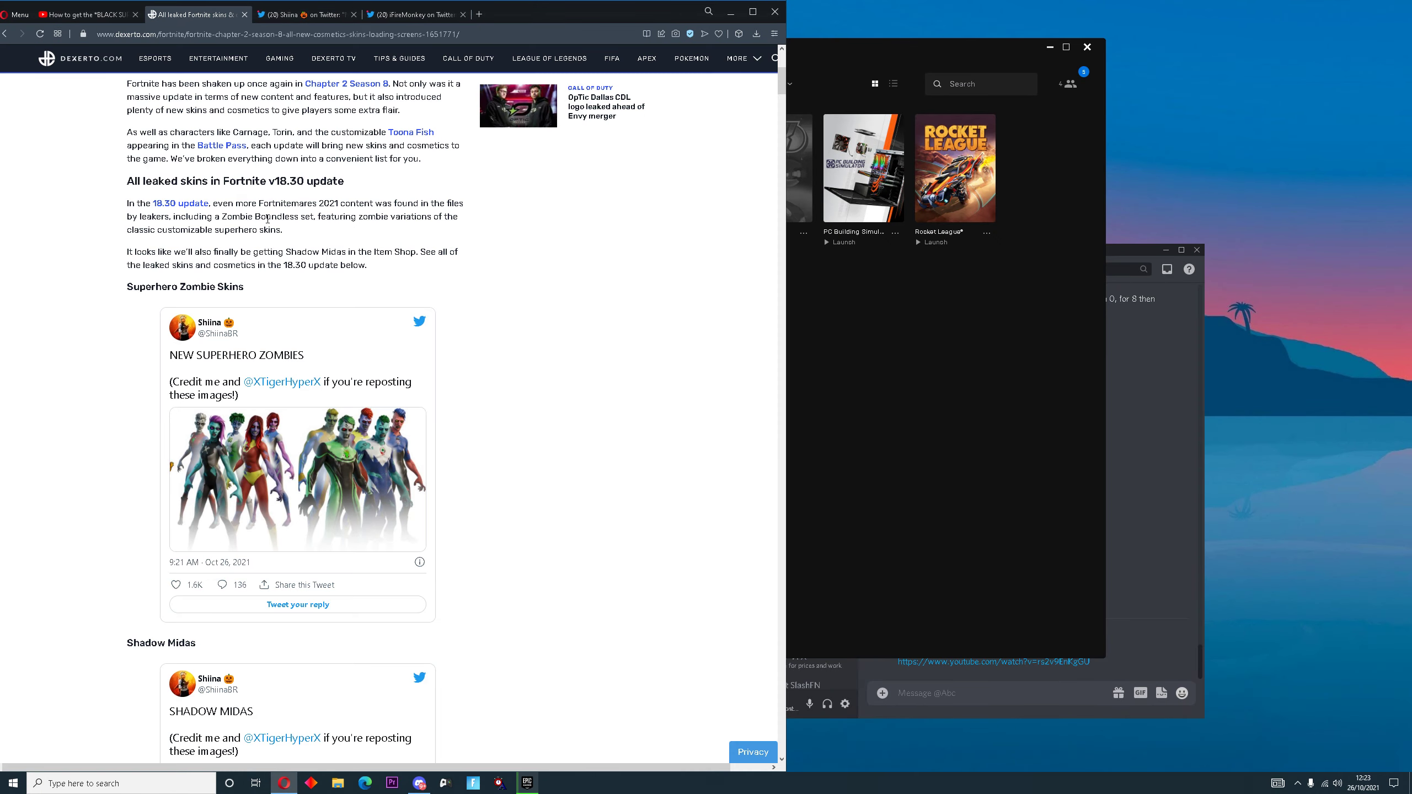
key(f11)
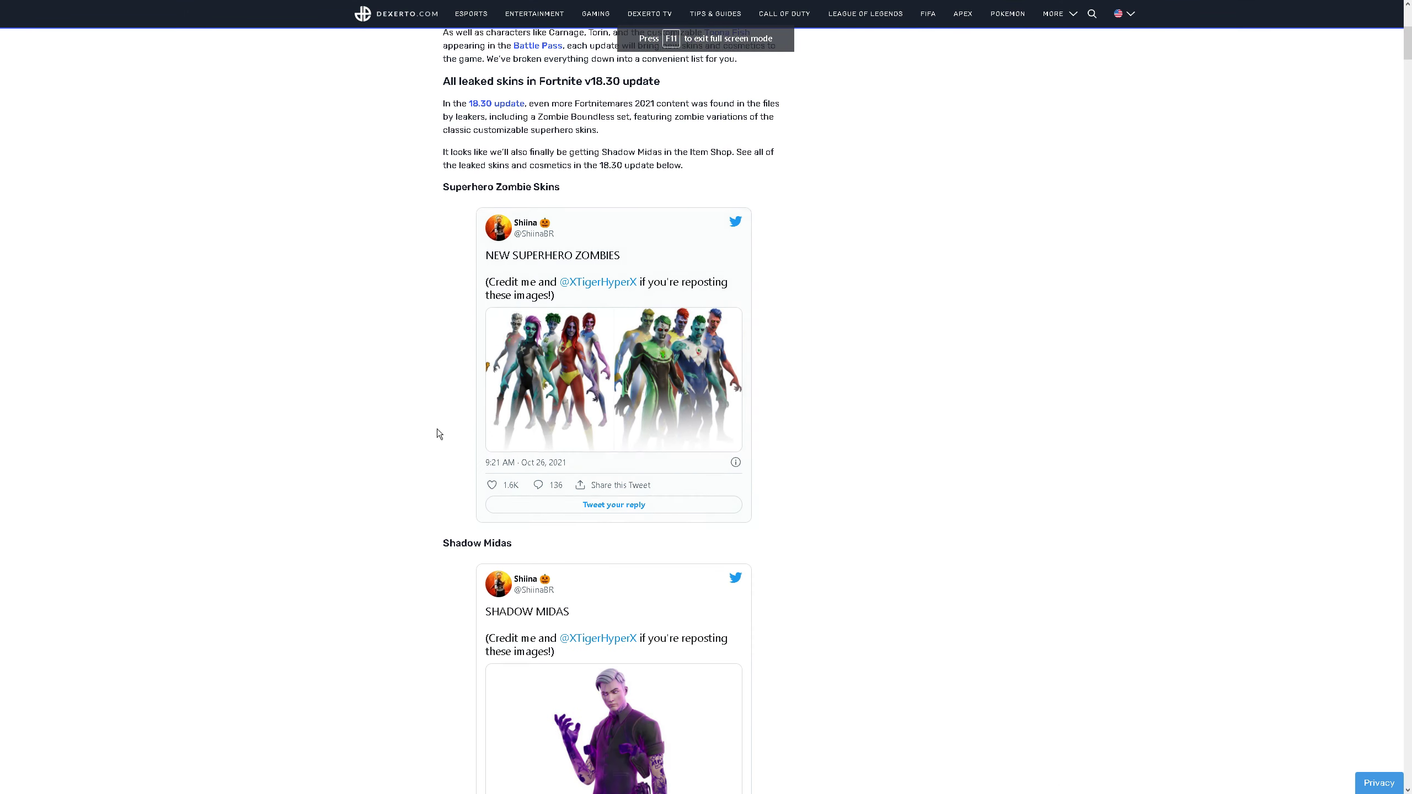
scroll(down, 3)
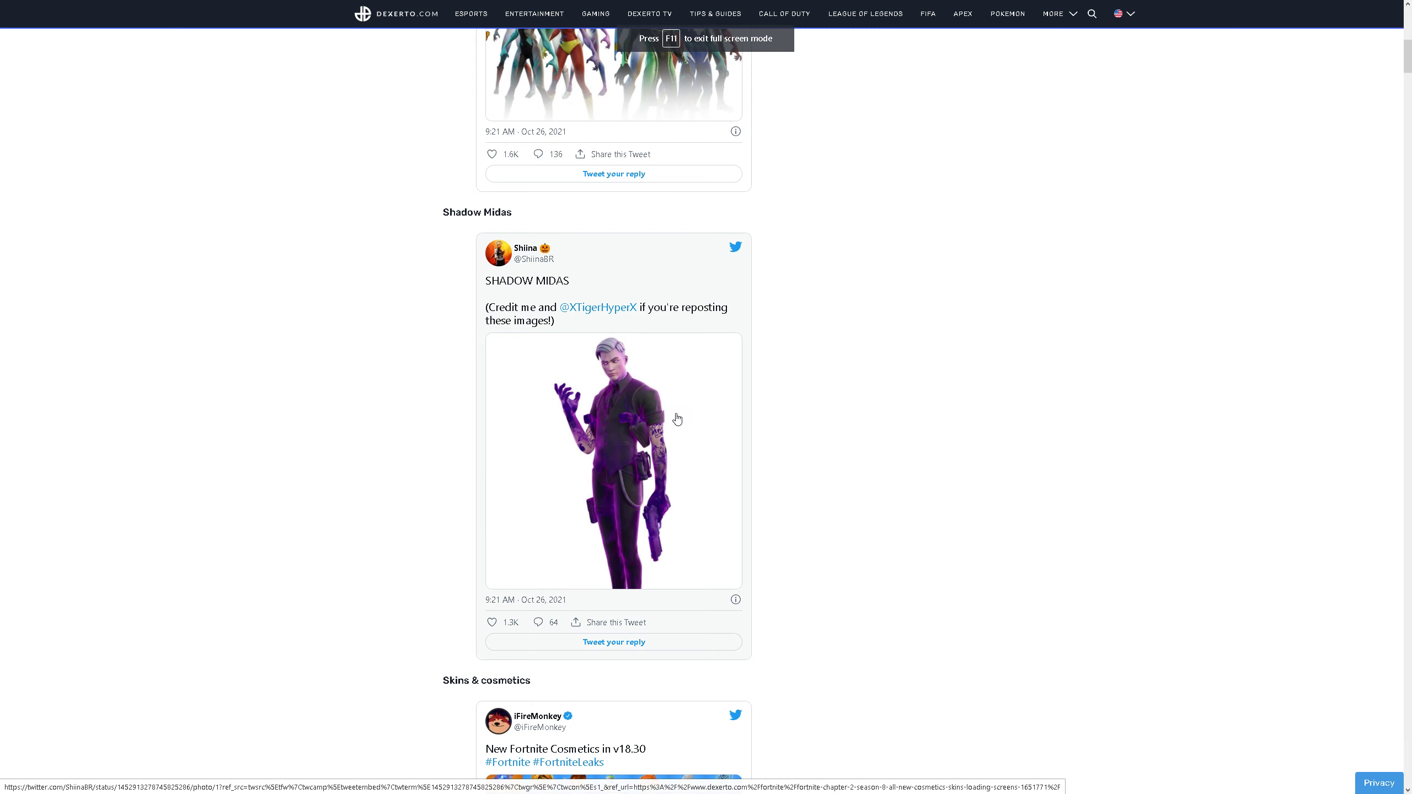
mouse_move(665, 453)
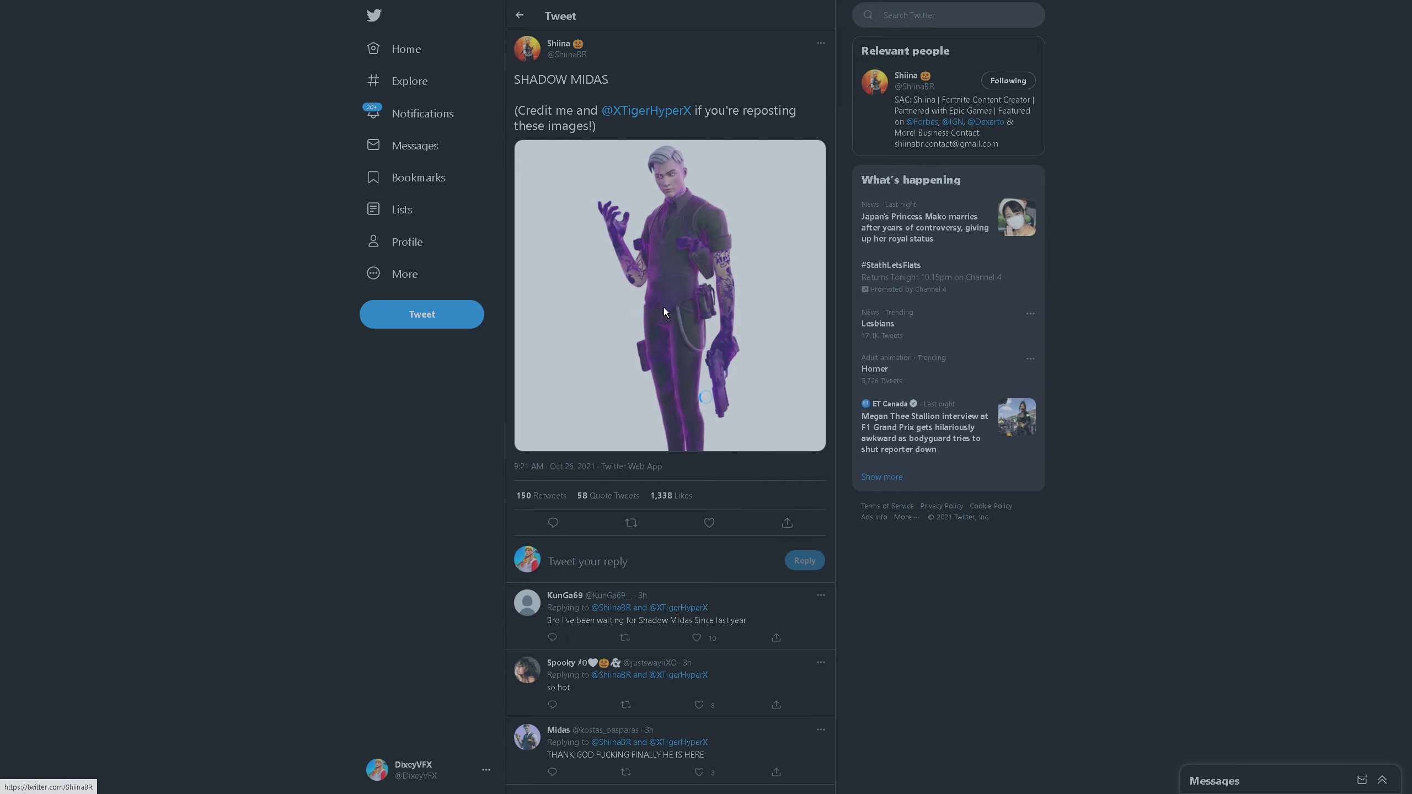
click(671, 297)
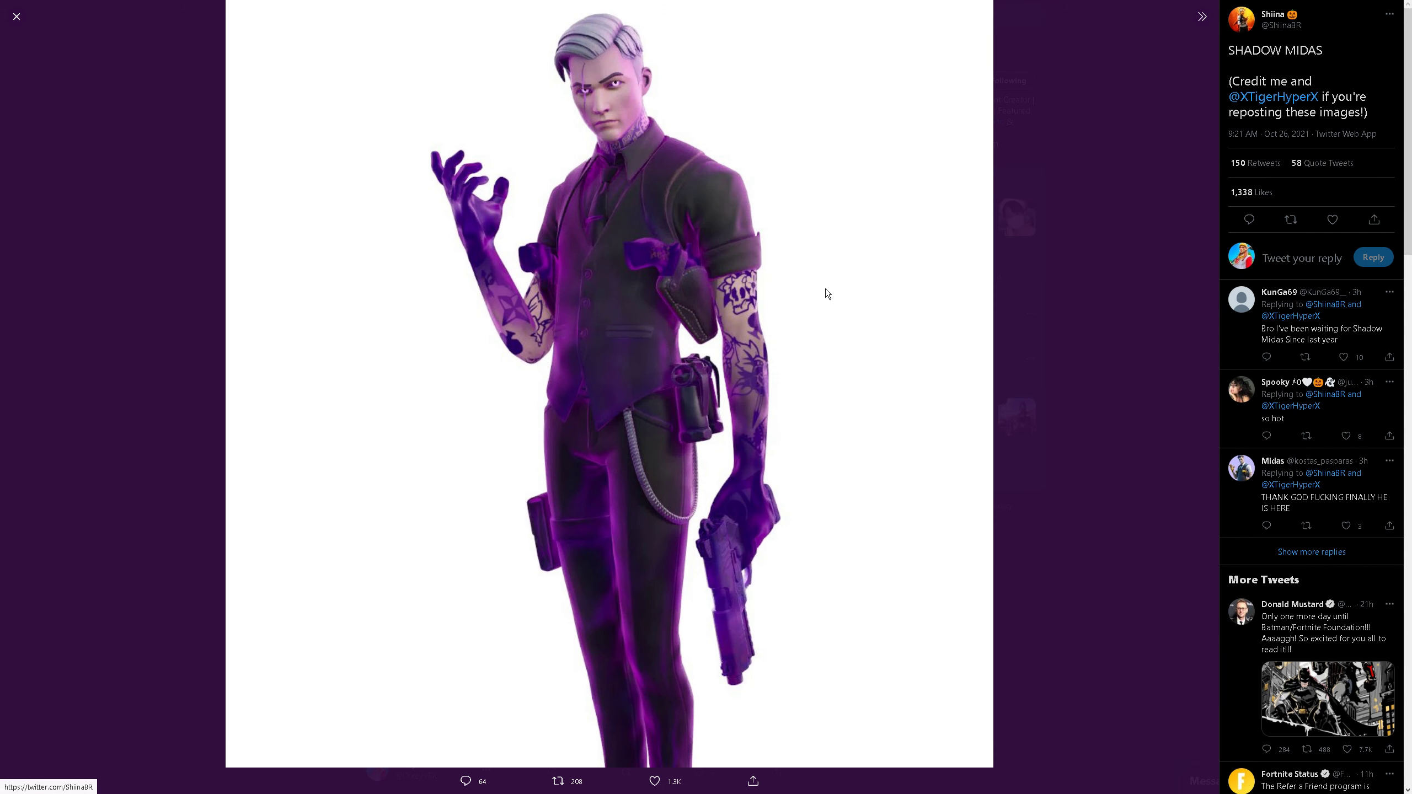
mouse_move(520, 194)
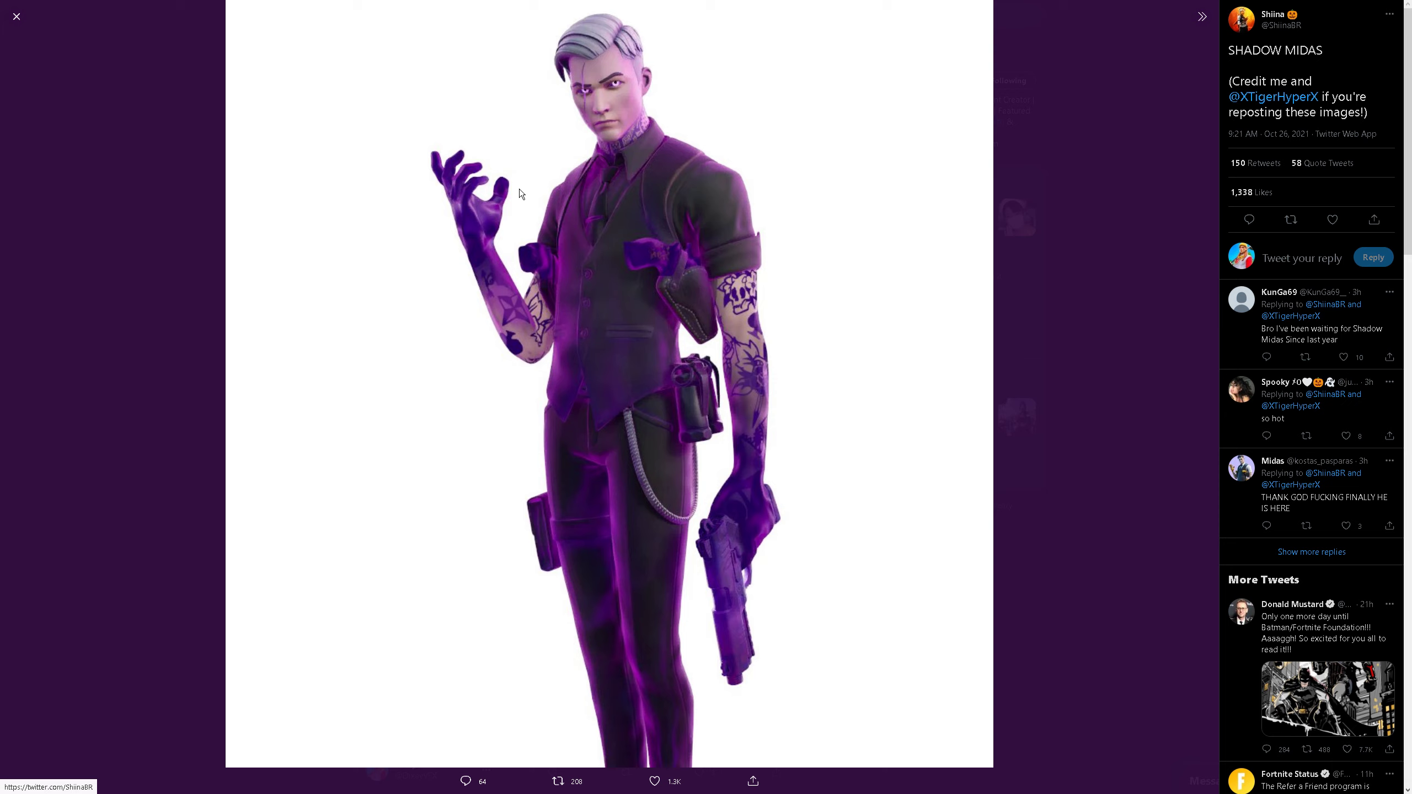
mouse_move(561, 386)
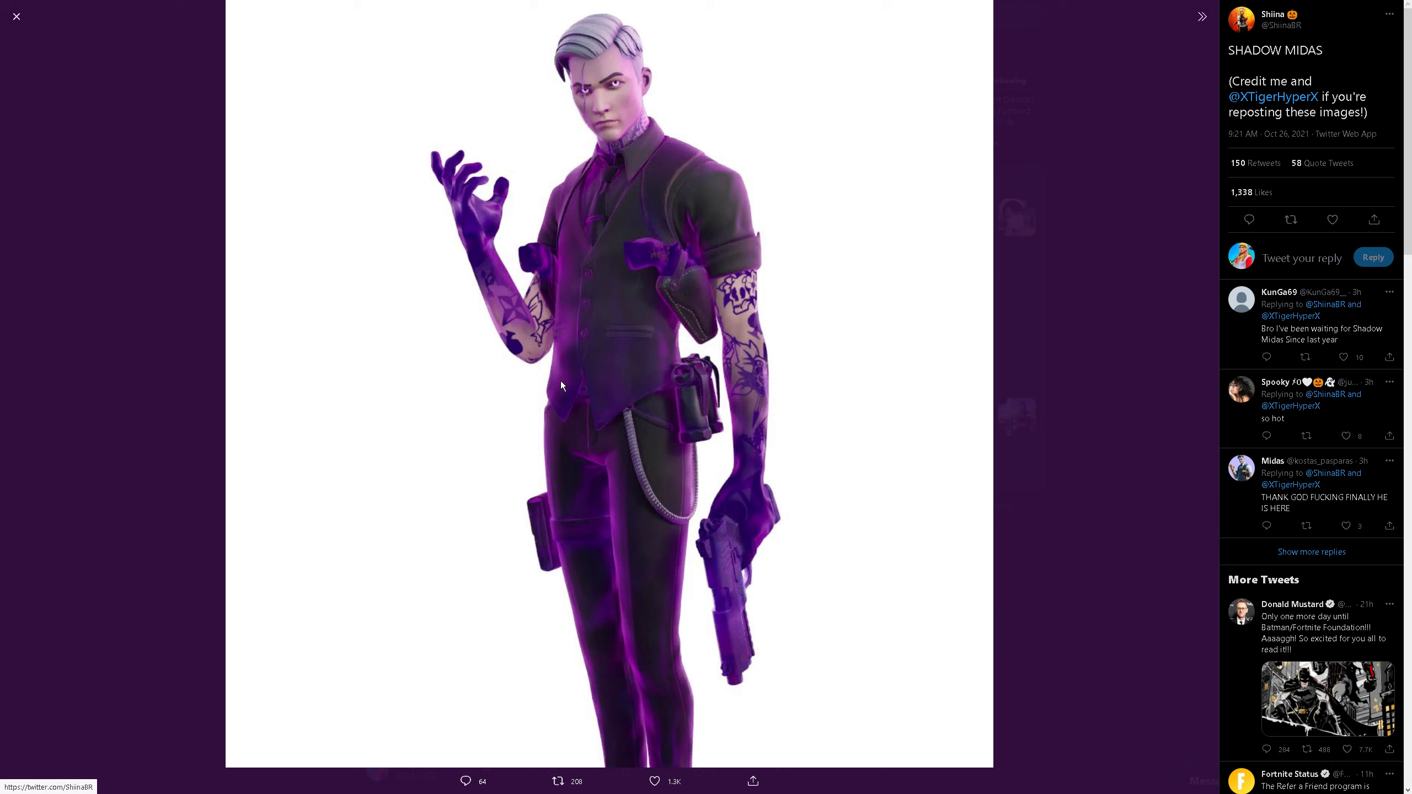
mouse_move(15, 16)
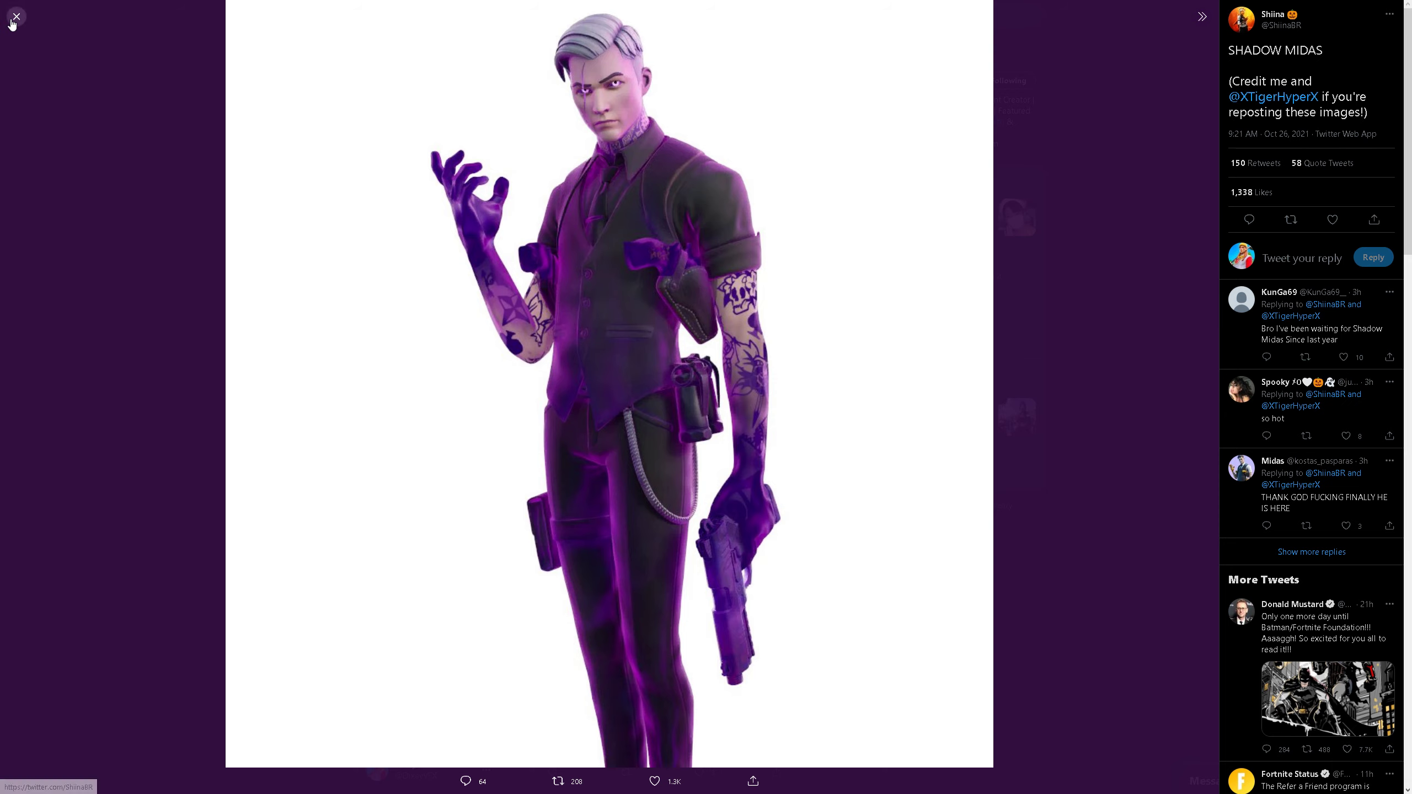
click(15, 16)
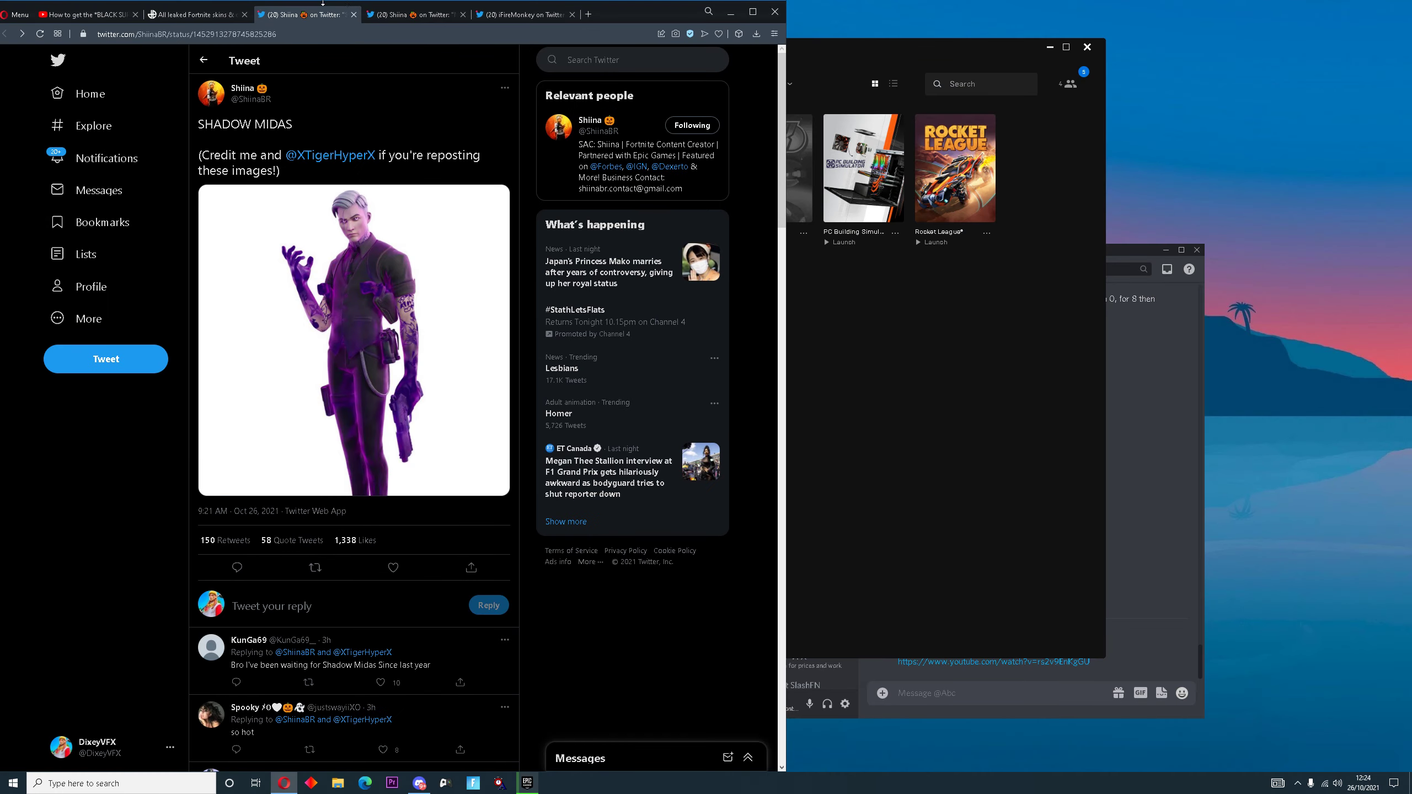
Close the Shadow Midas and leftover Twitter tabs to reach the Black Superhero skin video
click(193, 14)
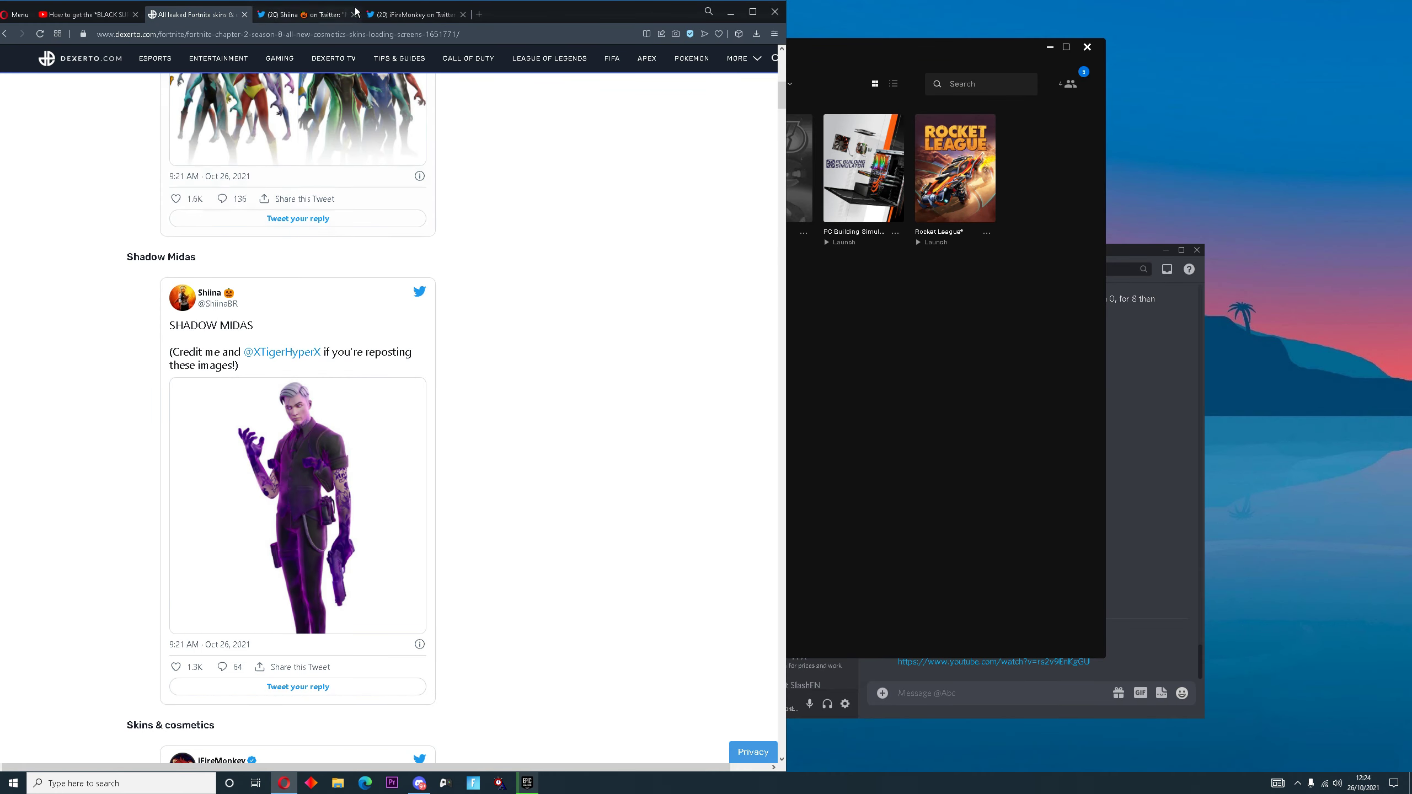
click(354, 14)
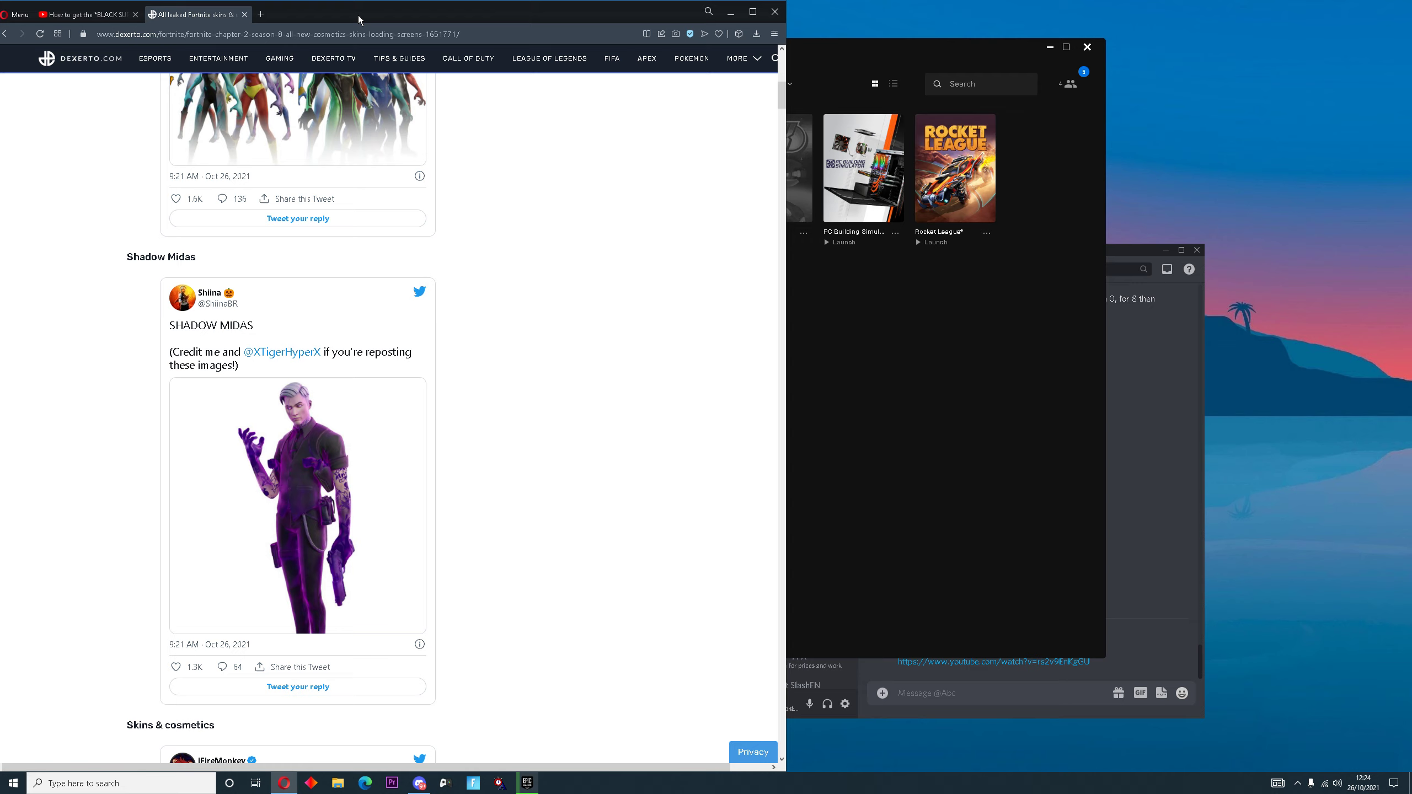
key(F11)
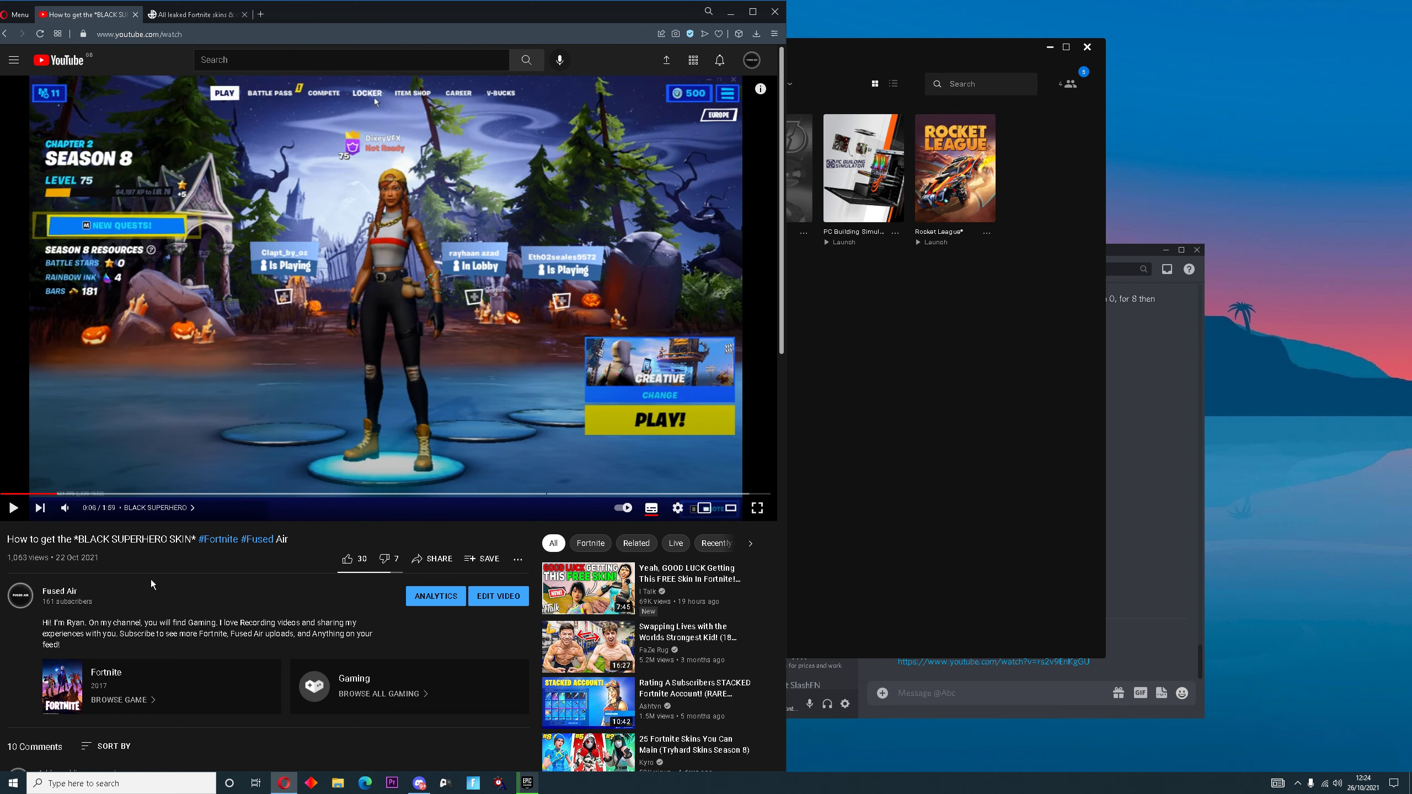
mouse_move(154, 584)
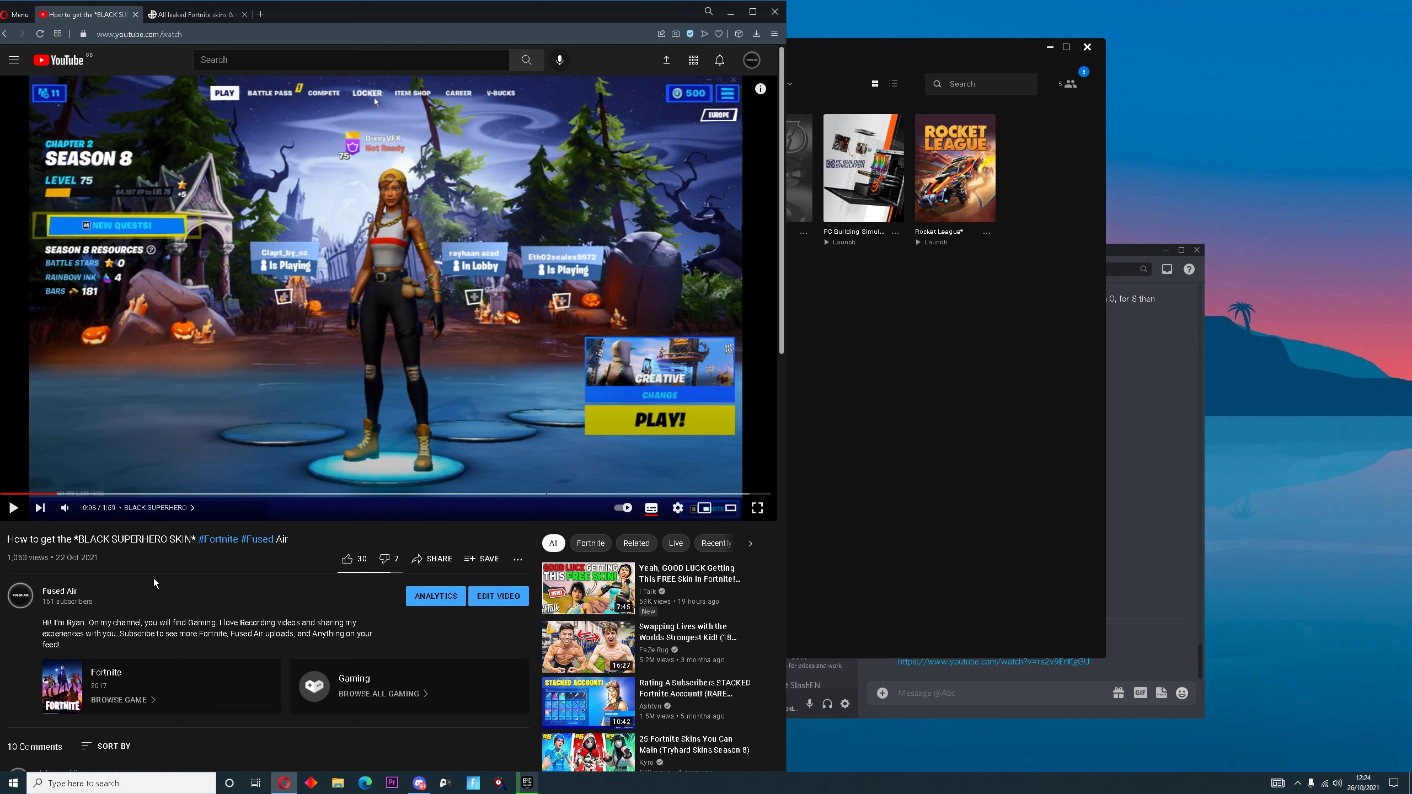
mouse_move(255, 578)
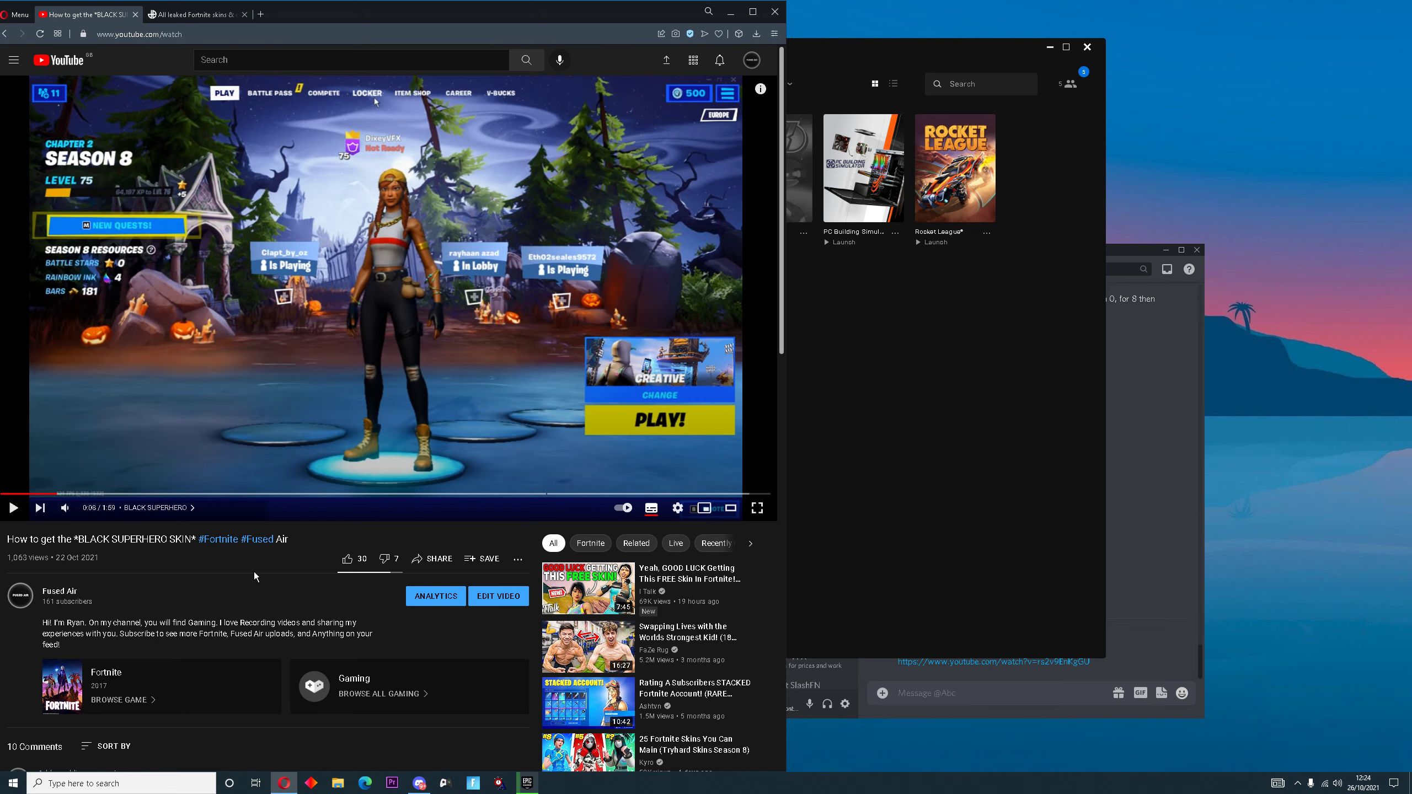
scroll(down, 3)
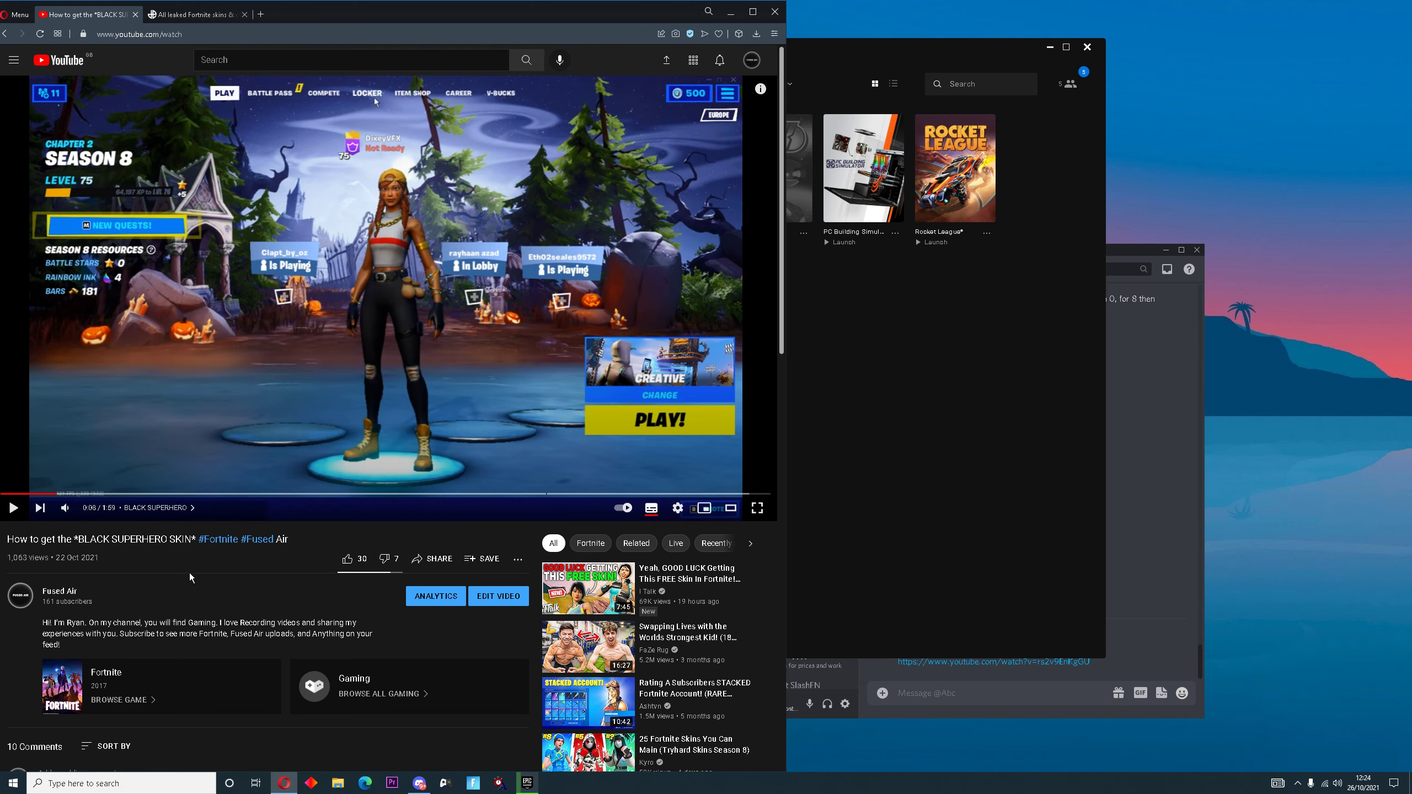
mouse_move(246, 563)
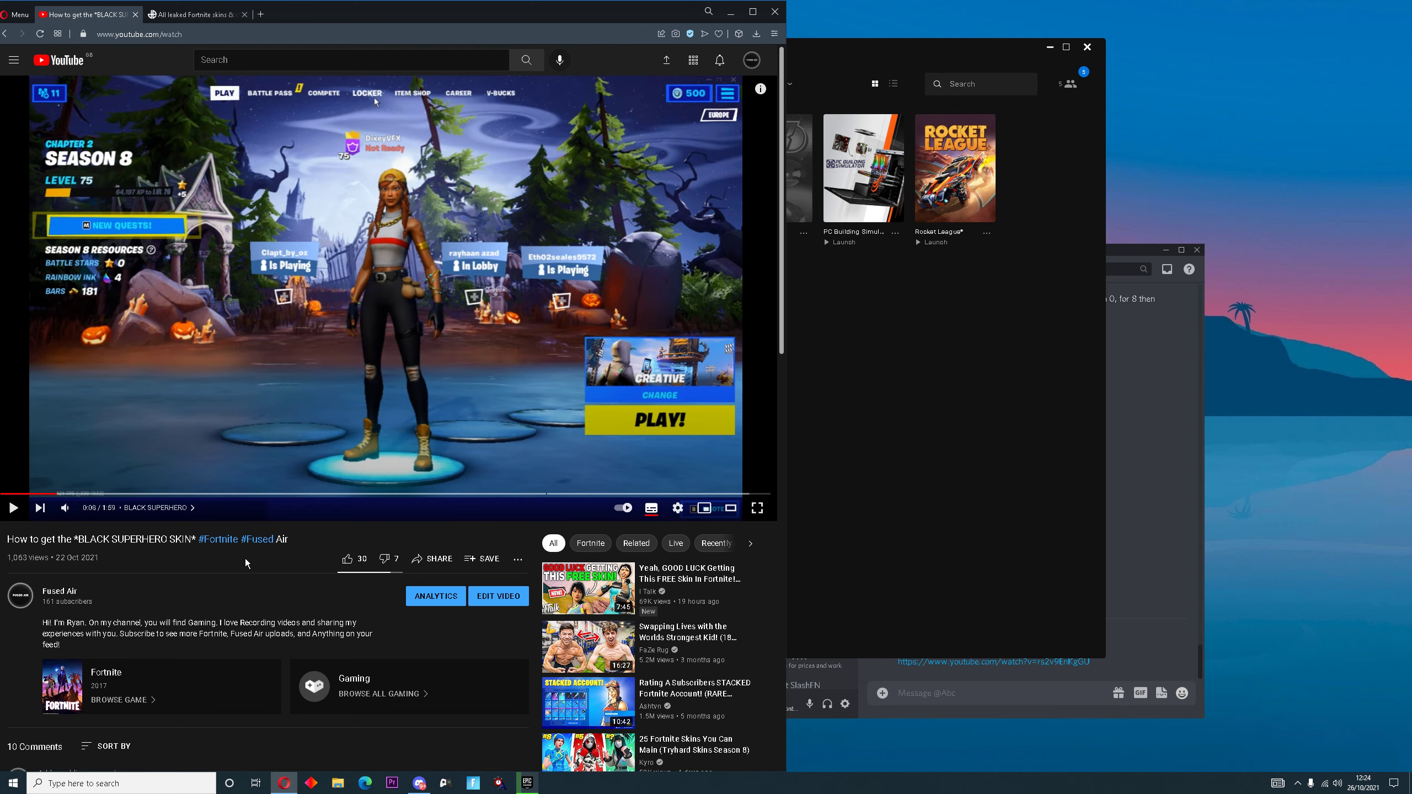
mouse_move(264, 566)
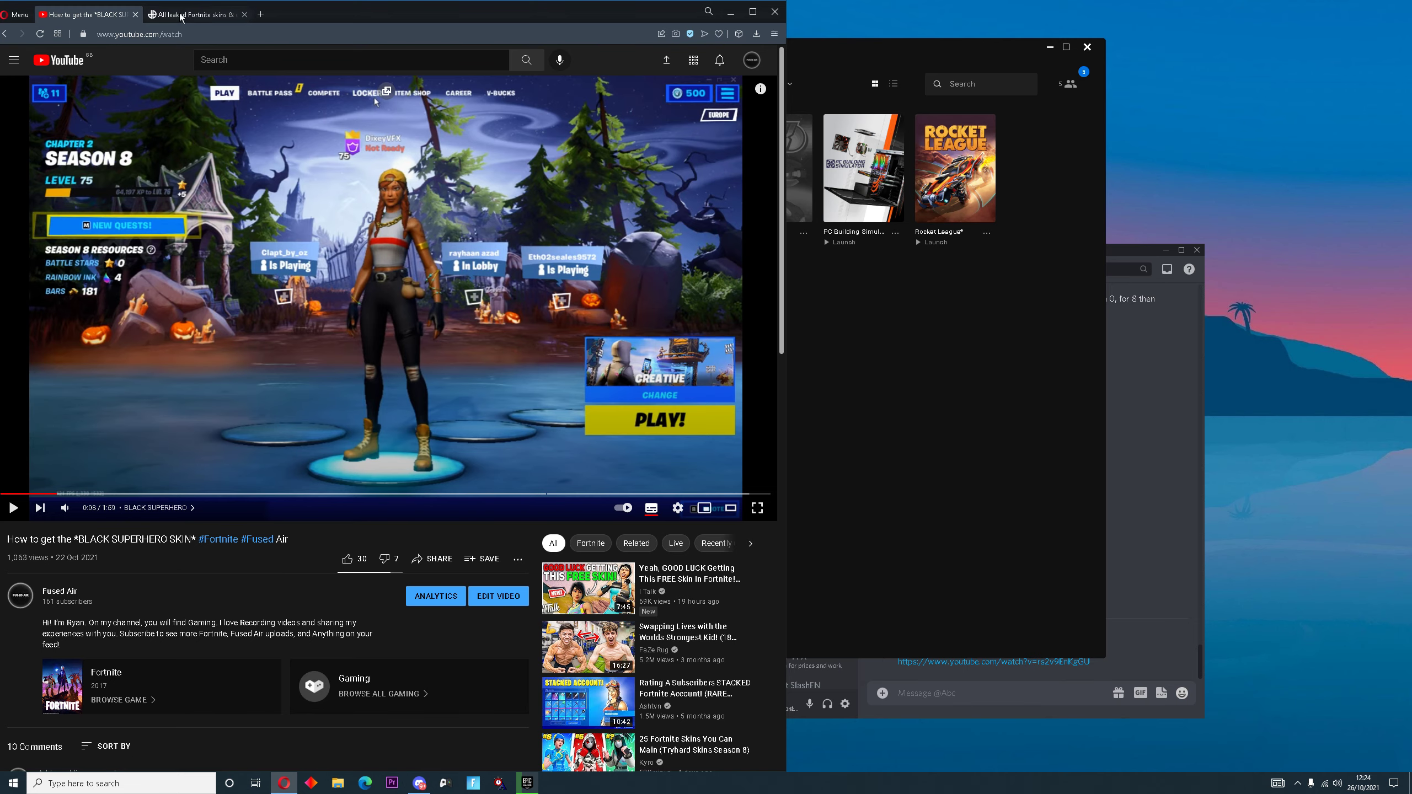
Switch back to the Dexerto 'All leaked Fortnite skins' tab and toggle full screen
click(192, 14)
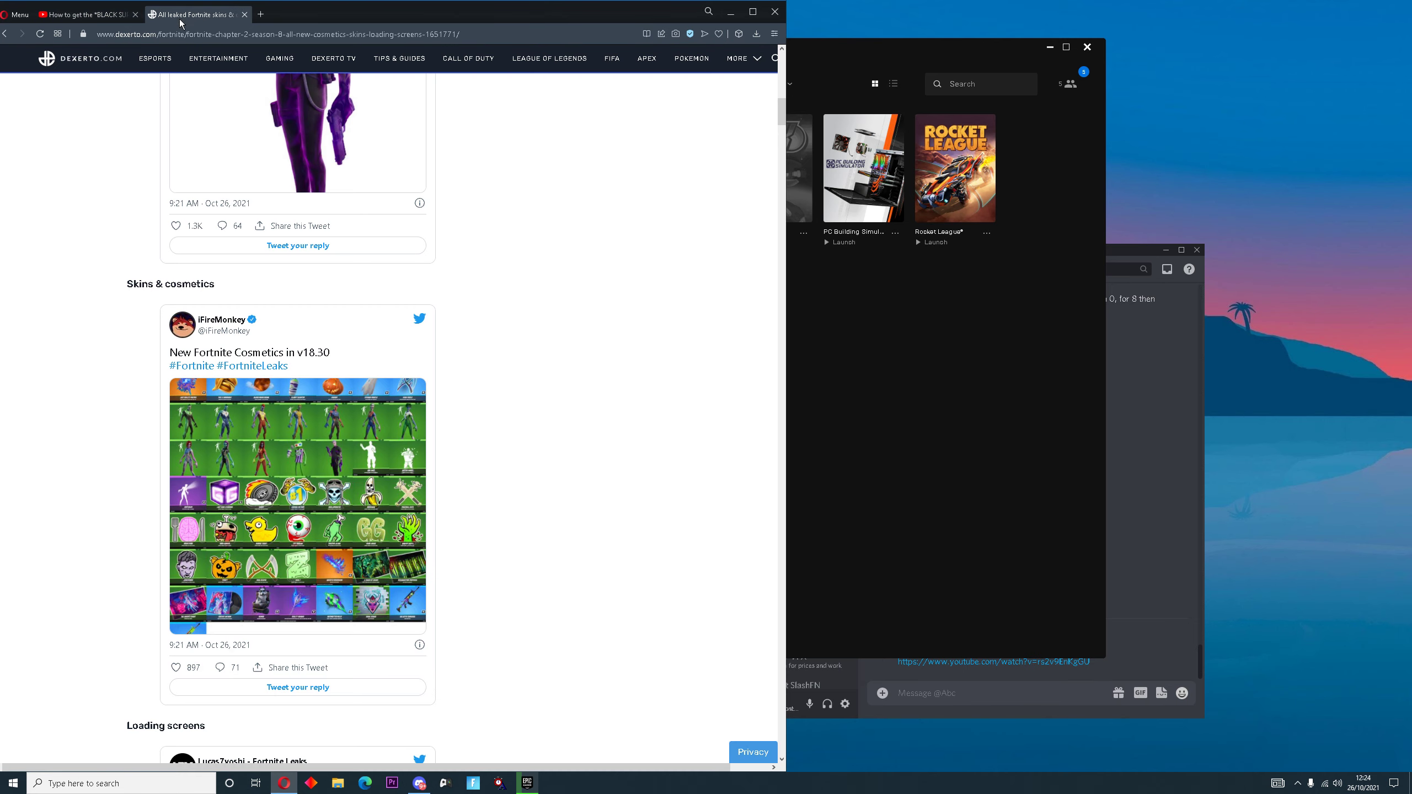
key(f11)
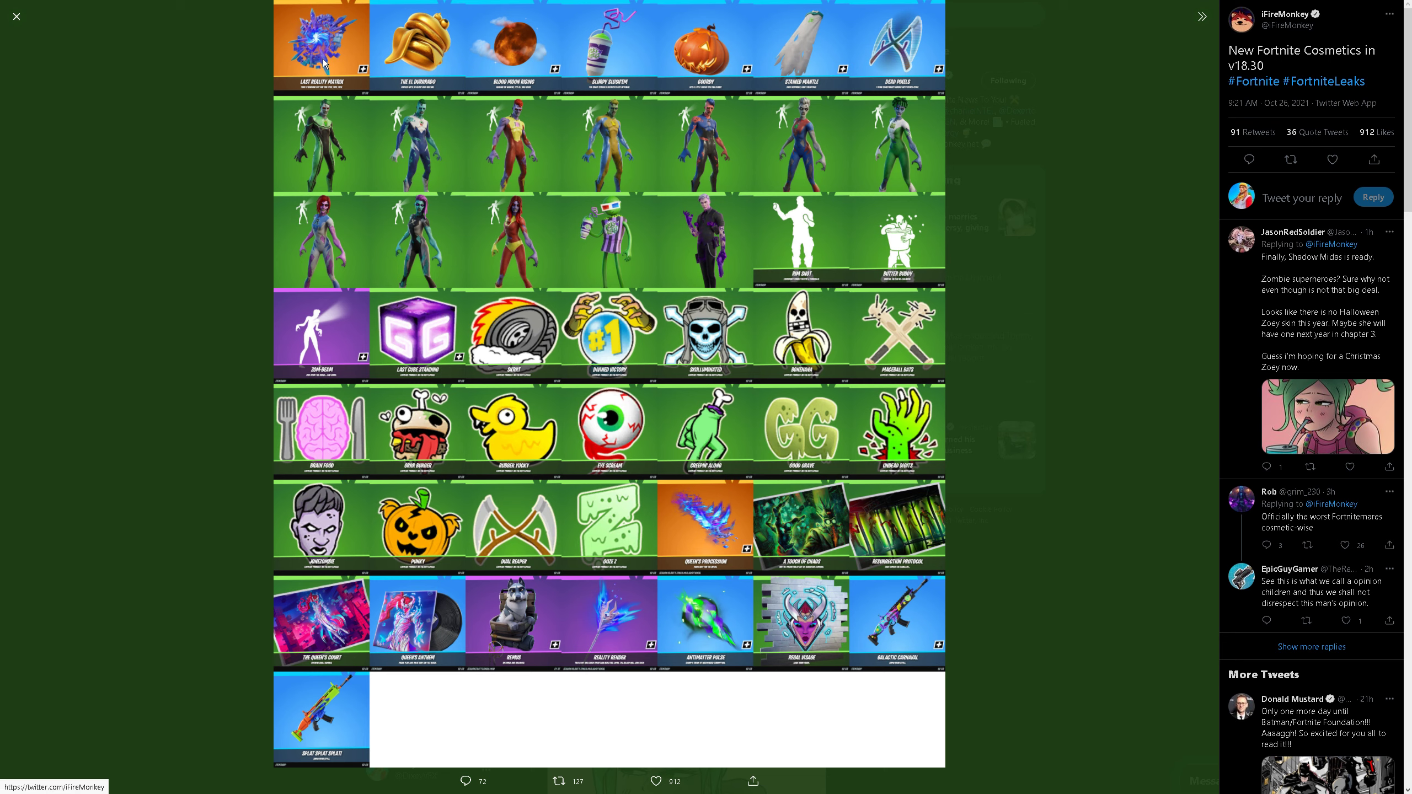
mouse_move(436, 52)
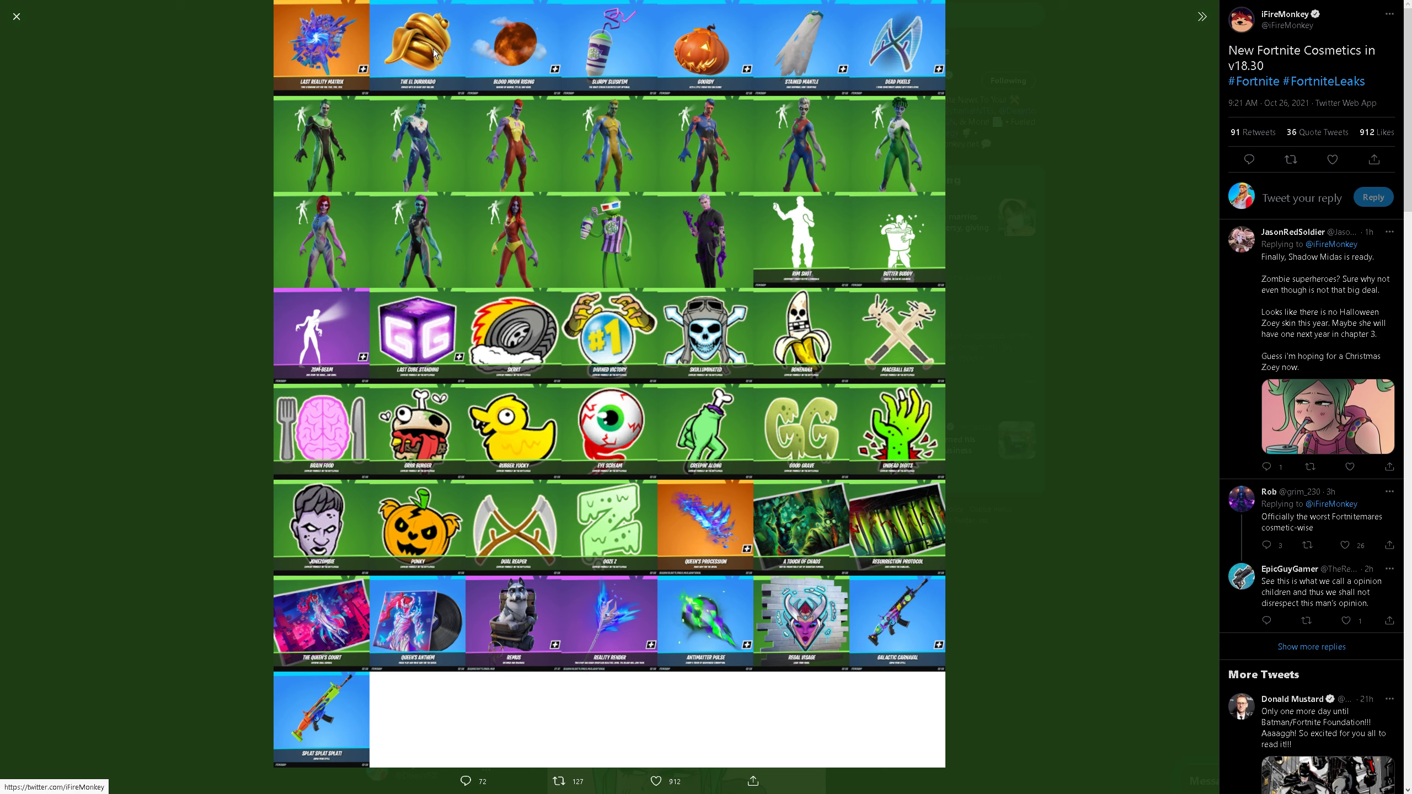
mouse_move(413, 92)
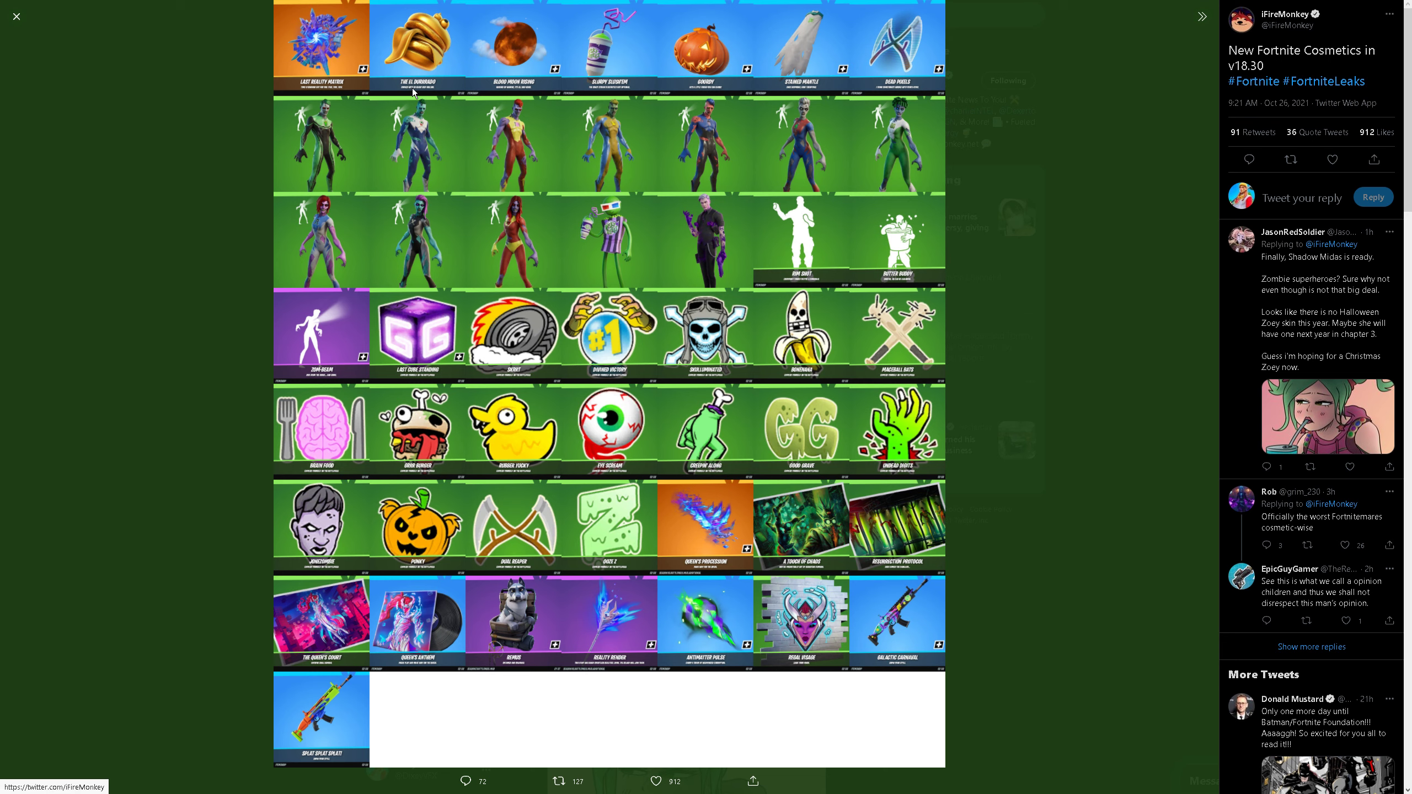
mouse_move(533, 86)
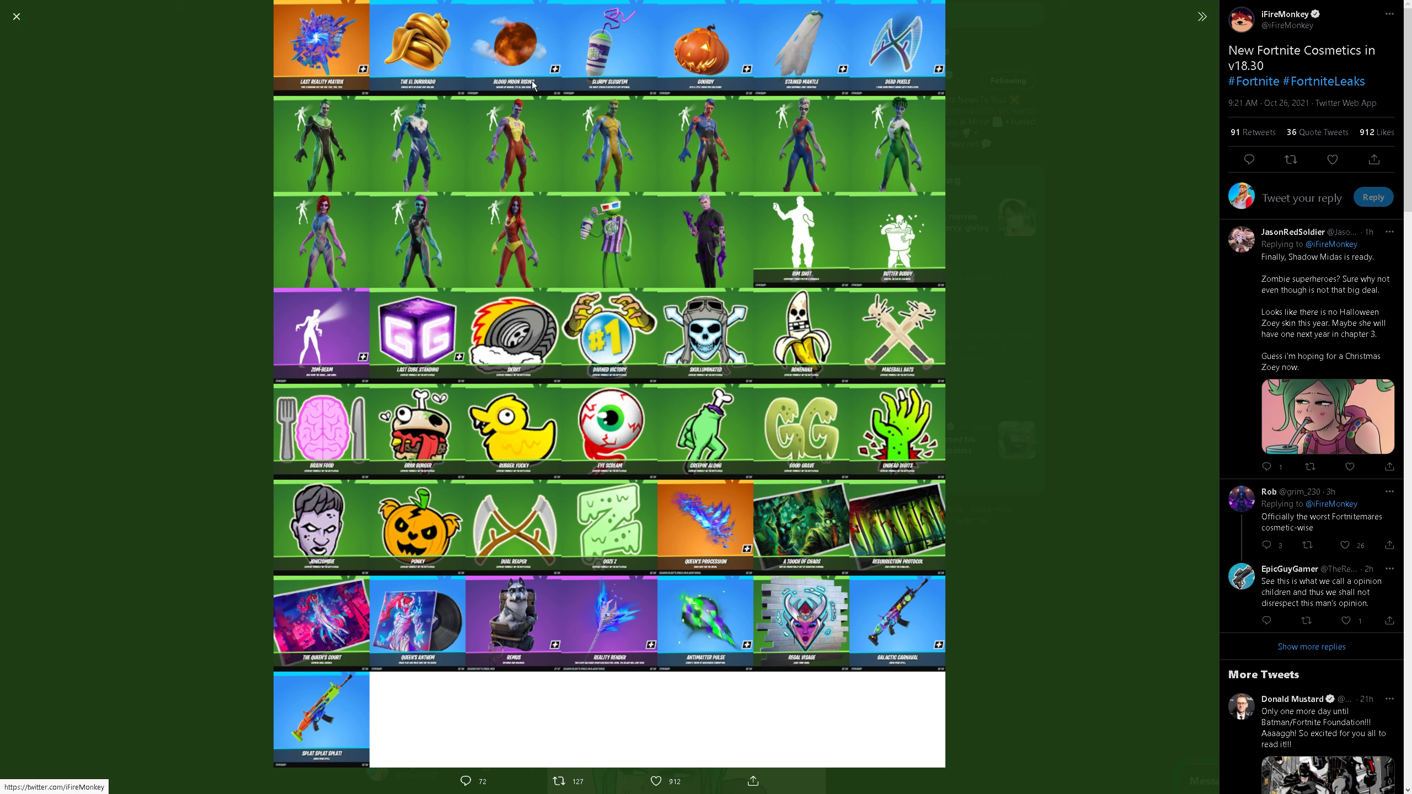
mouse_move(498, 50)
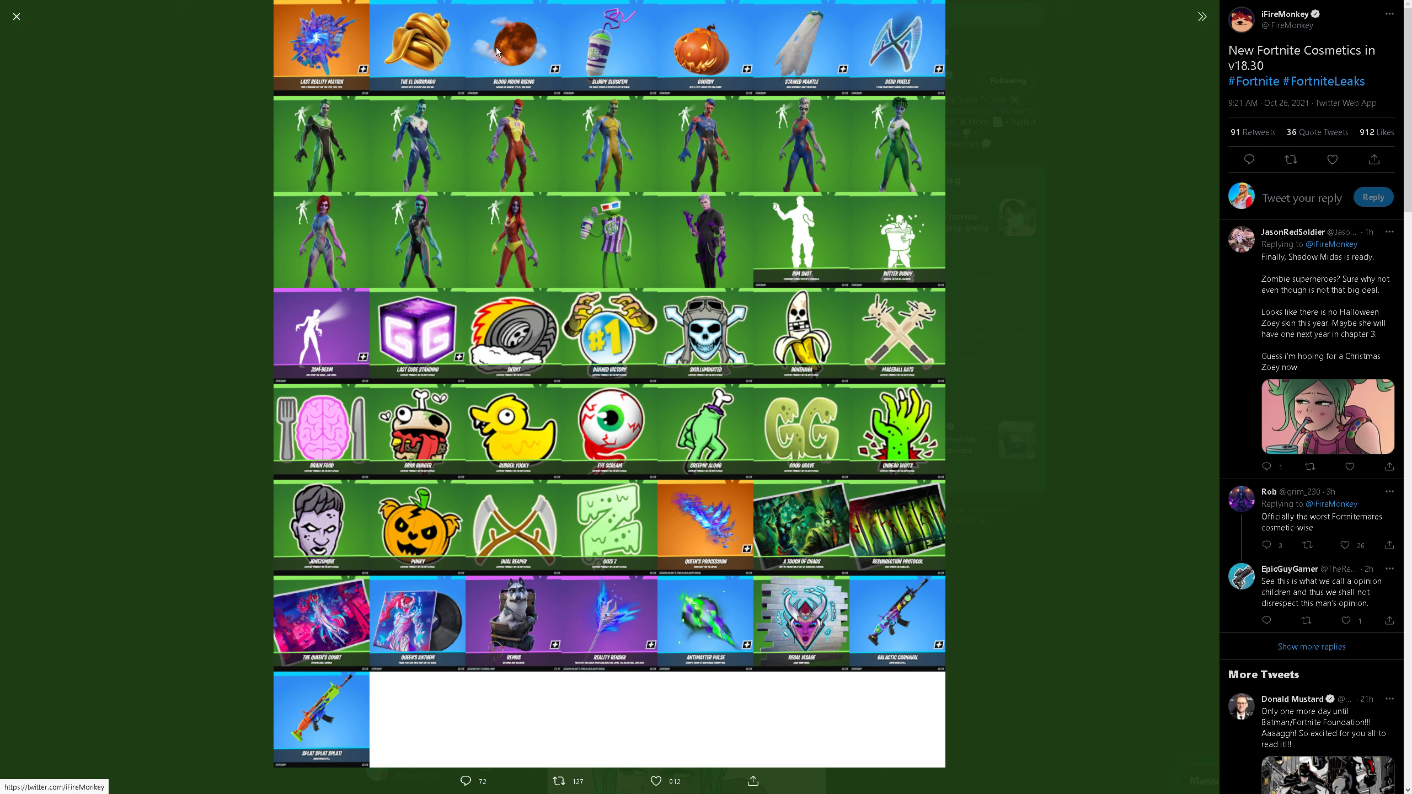
mouse_move(495, 59)
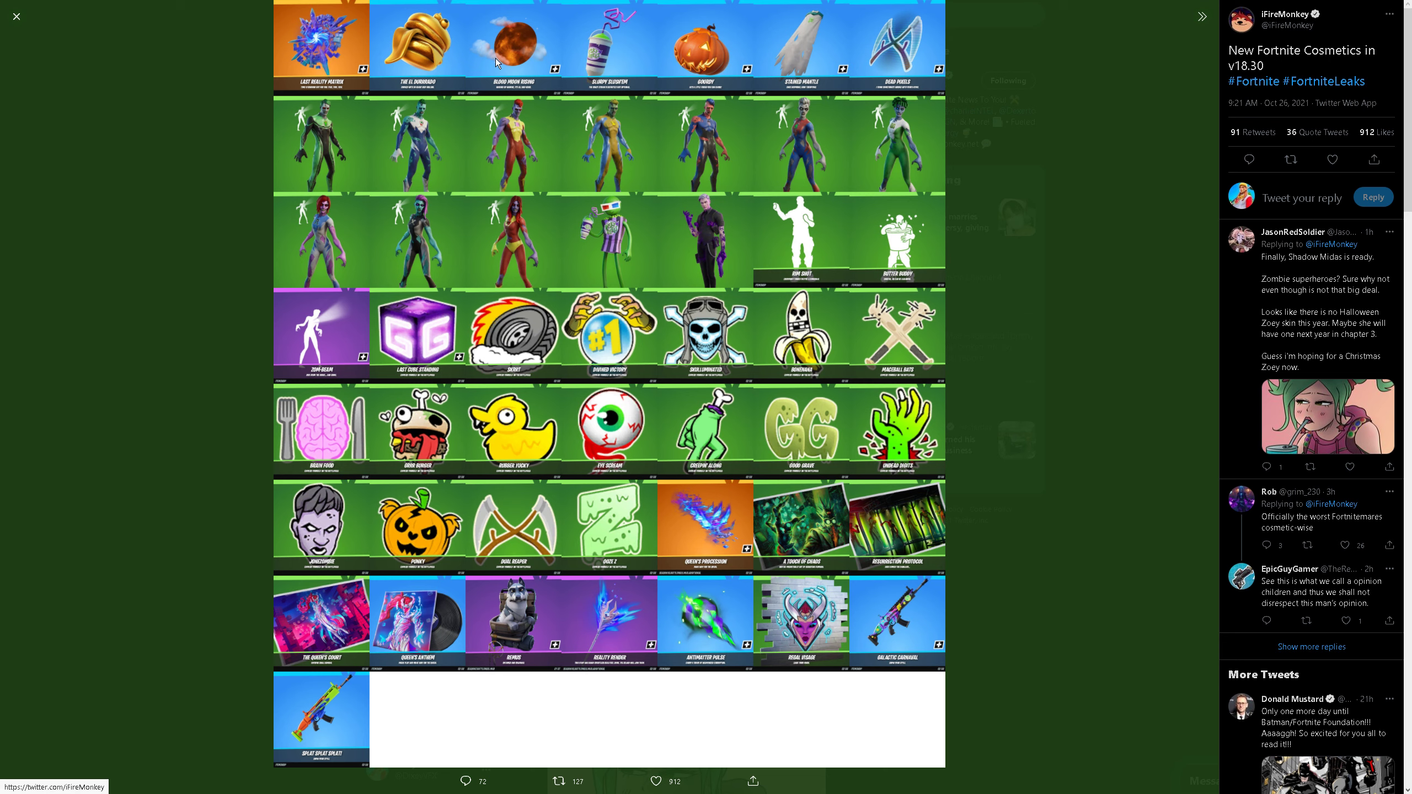
mouse_move(518, 40)
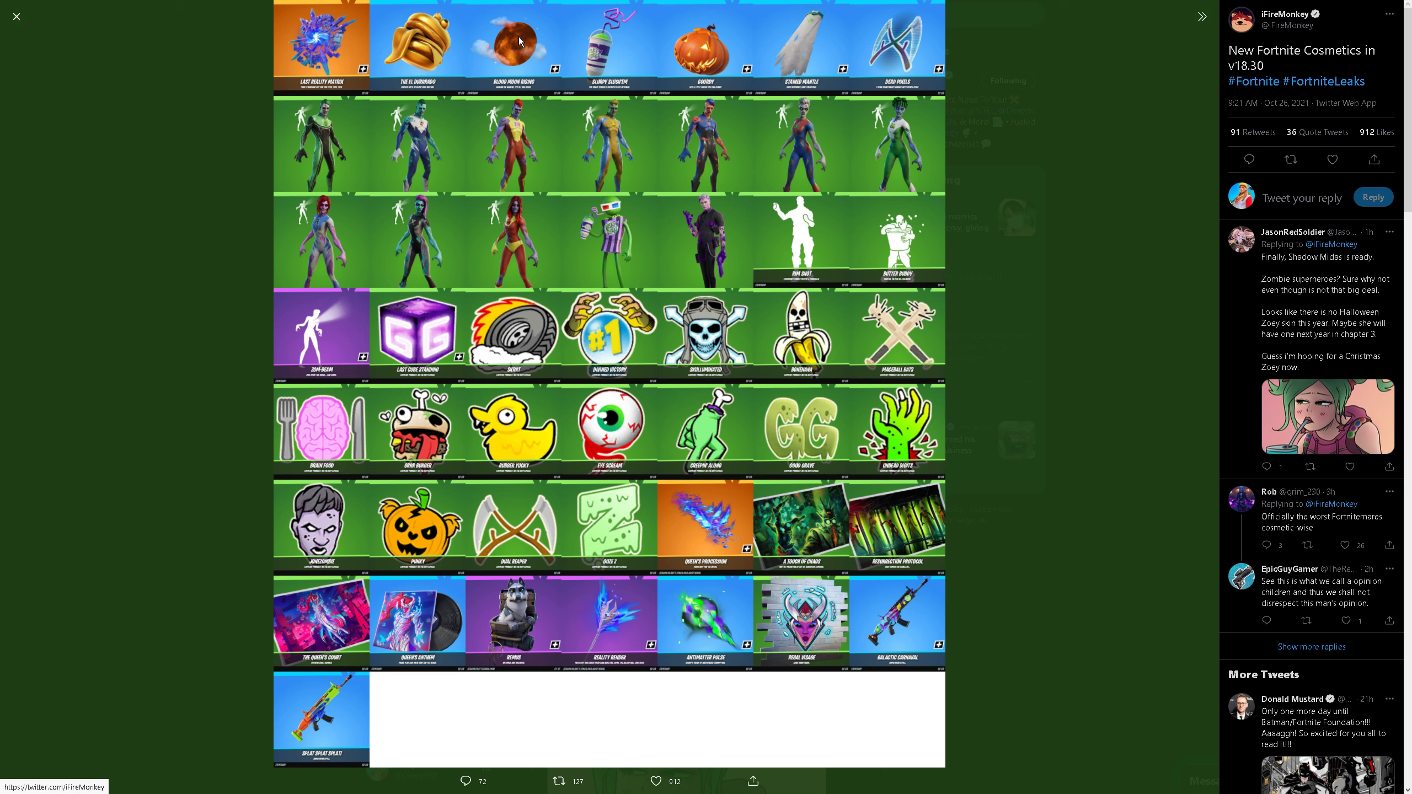
mouse_move(506, 53)
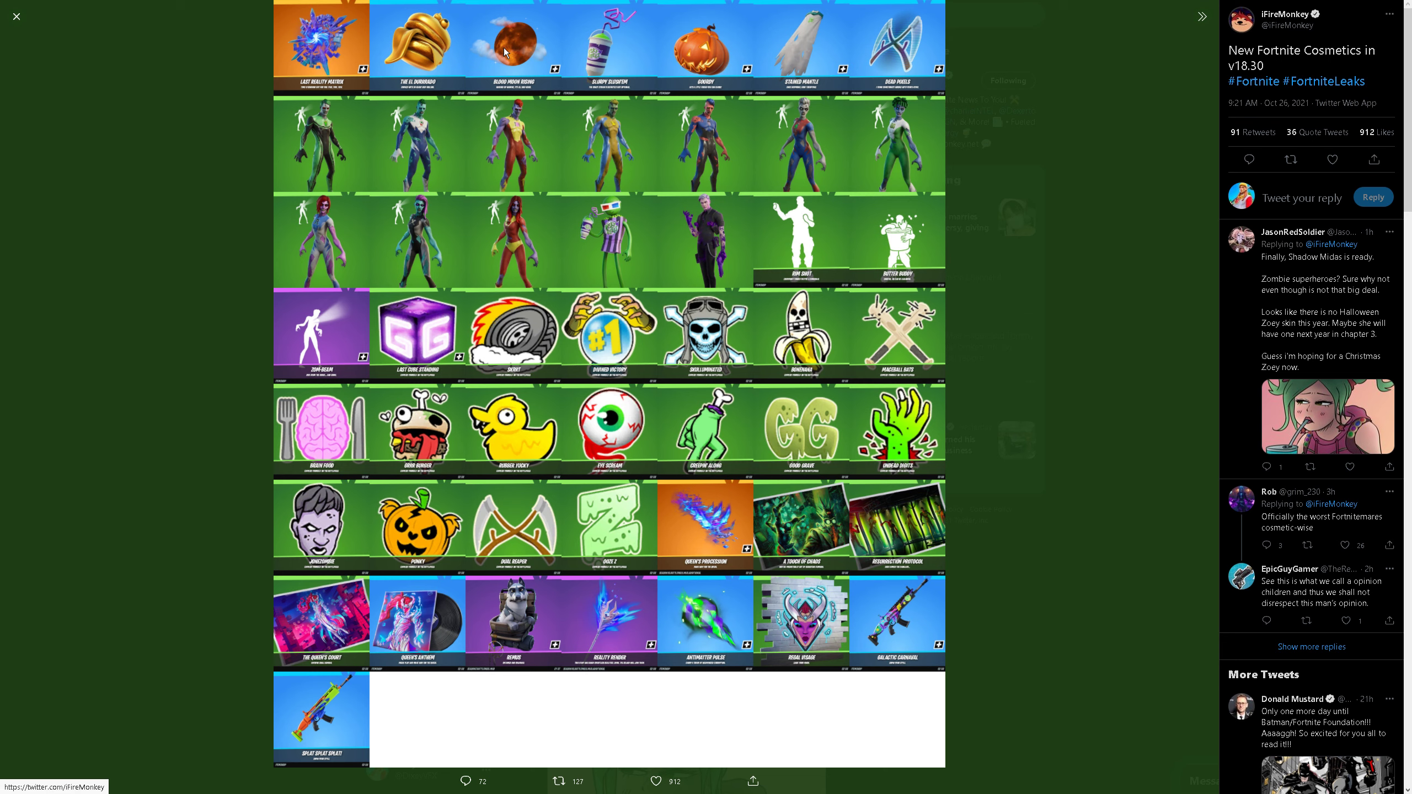
mouse_move(613, 94)
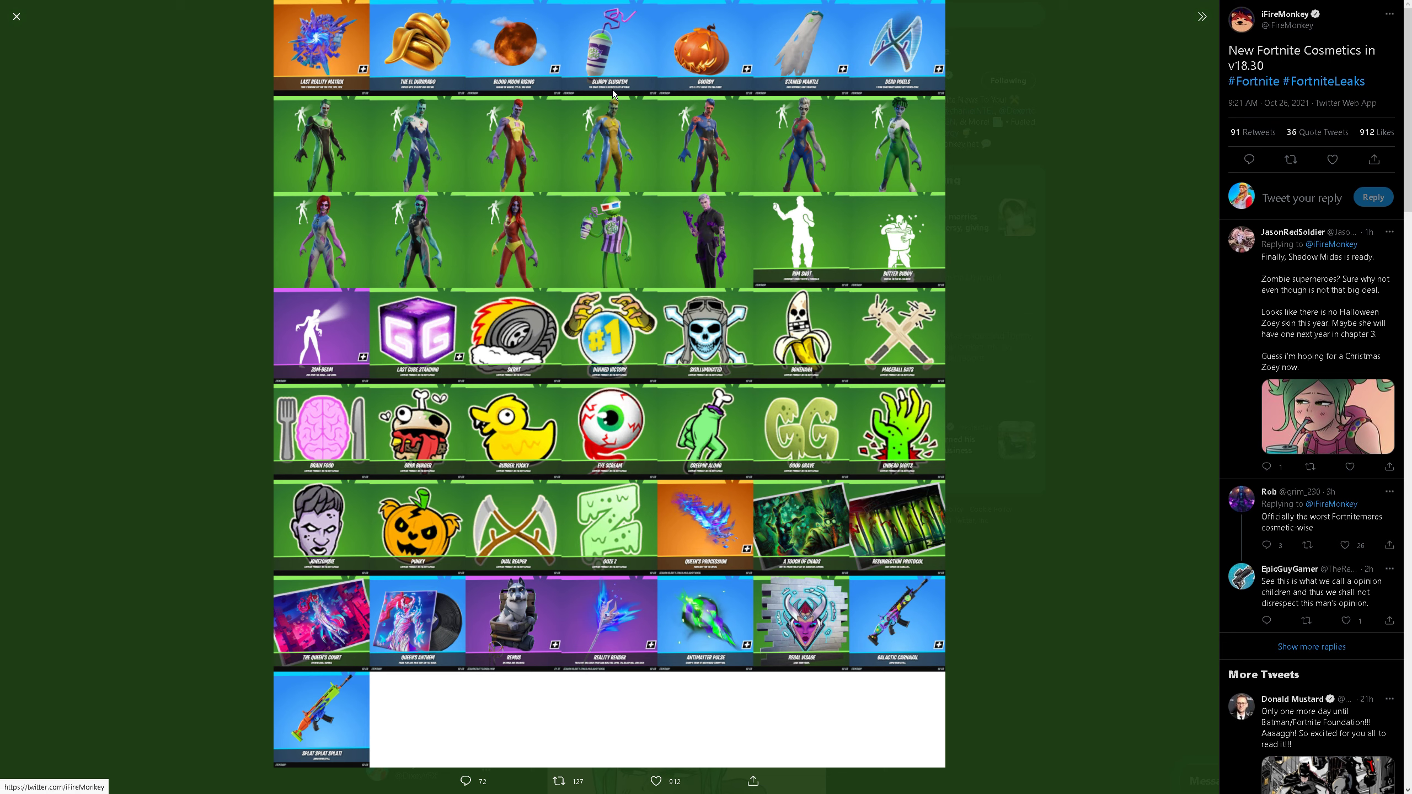
mouse_move(705, 87)
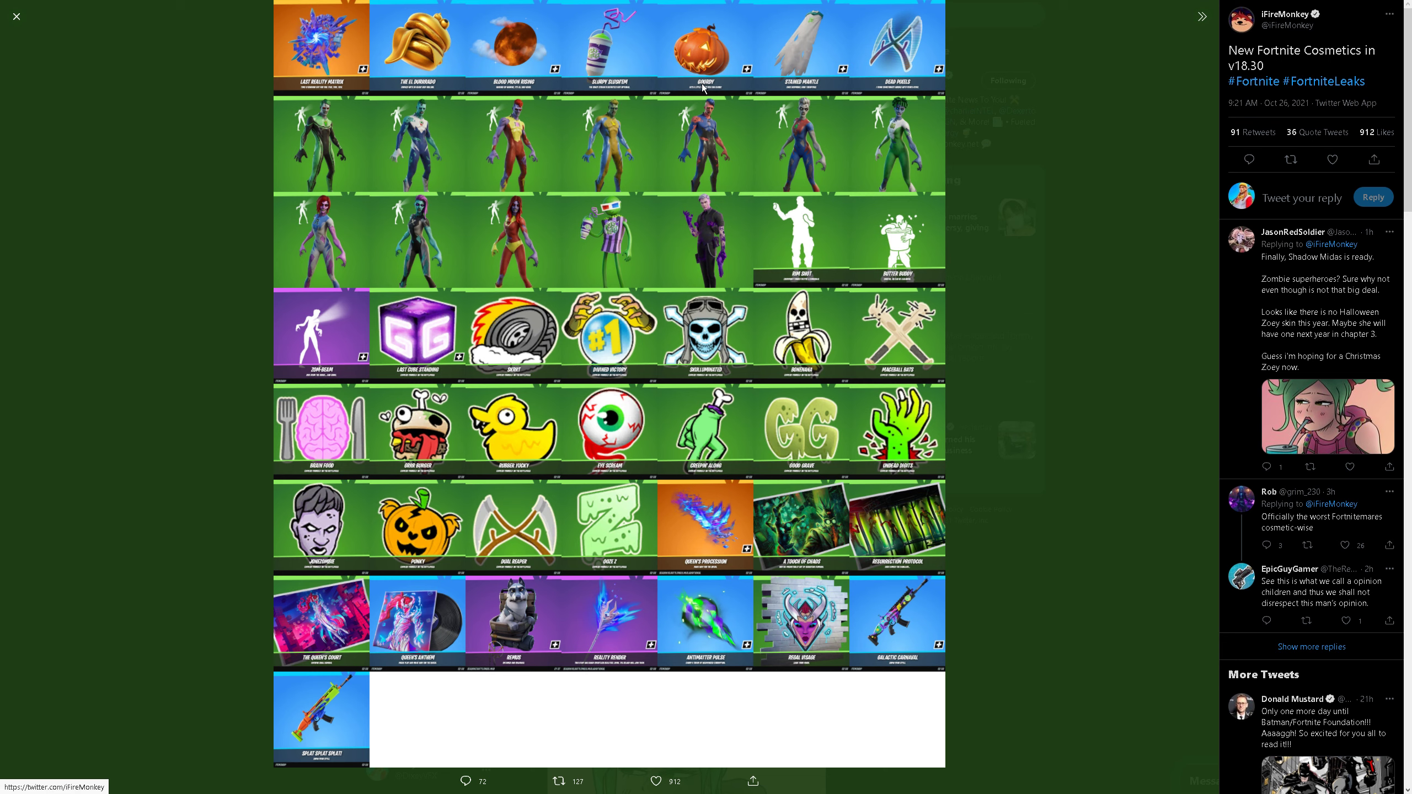
mouse_move(731, 61)
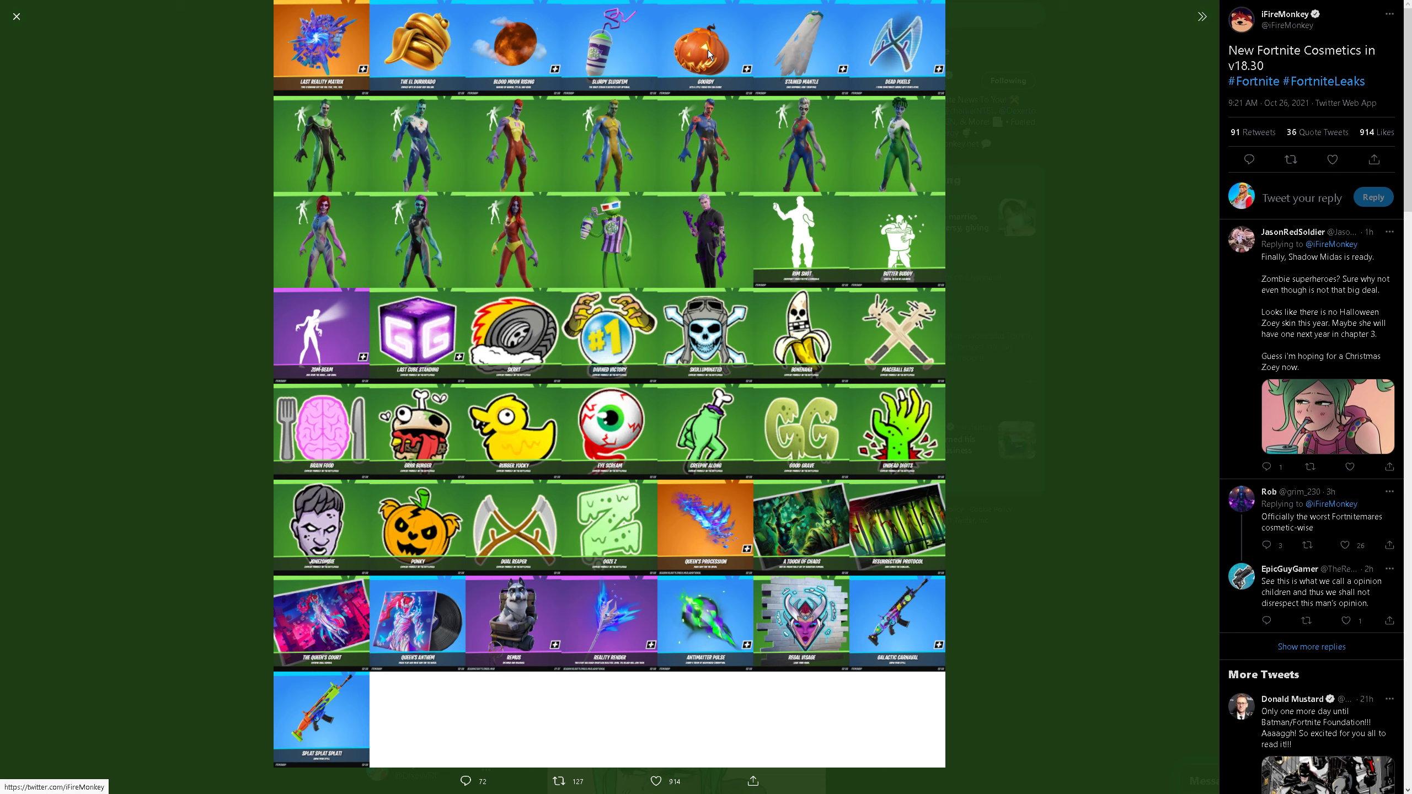
mouse_move(689, 77)
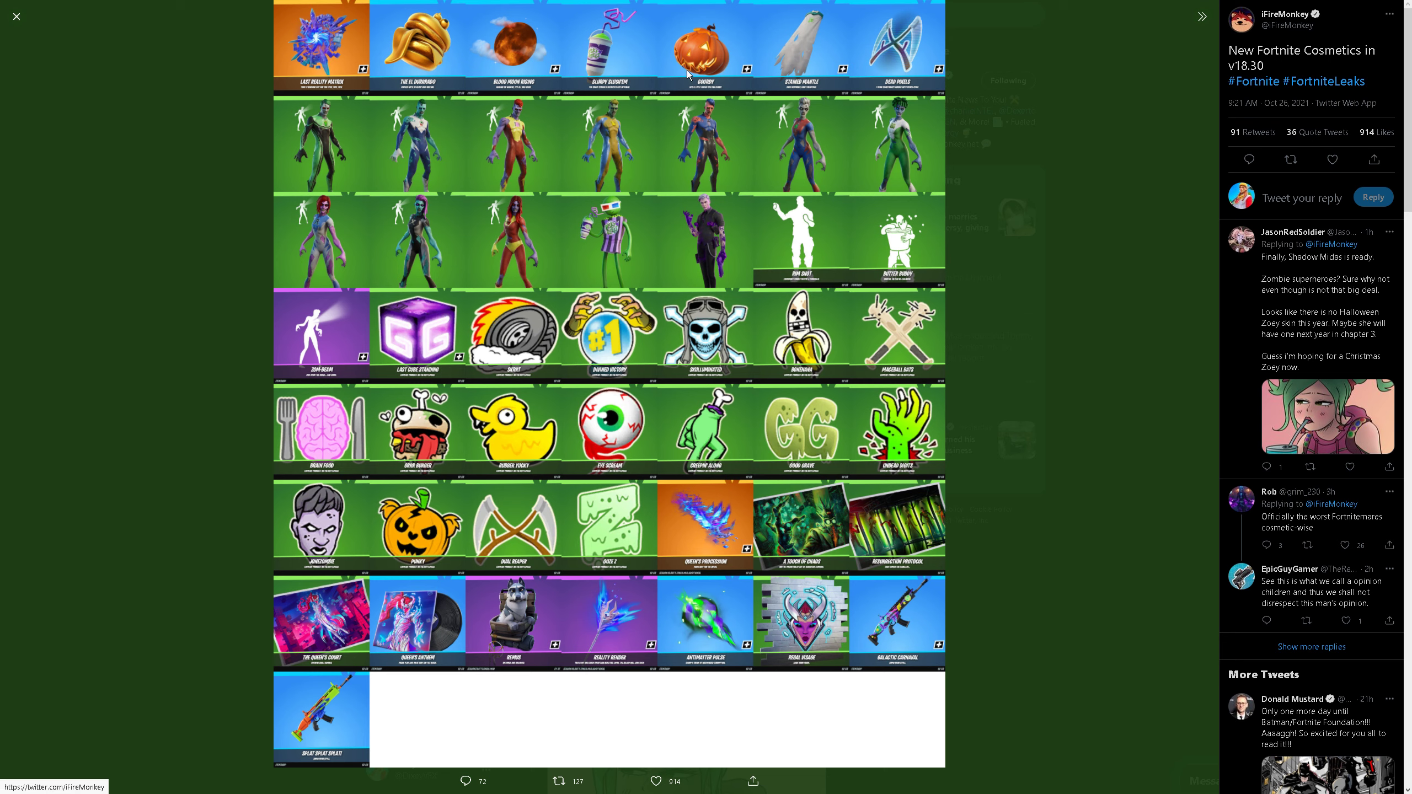
mouse_move(693, 77)
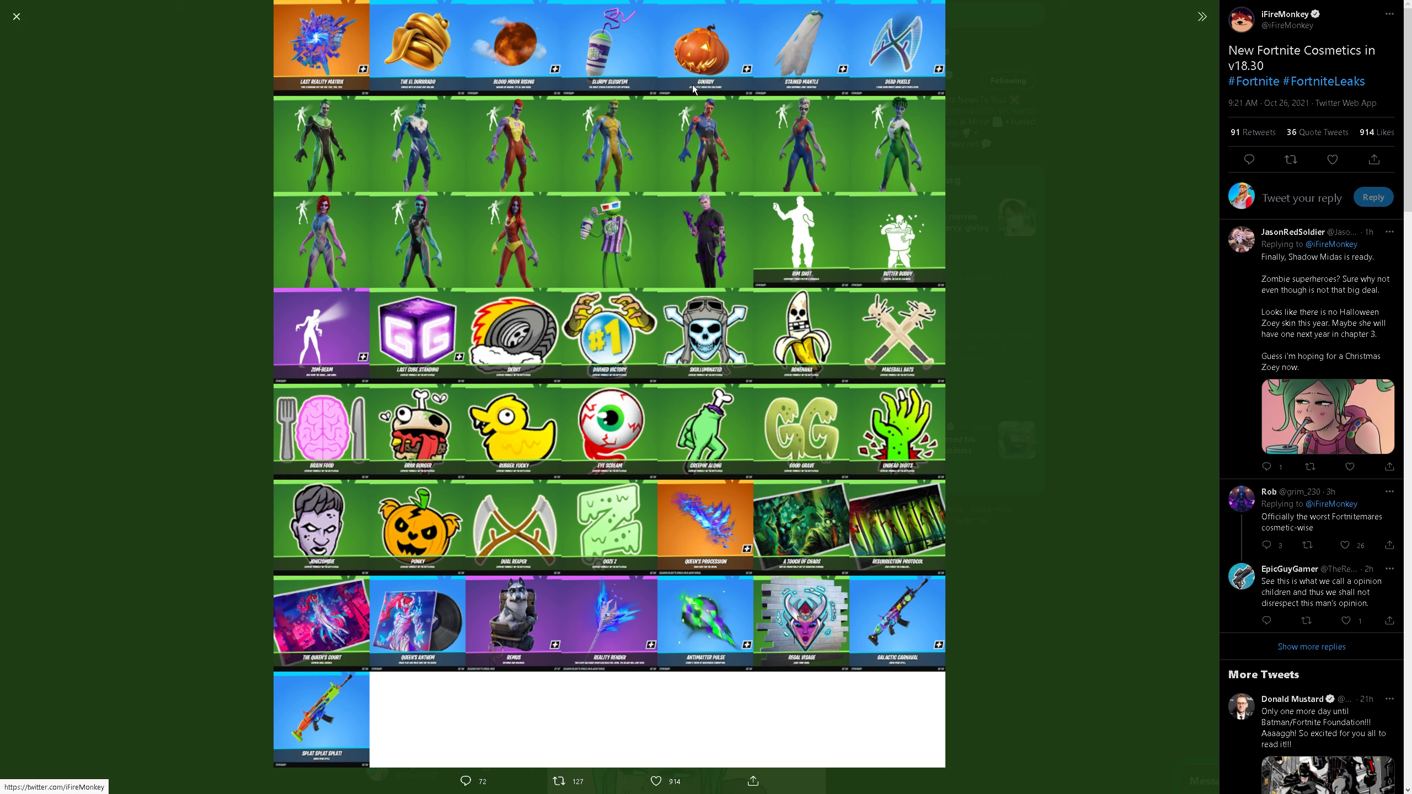
mouse_move(845, 131)
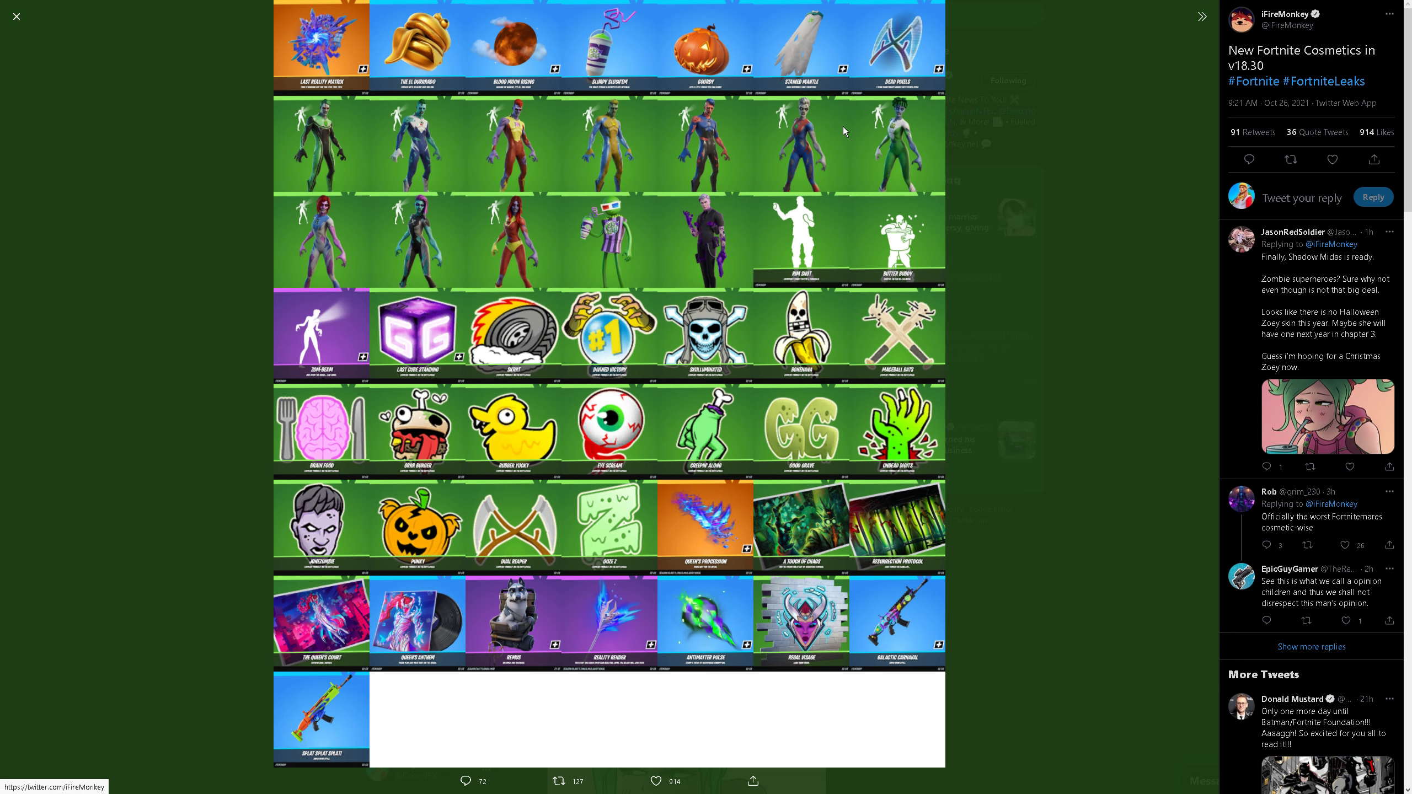
mouse_move(816, 92)
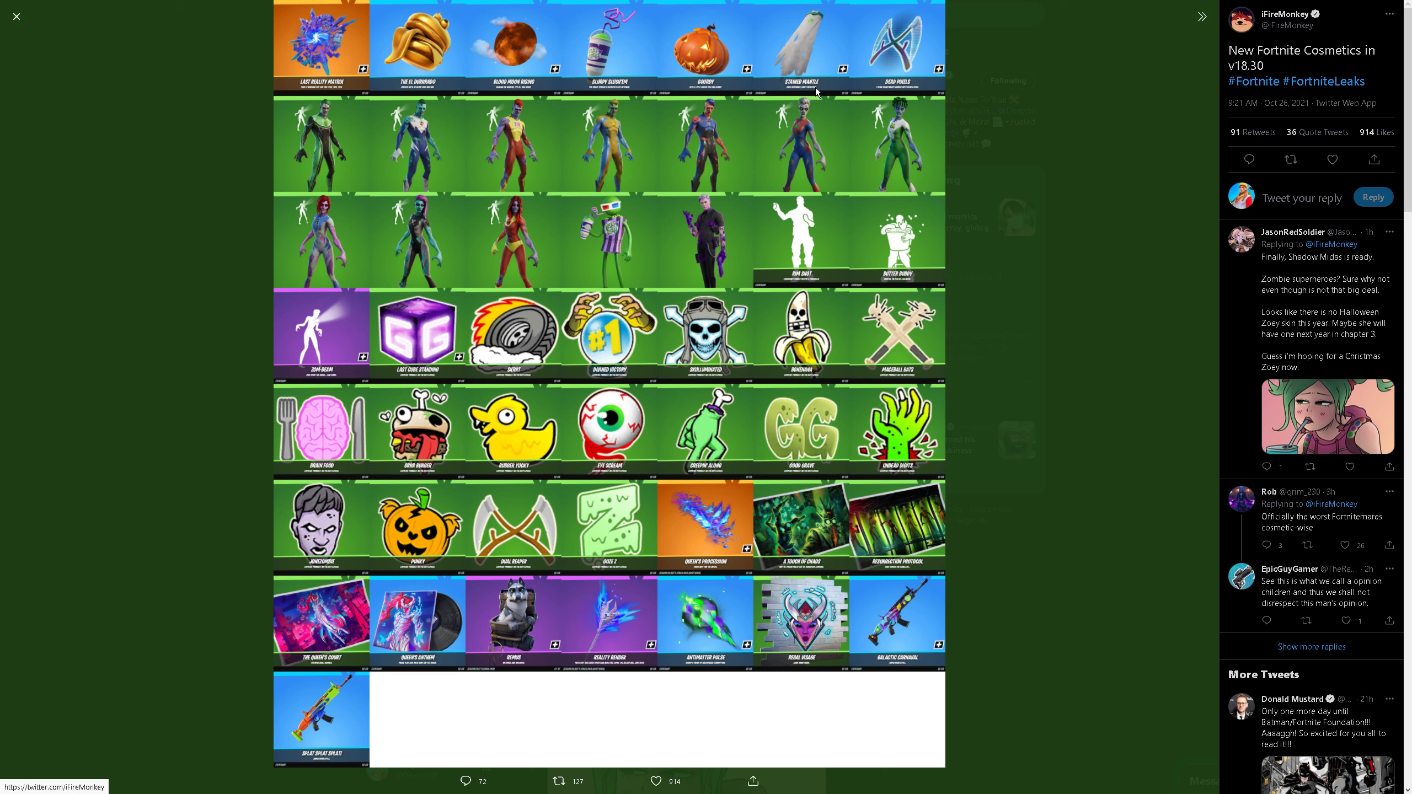
mouse_move(801, 64)
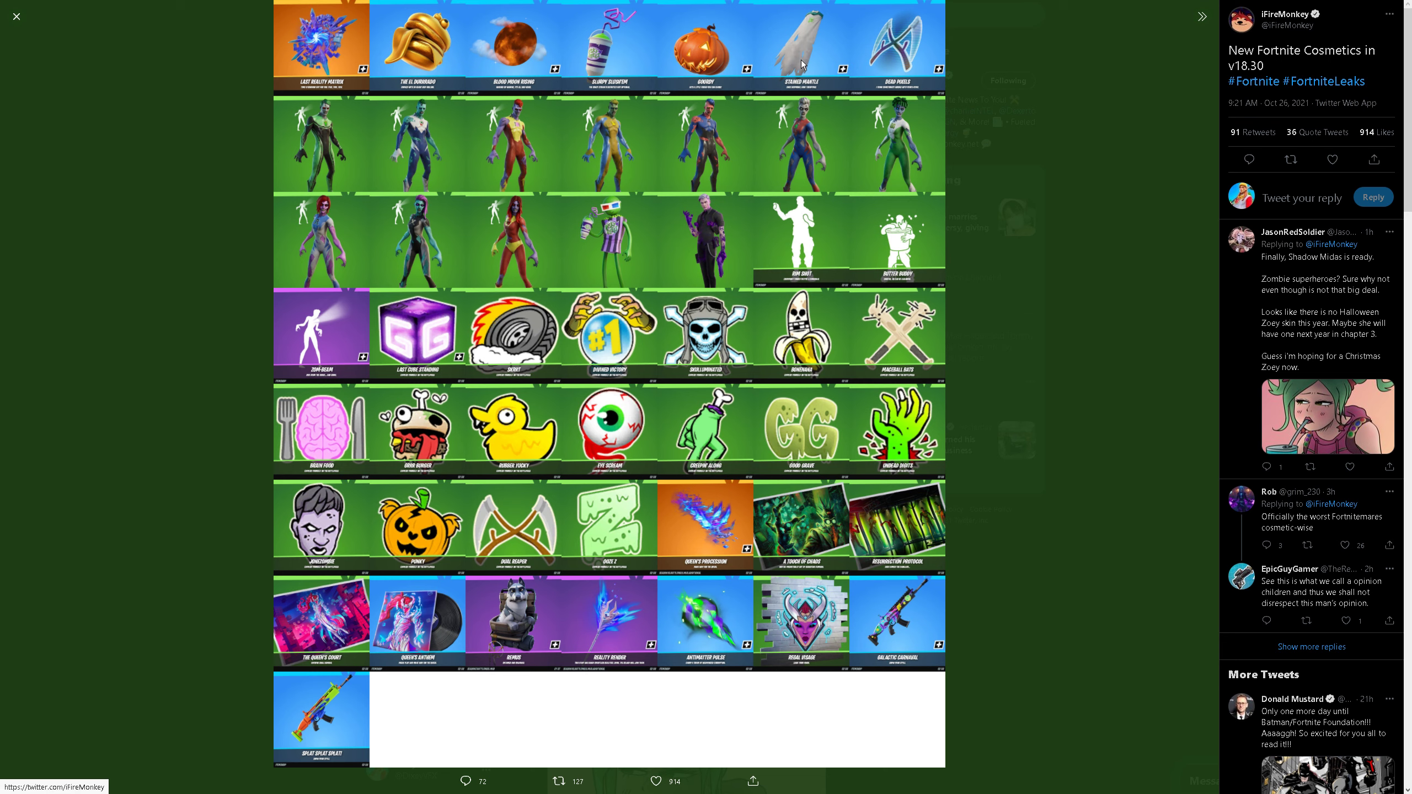
mouse_move(888, 53)
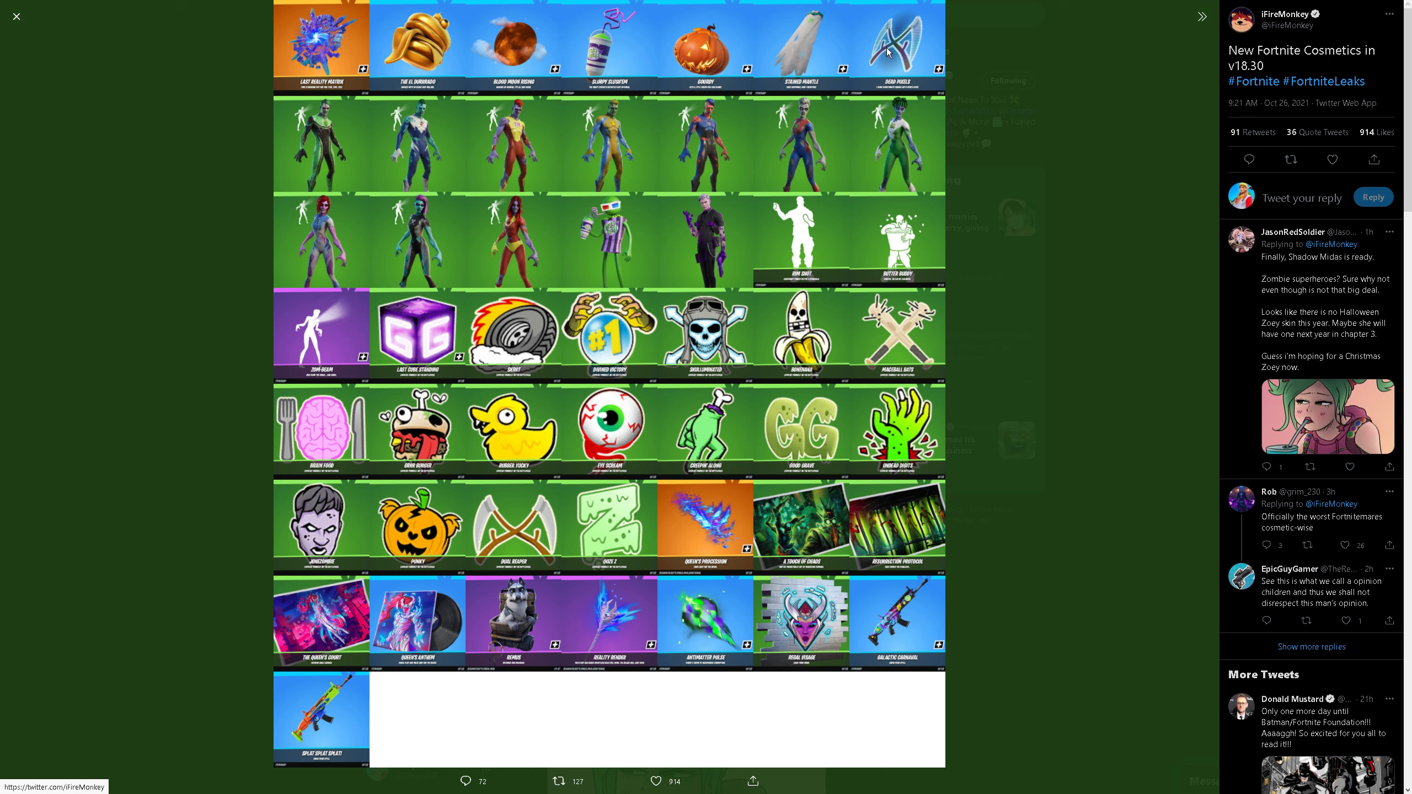
mouse_move(901, 47)
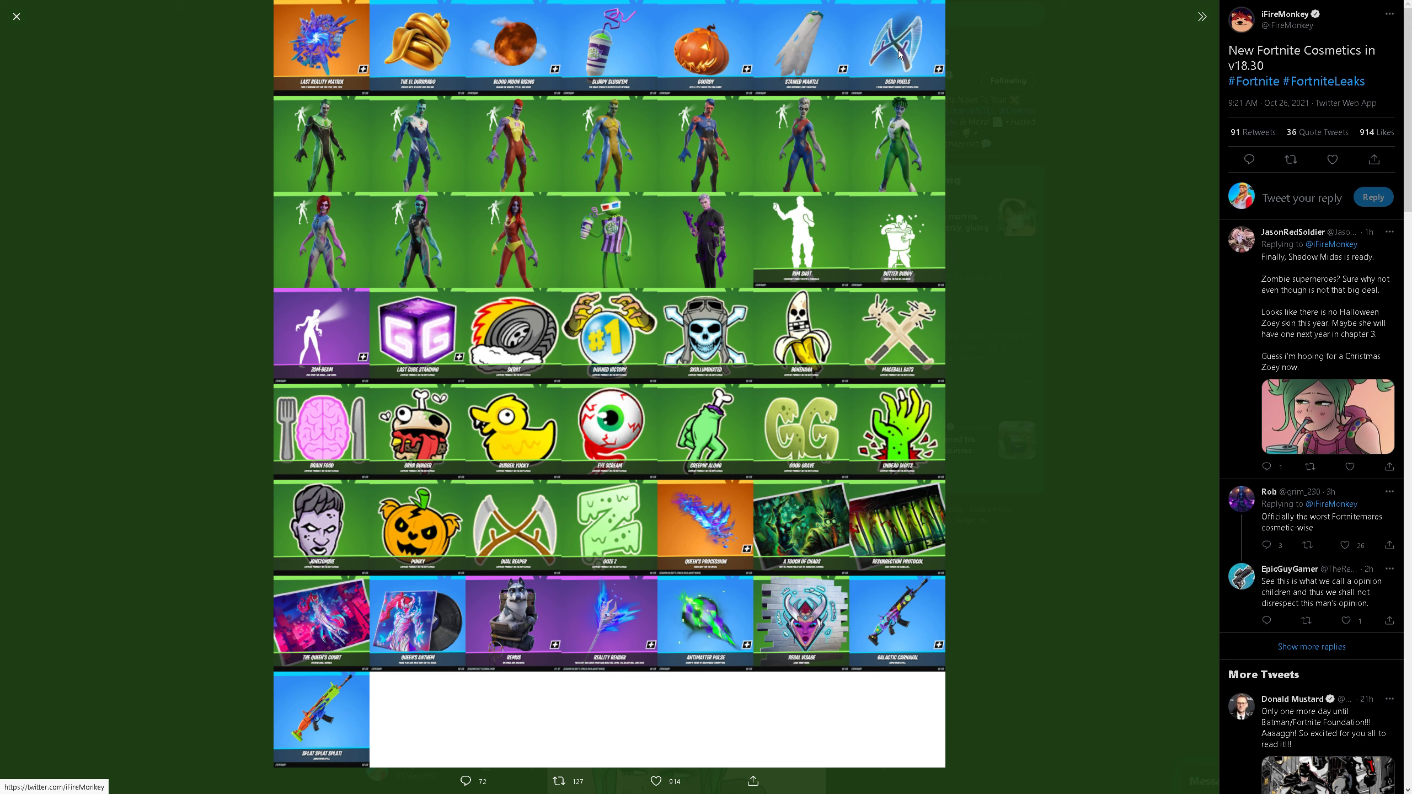
mouse_move(808, 436)
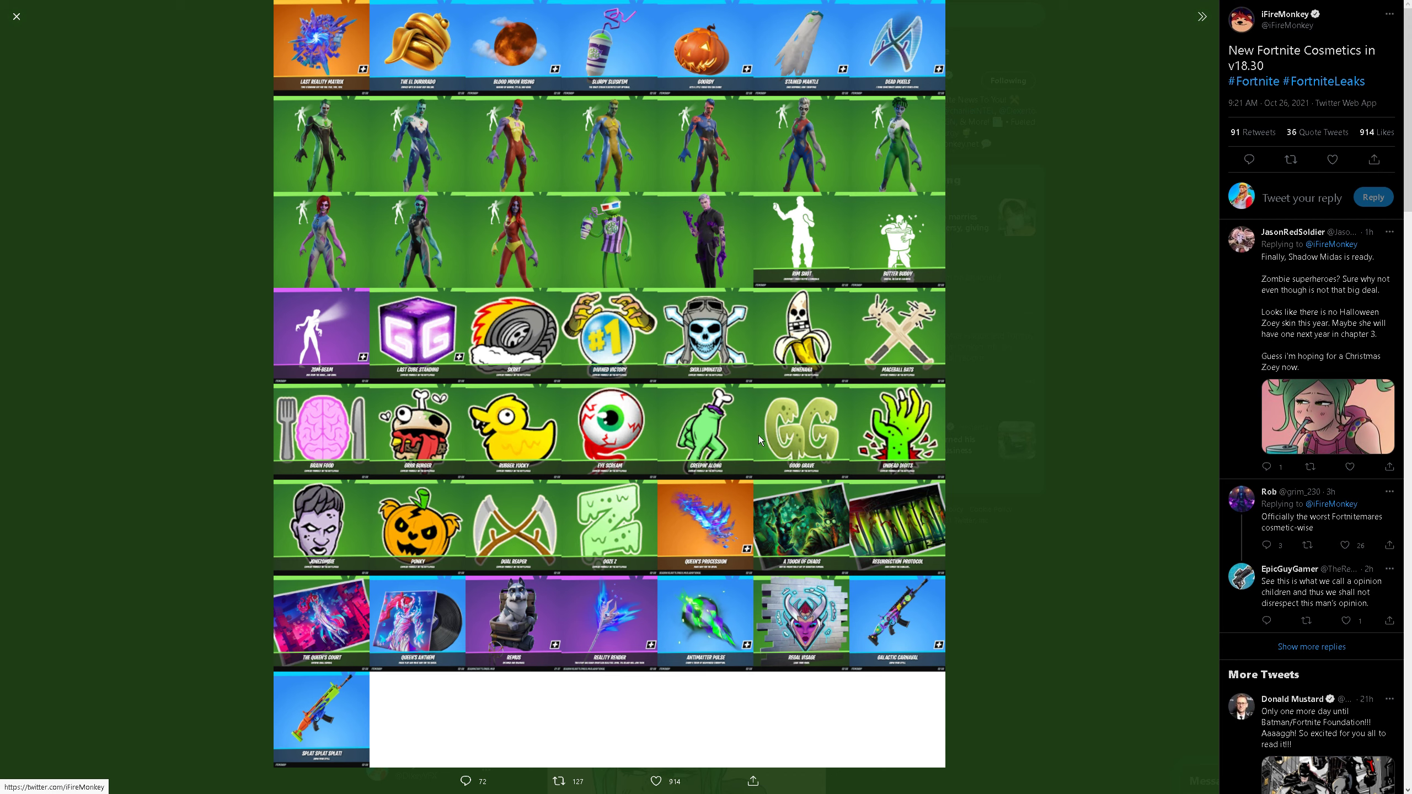
mouse_move(892, 13)
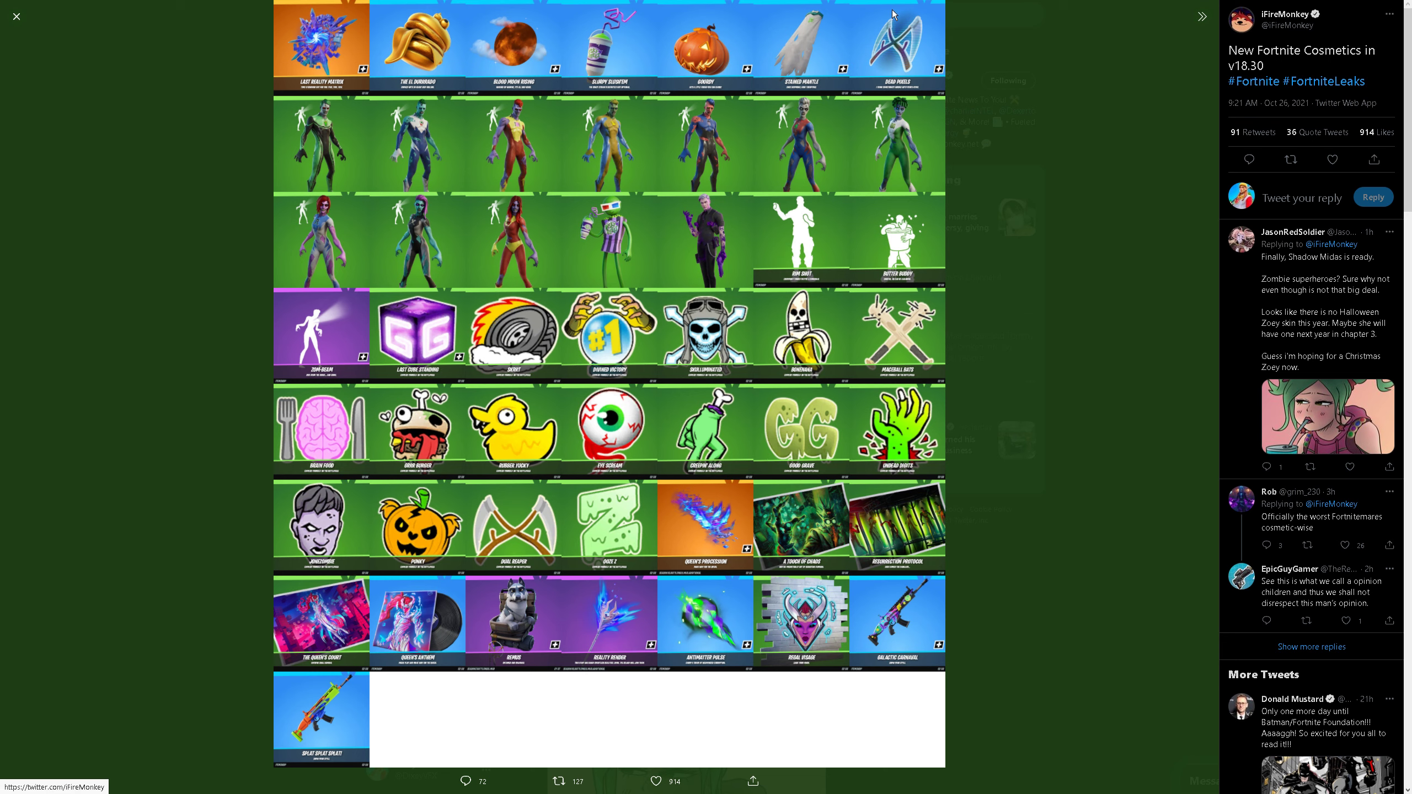
mouse_move(891, 56)
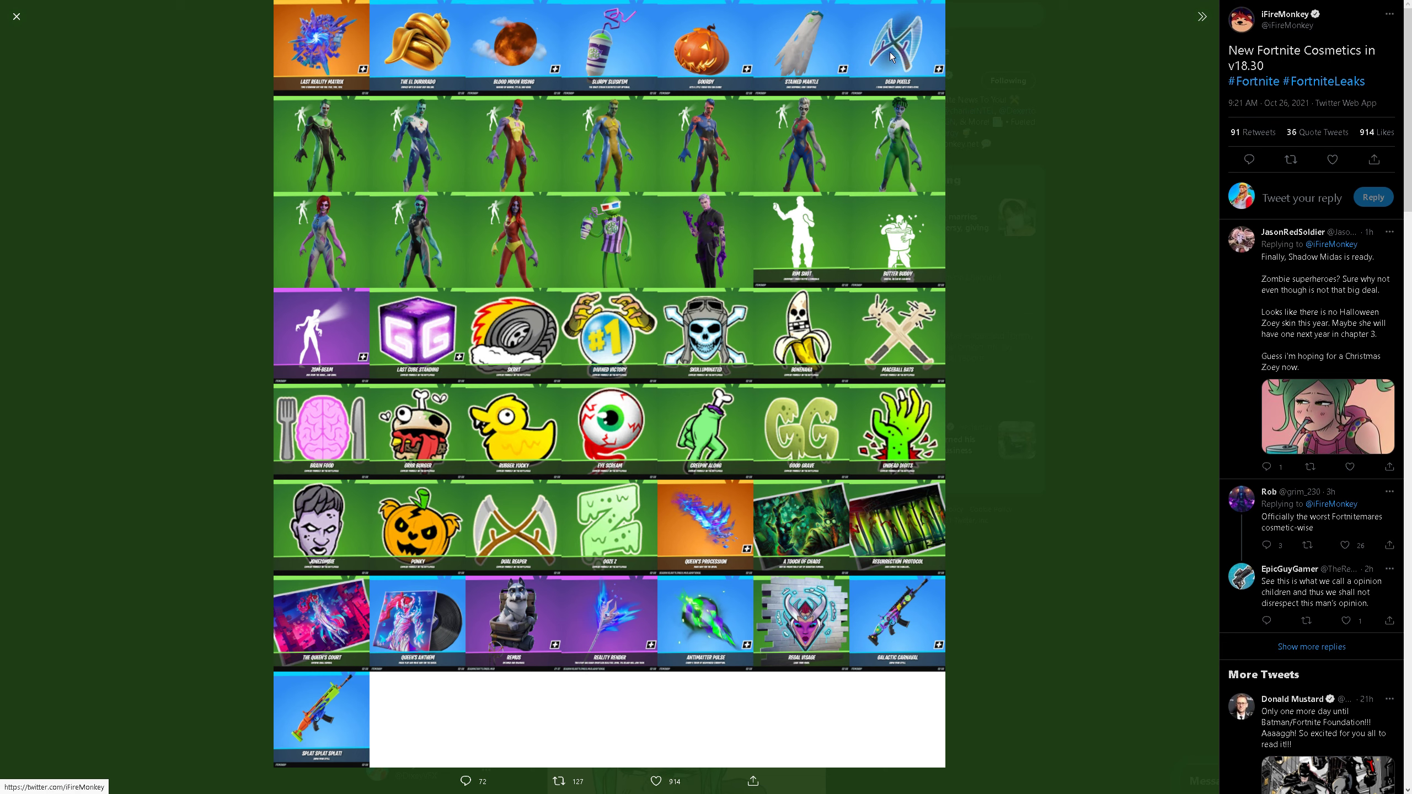
mouse_move(887, 132)
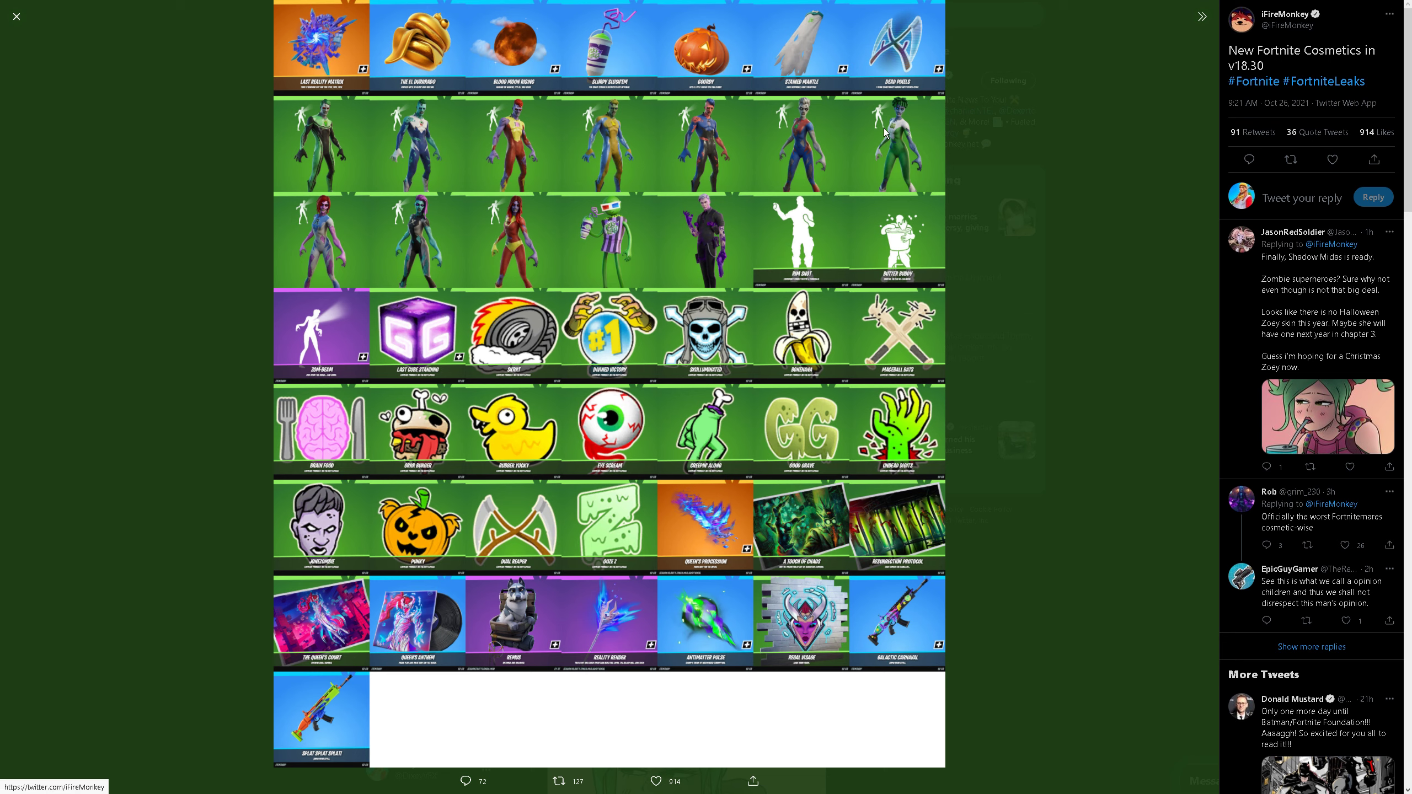
mouse_move(619, 234)
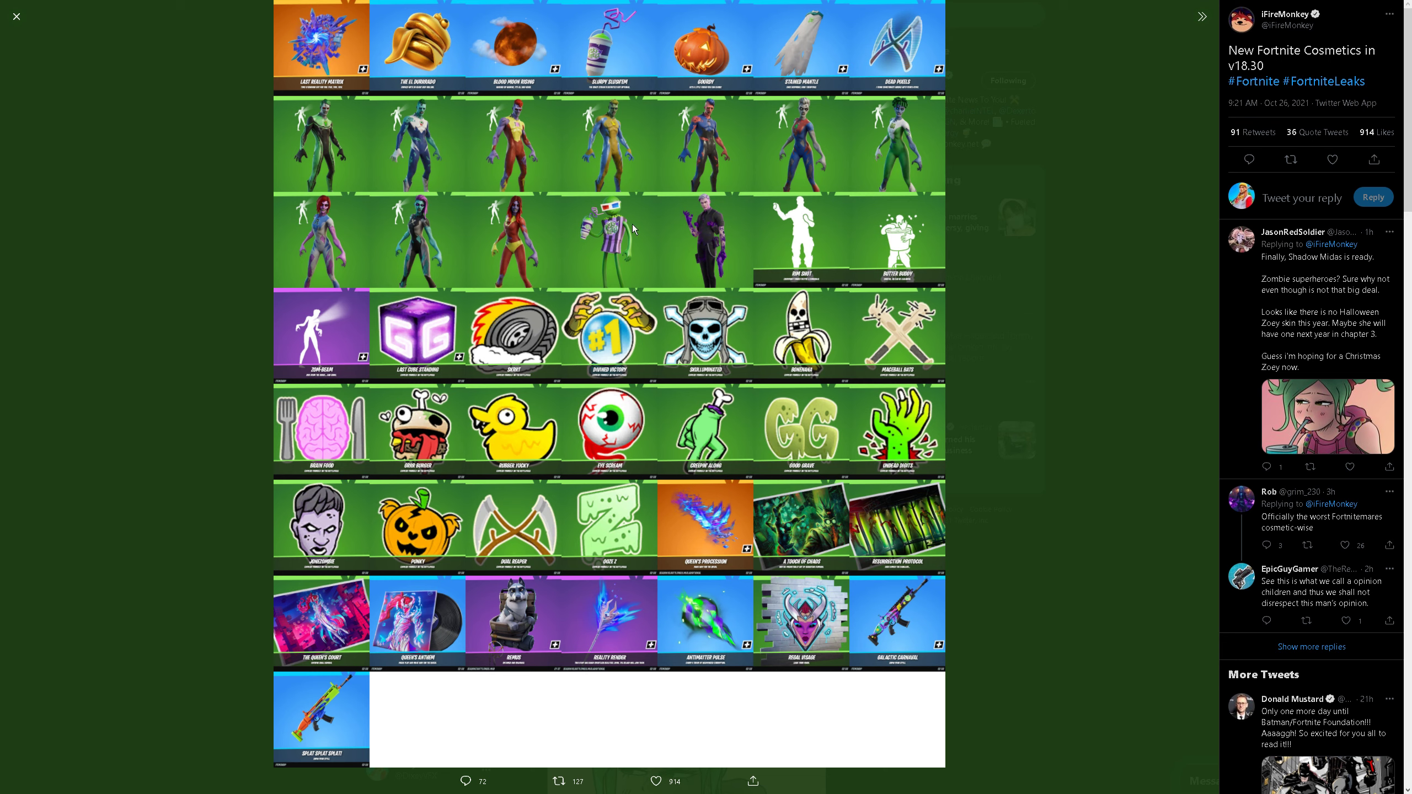
mouse_move(685, 240)
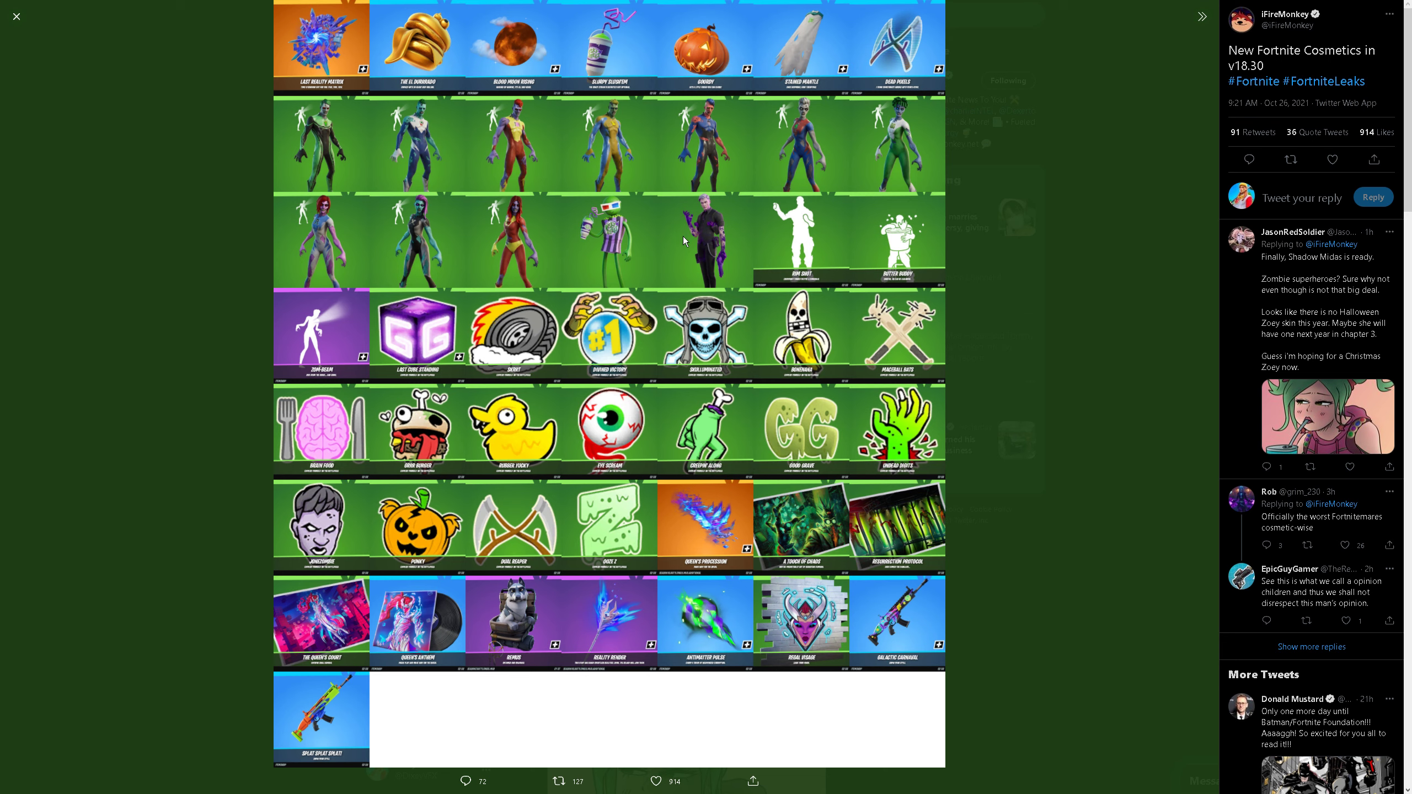
mouse_move(877, 294)
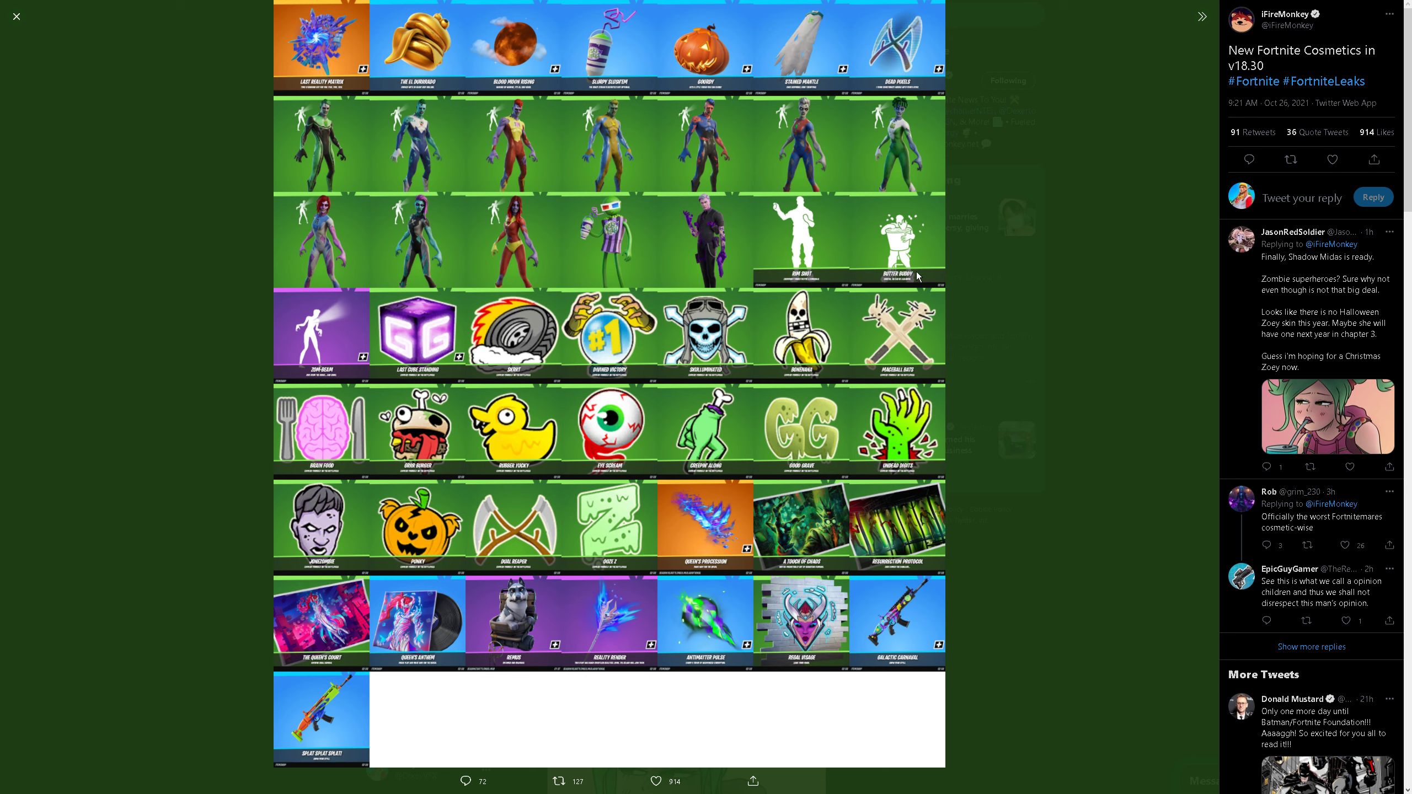
mouse_move(916, 286)
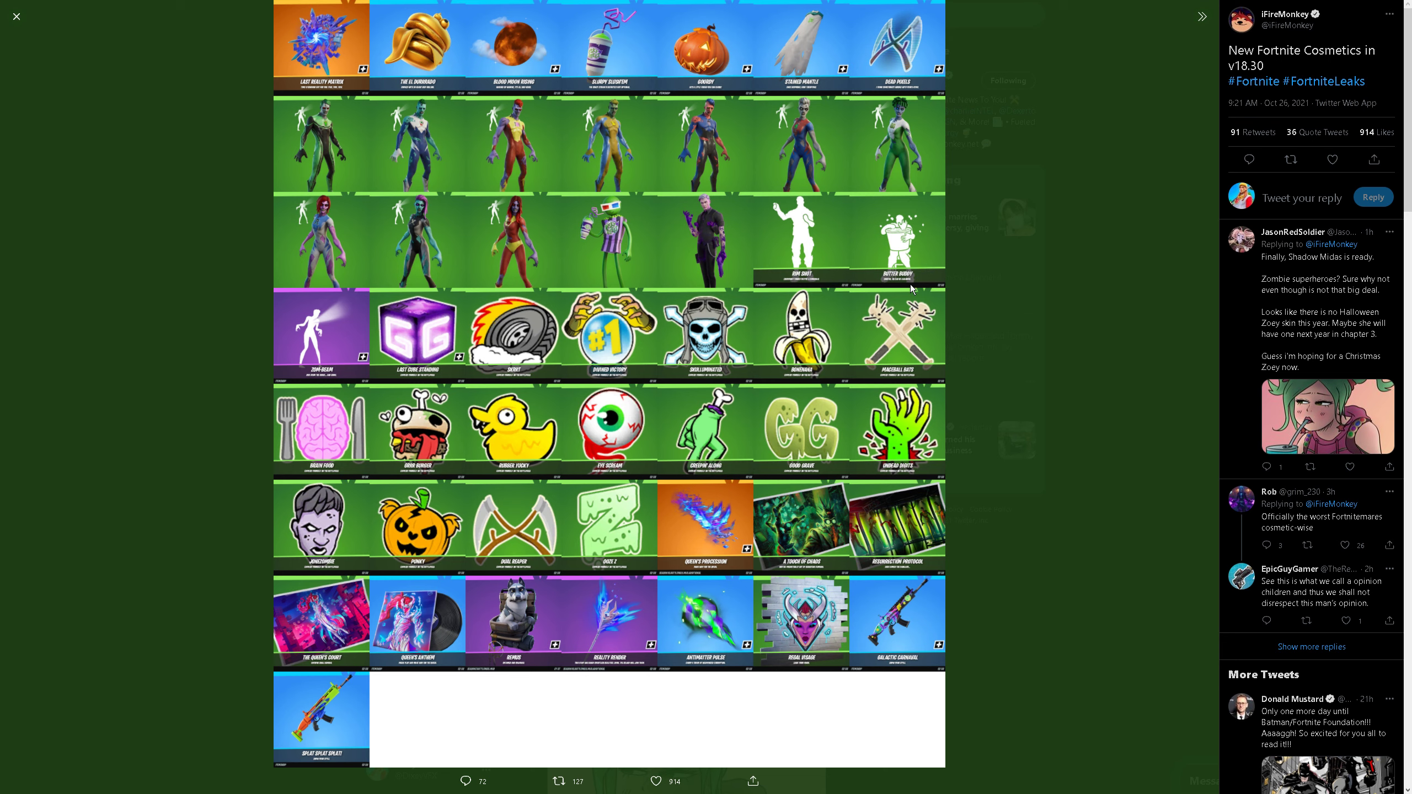
mouse_move(919, 232)
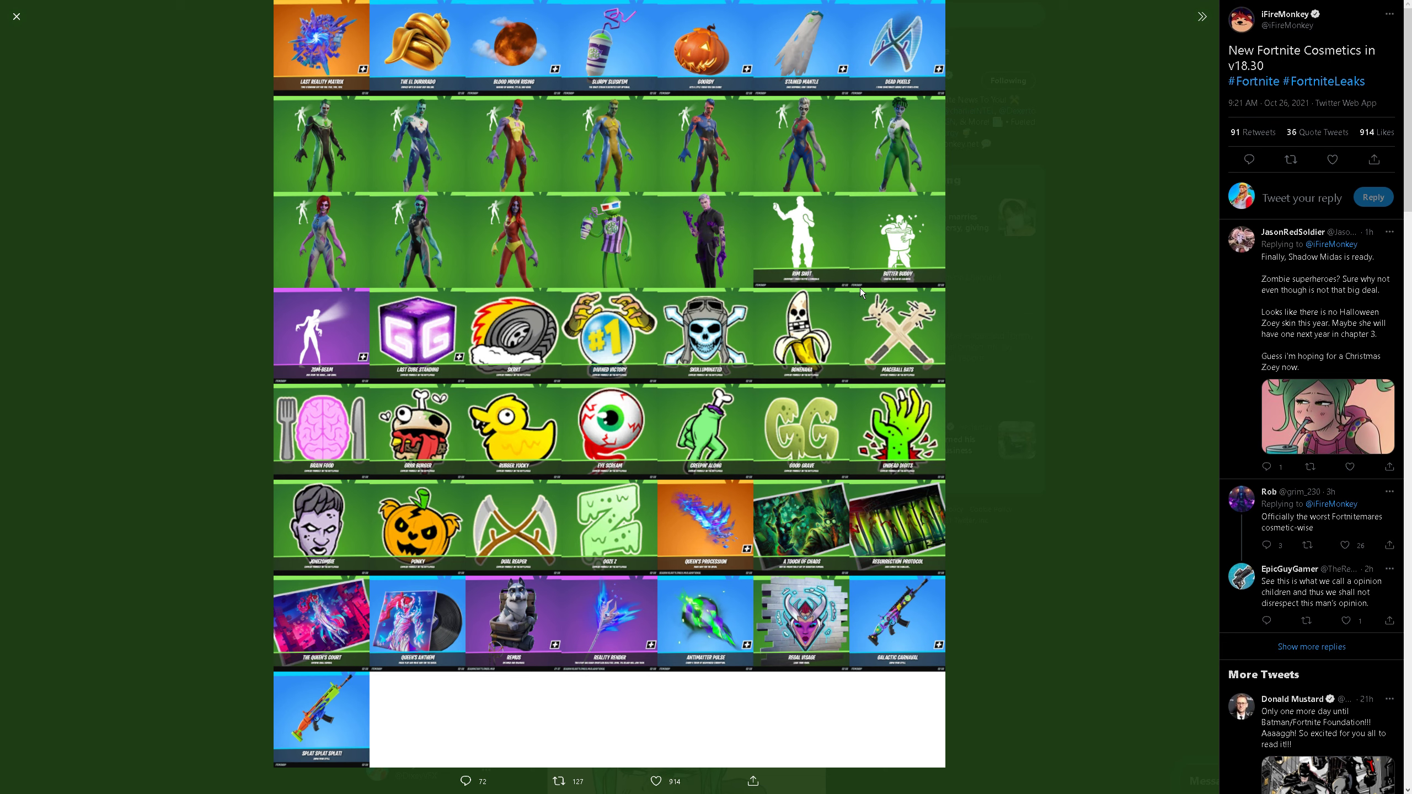
mouse_move(344, 343)
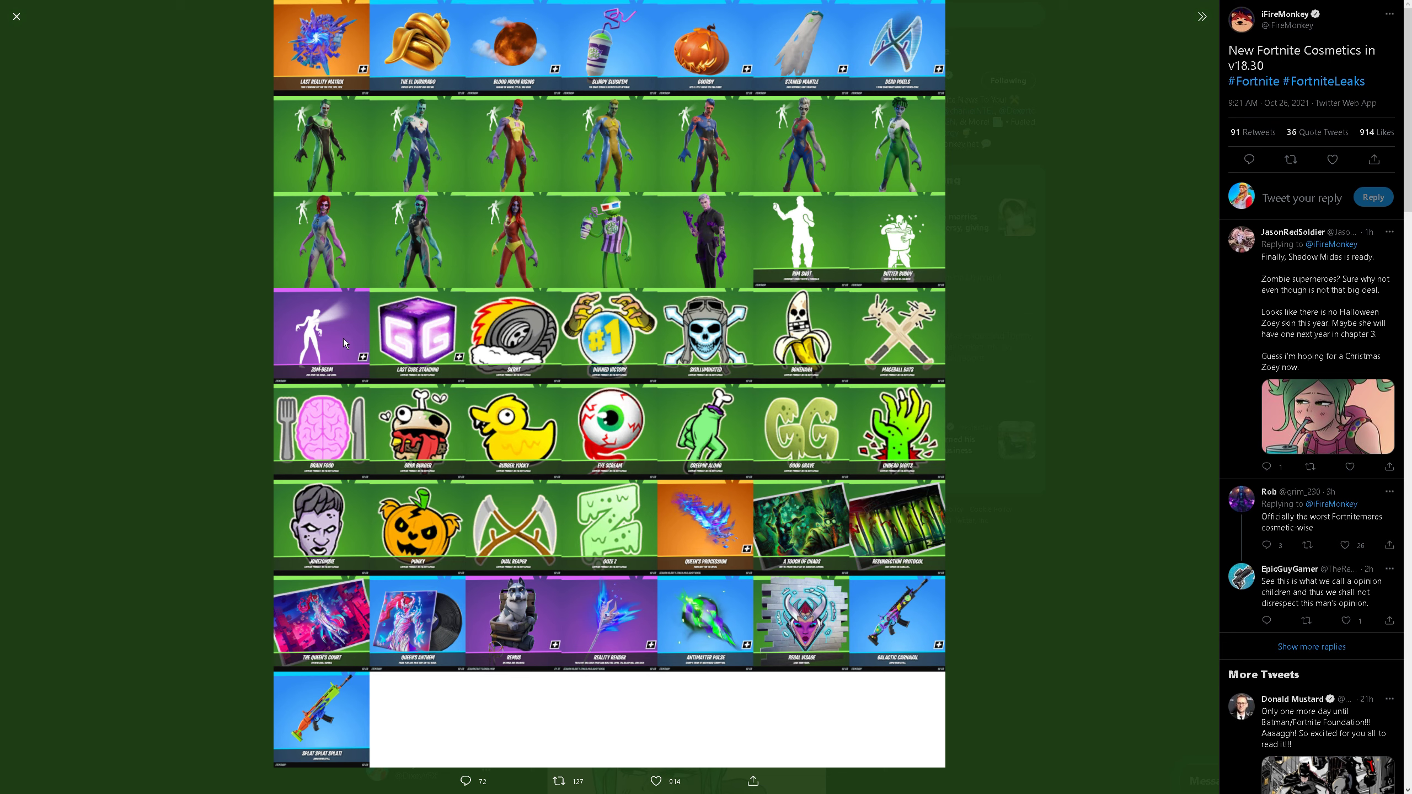
mouse_move(436, 309)
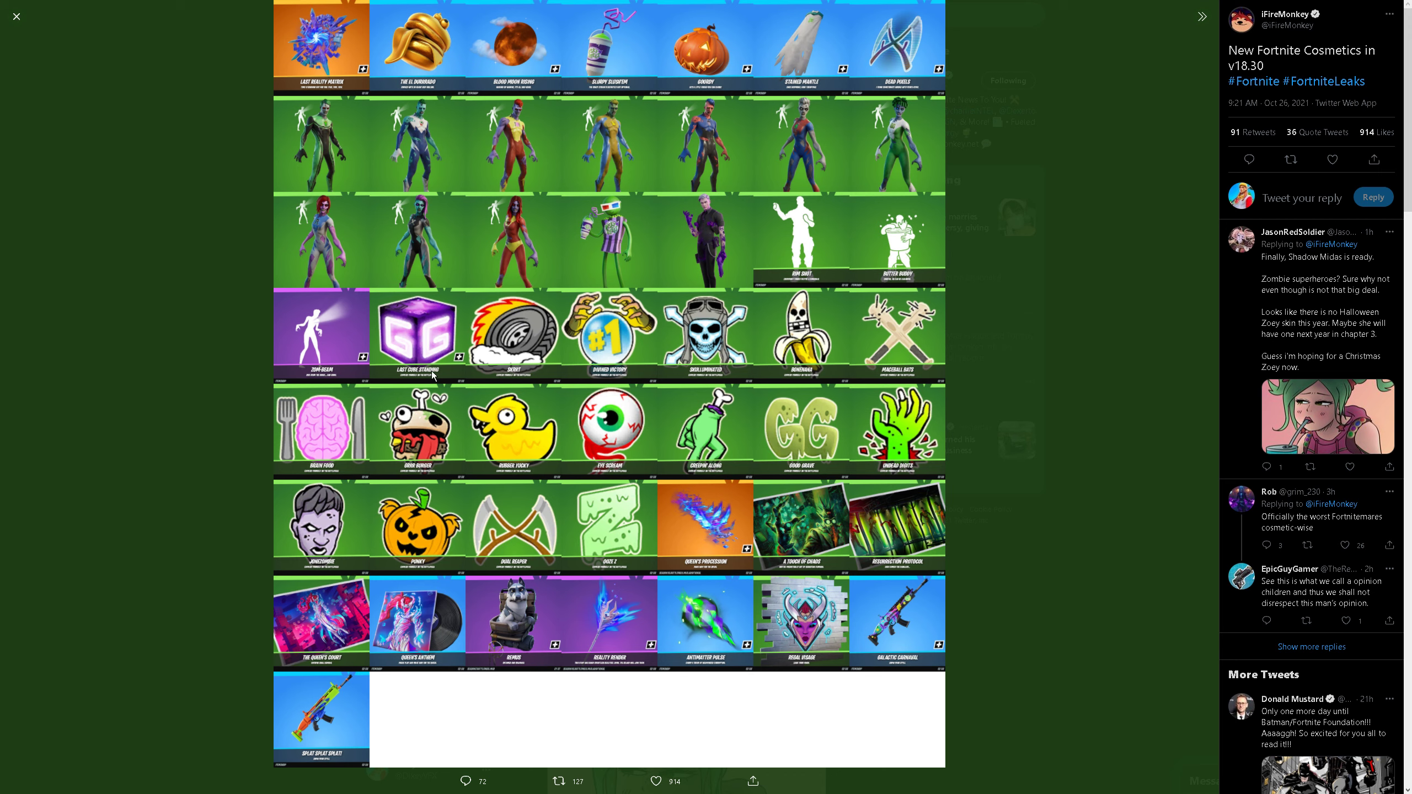
mouse_move(473, 360)
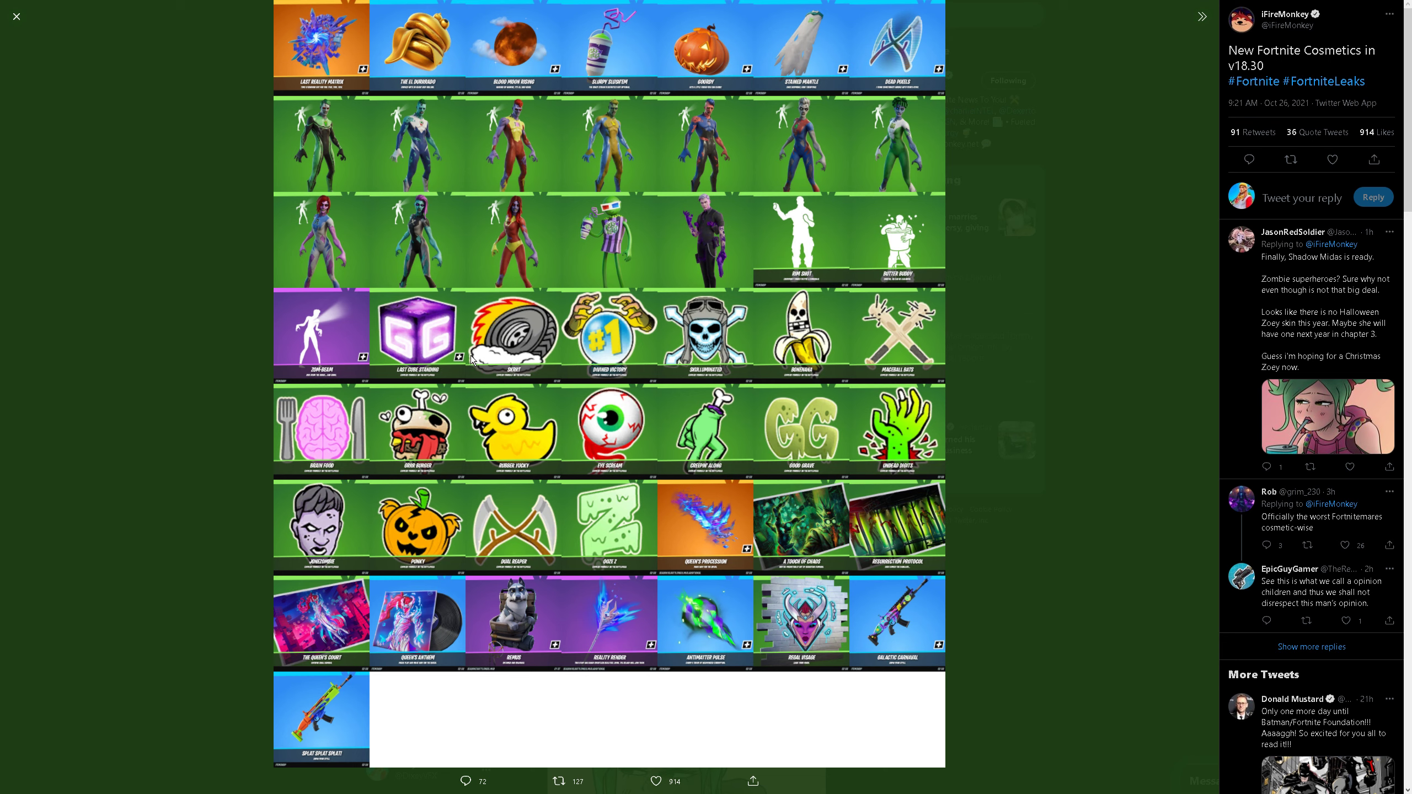
mouse_move(701, 303)
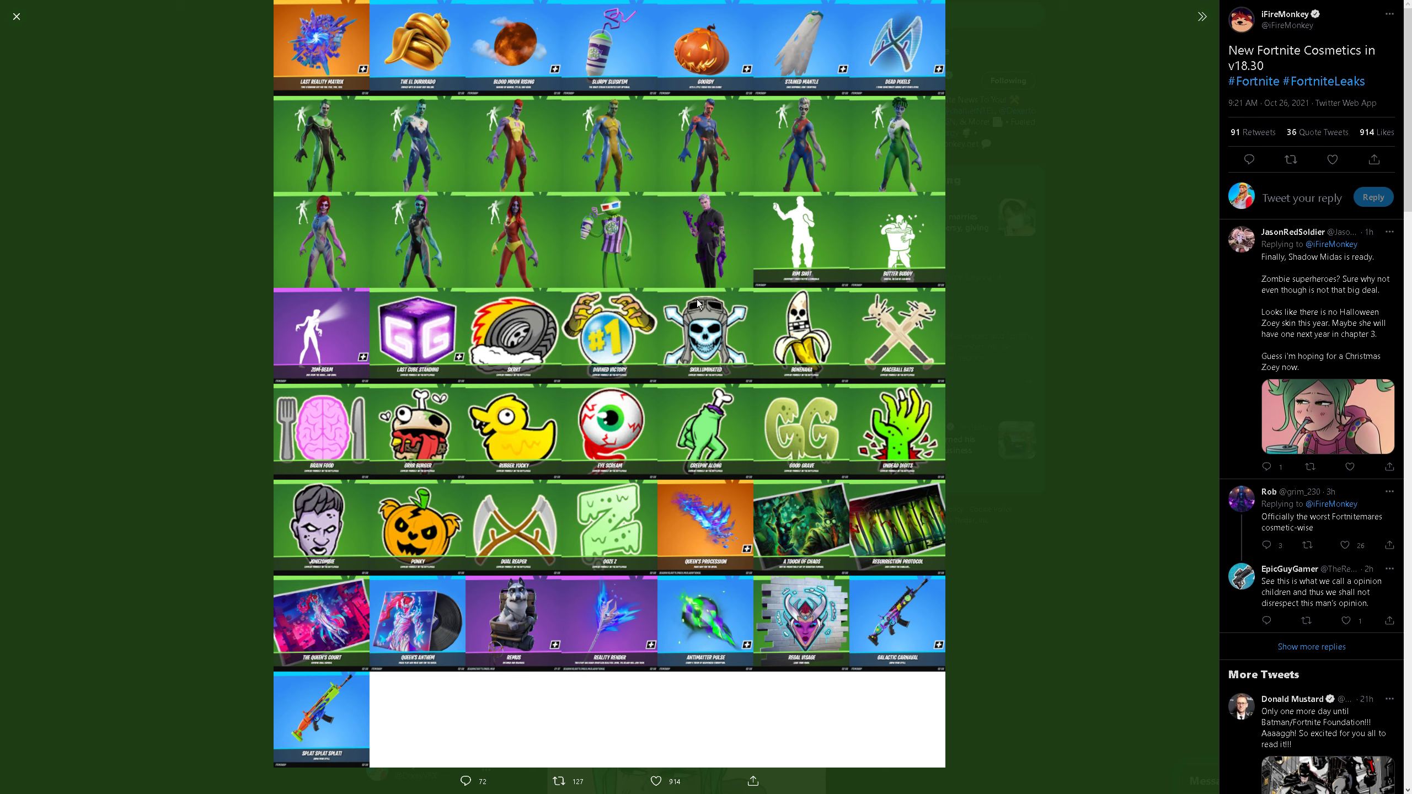
mouse_move(754, 400)
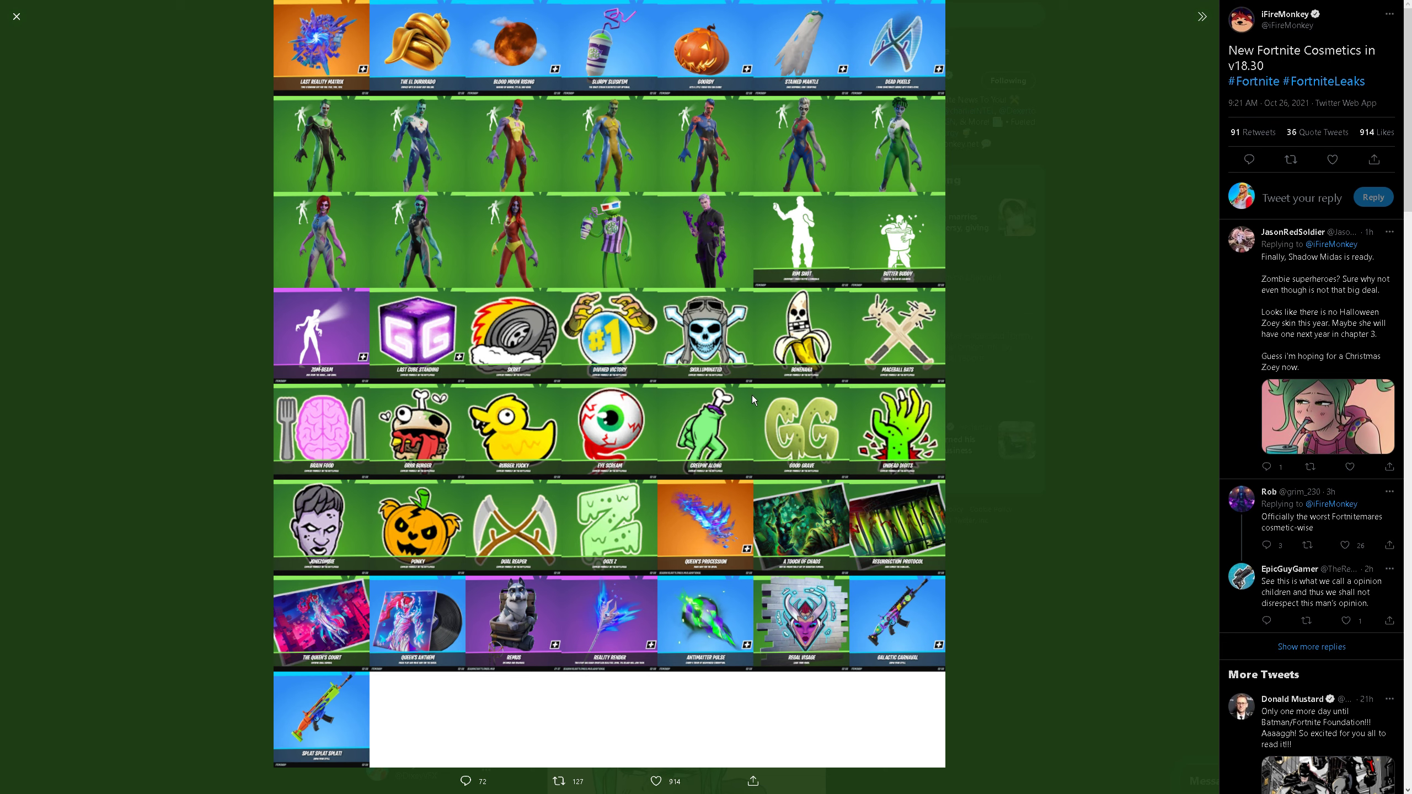
mouse_move(754, 400)
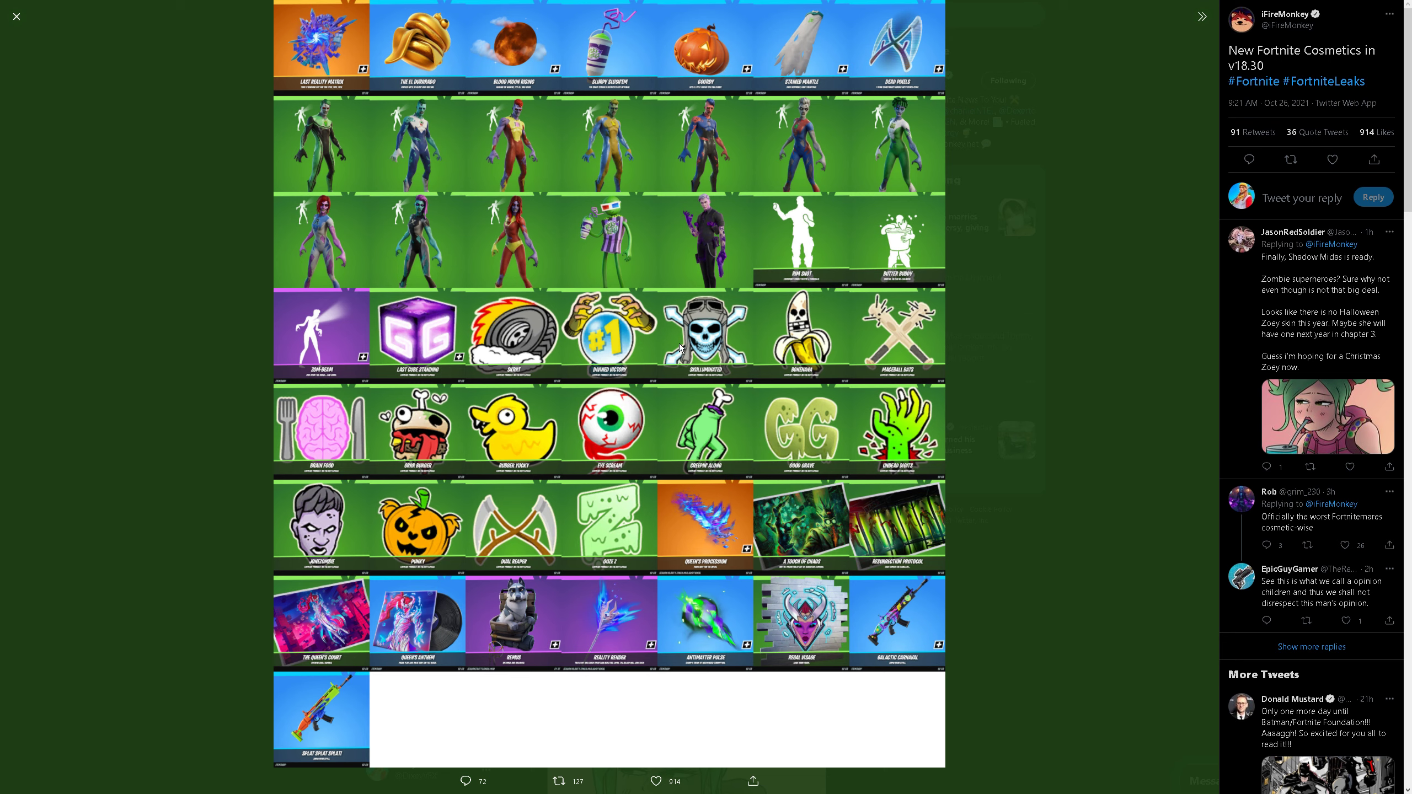
mouse_move(671, 423)
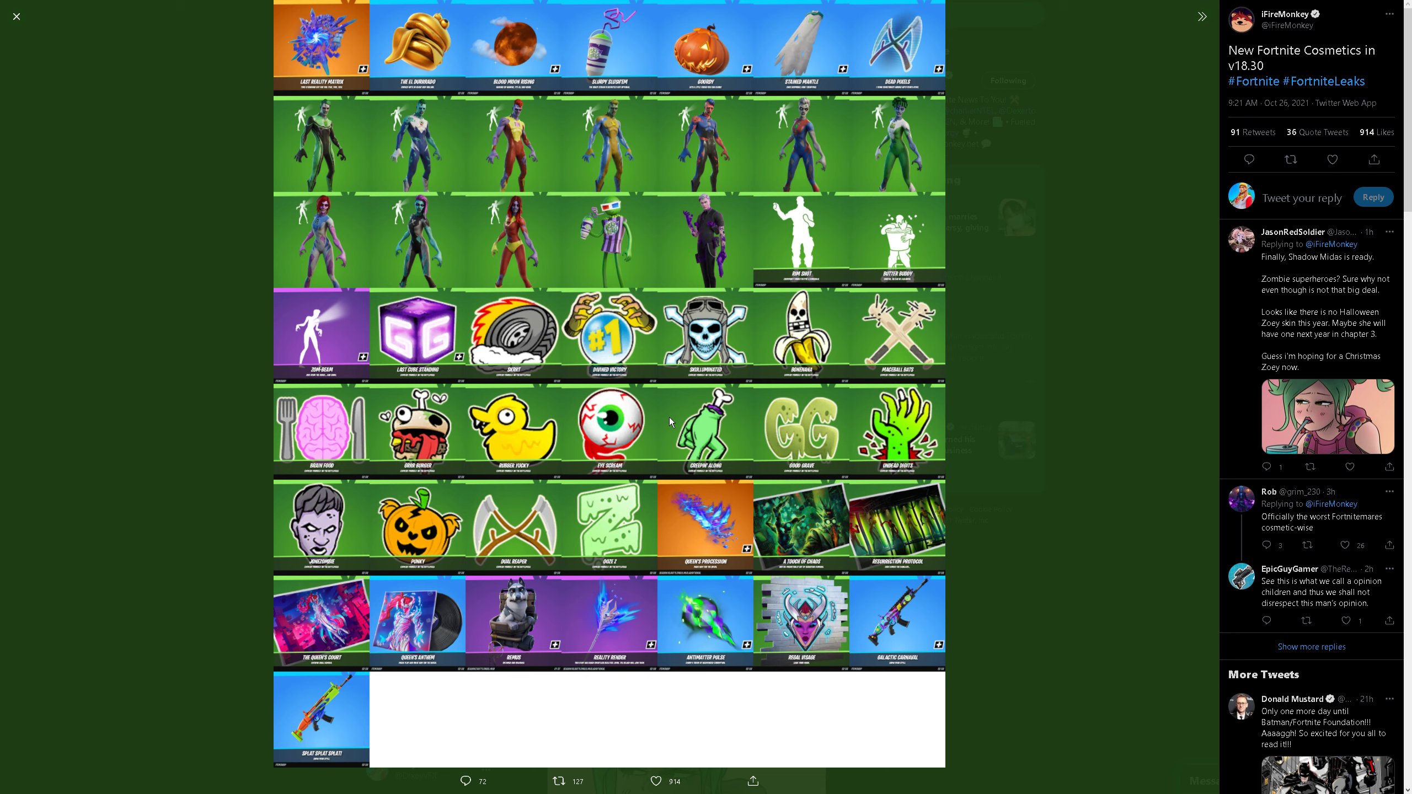
mouse_move(740, 382)
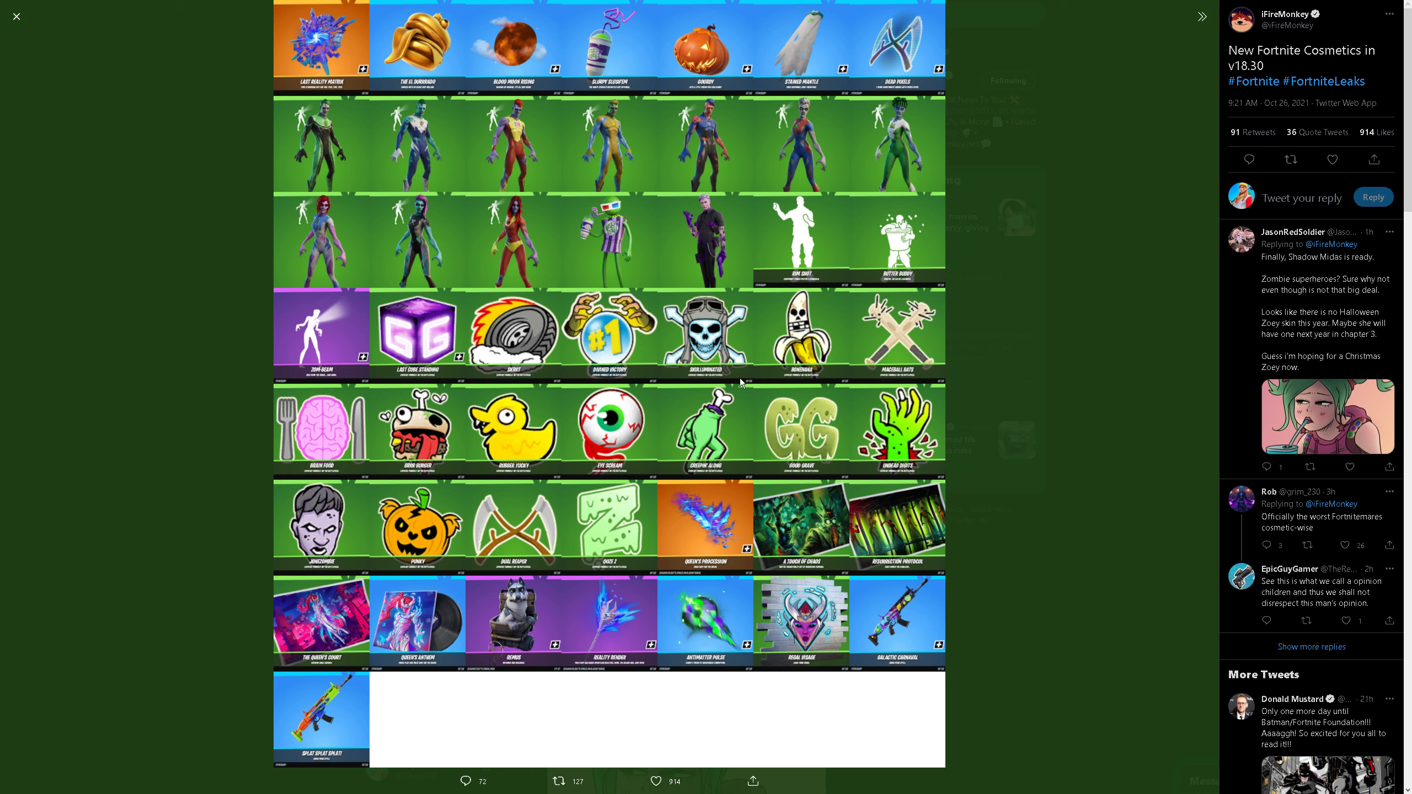
mouse_move(791, 379)
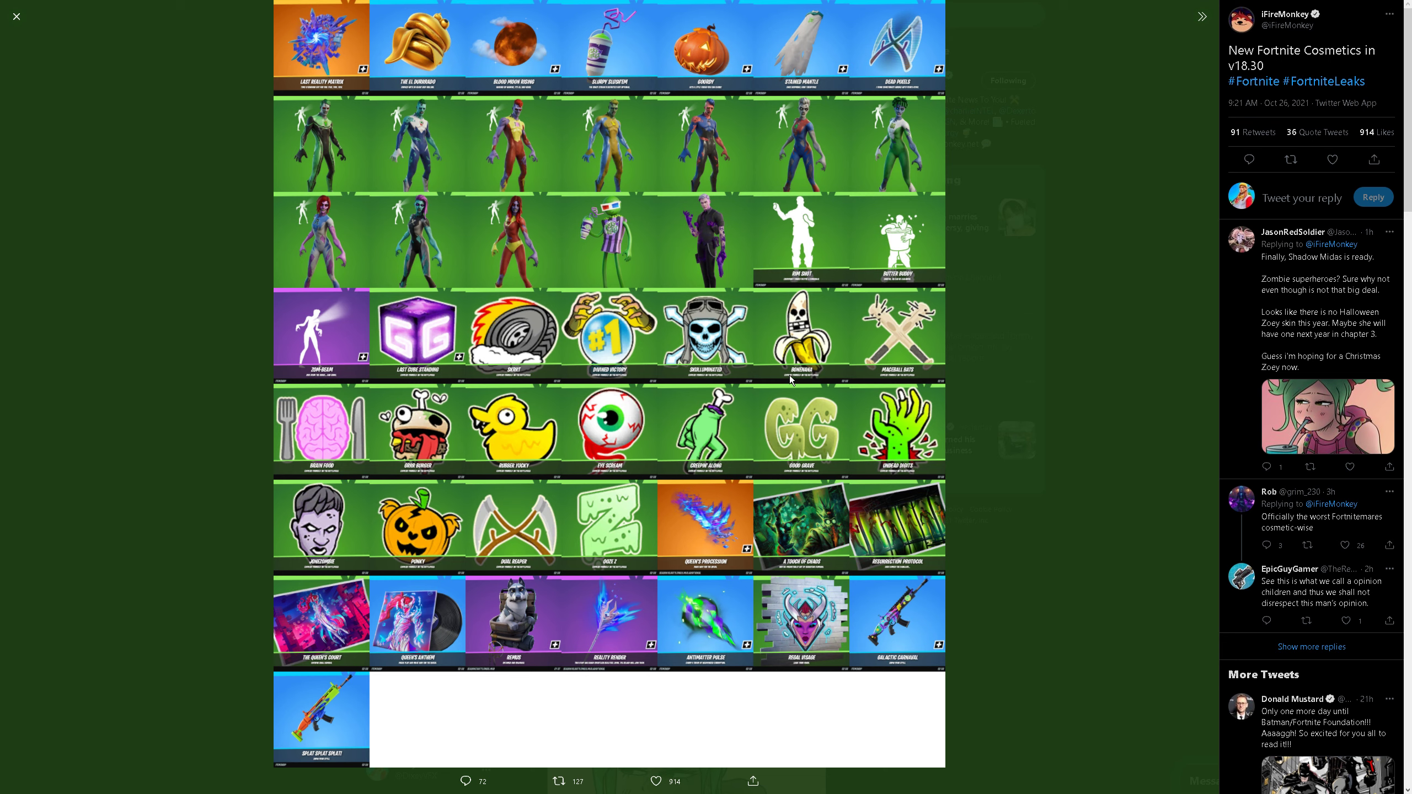
mouse_move(911, 378)
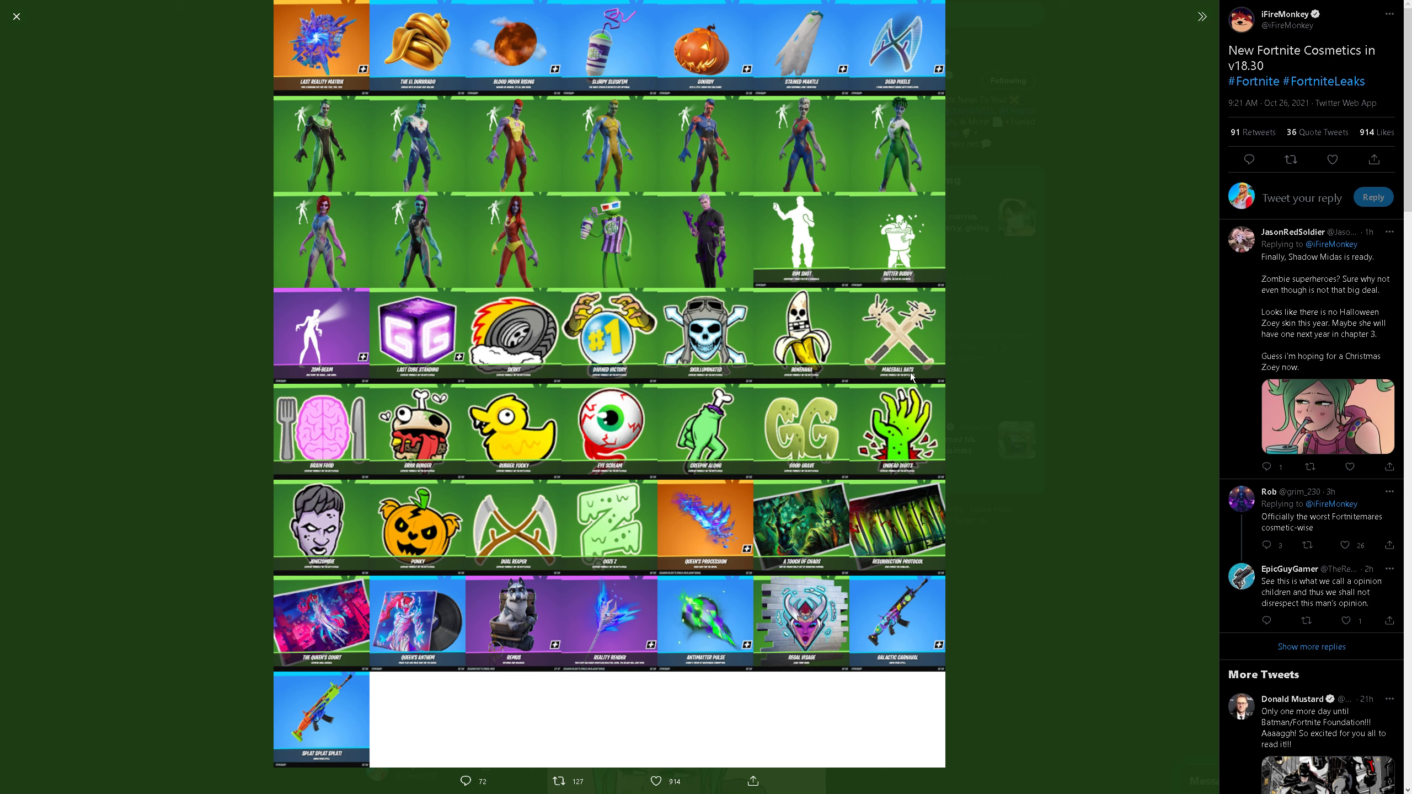
mouse_move(544, 393)
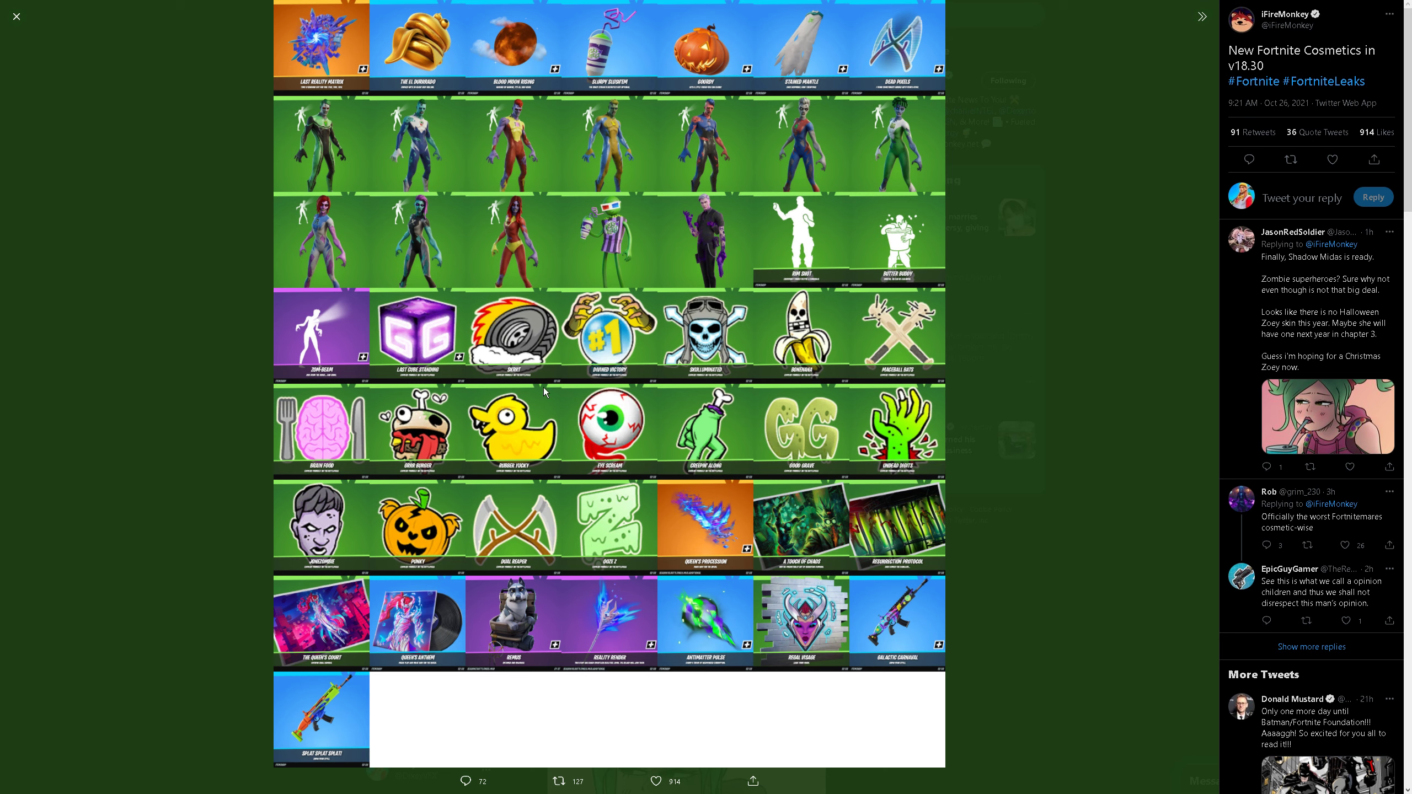
mouse_move(432, 475)
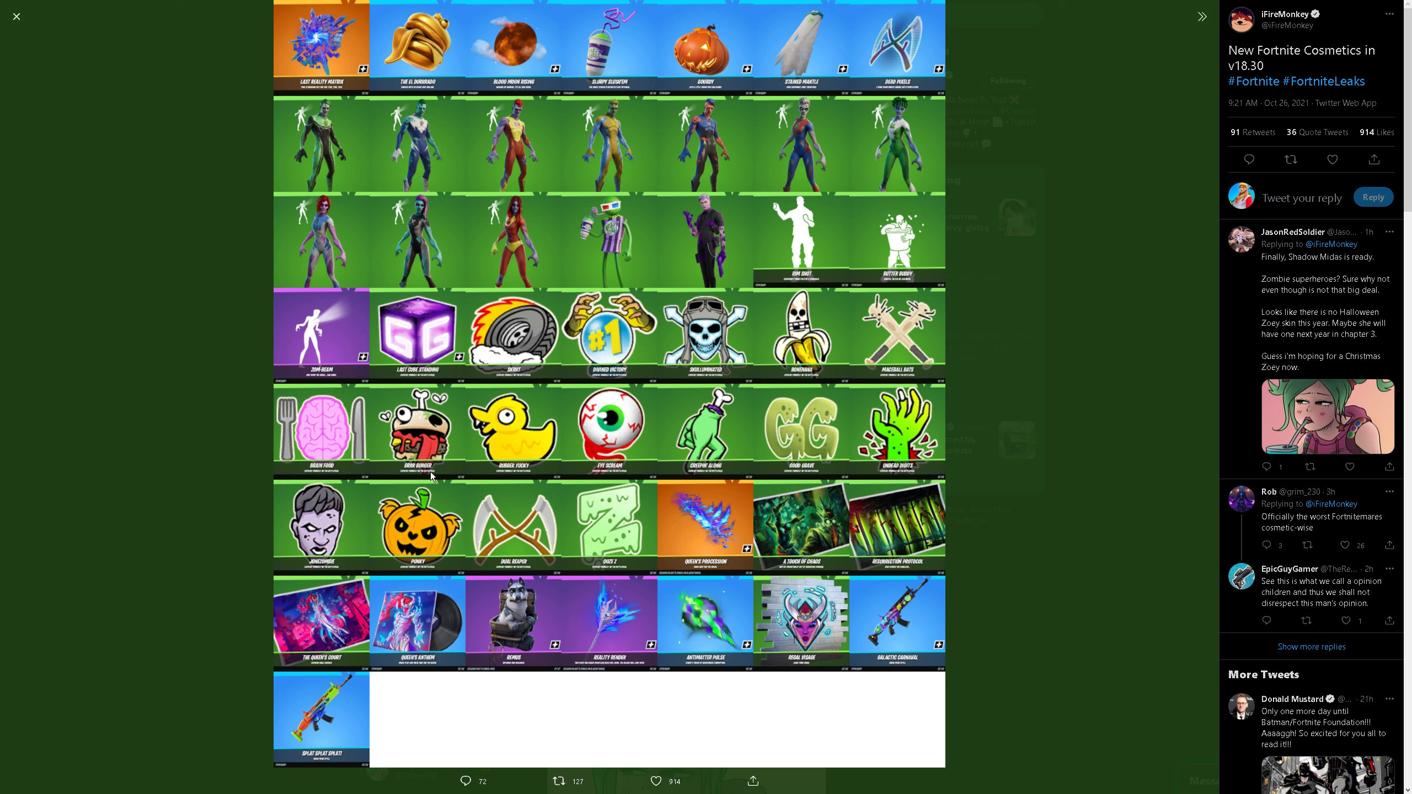
mouse_move(621, 474)
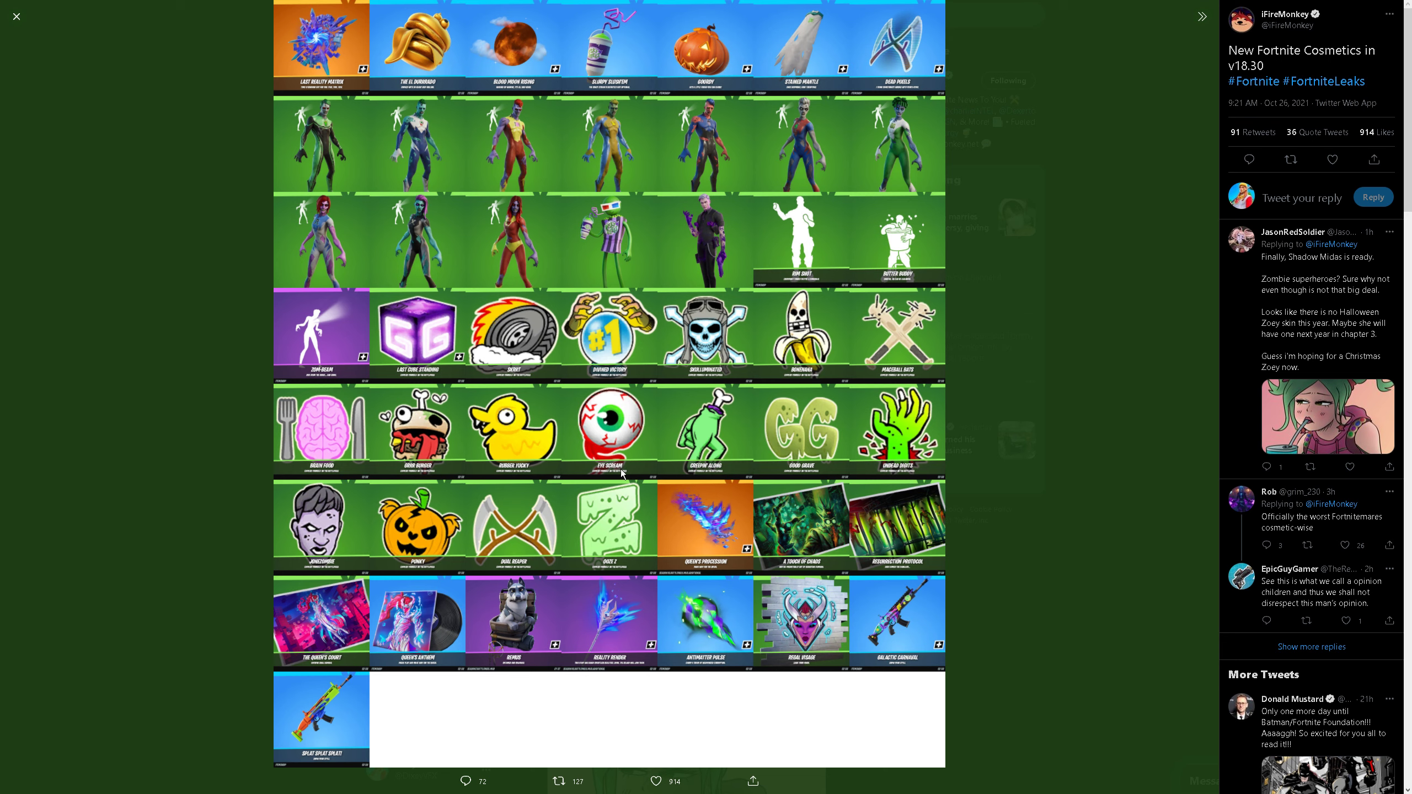
mouse_move(843, 472)
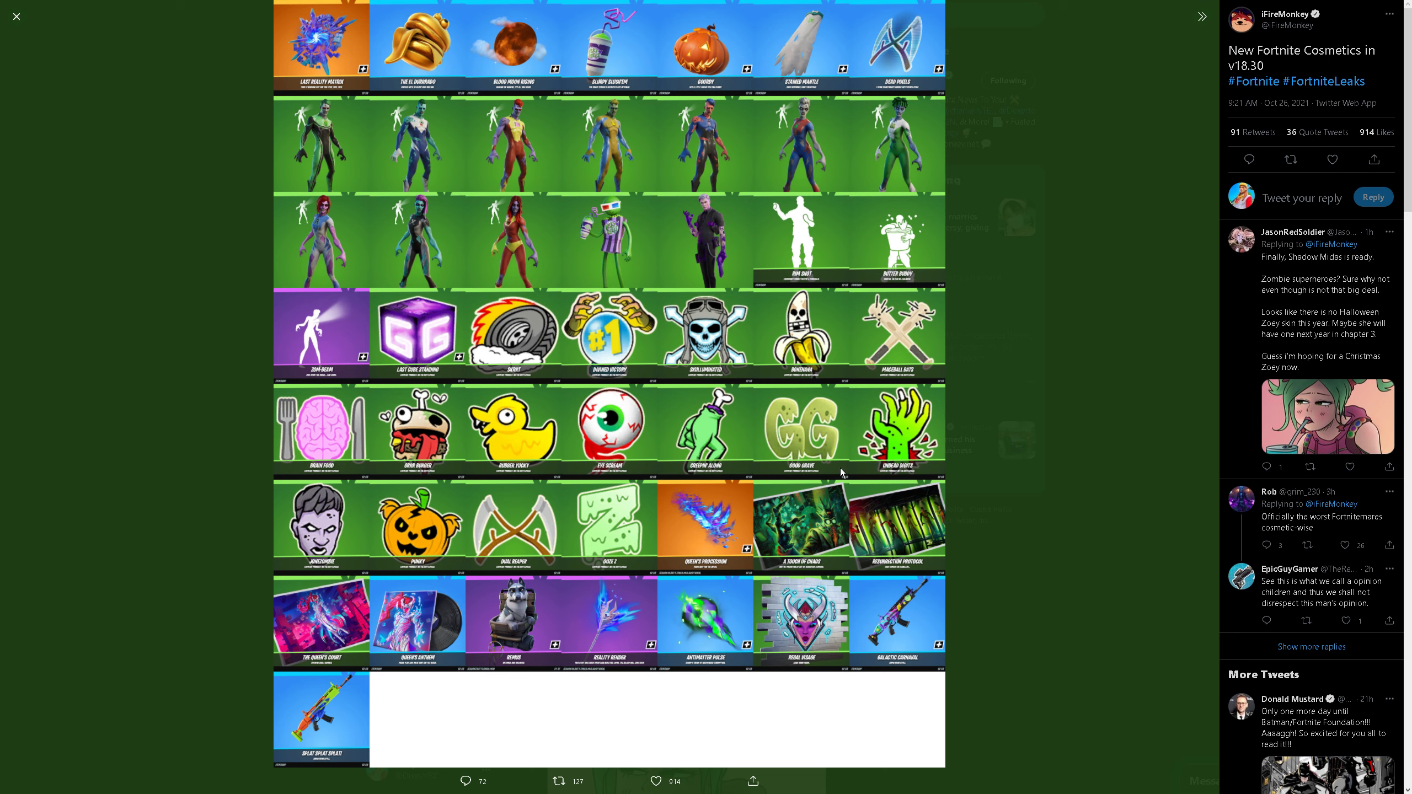
mouse_move(912, 476)
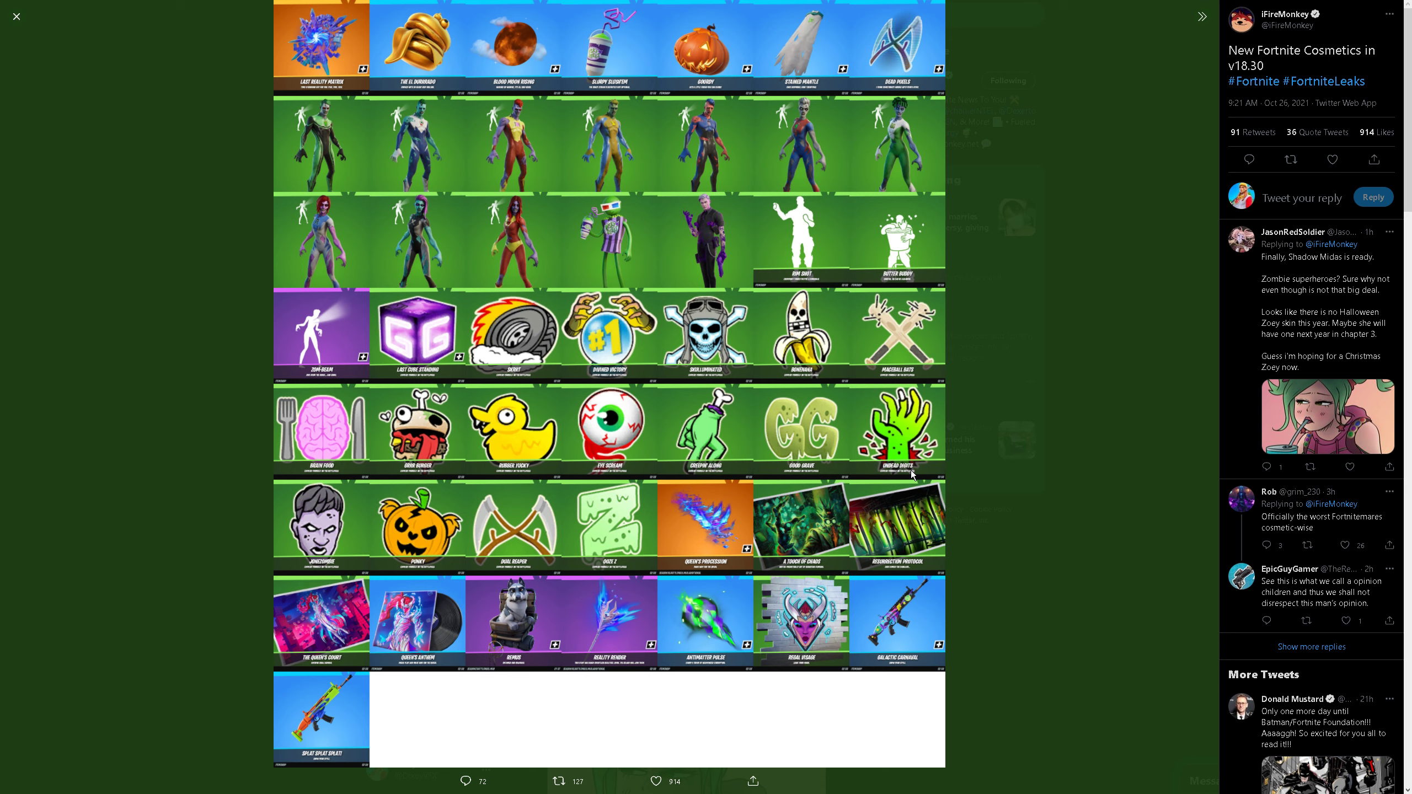
mouse_move(313, 571)
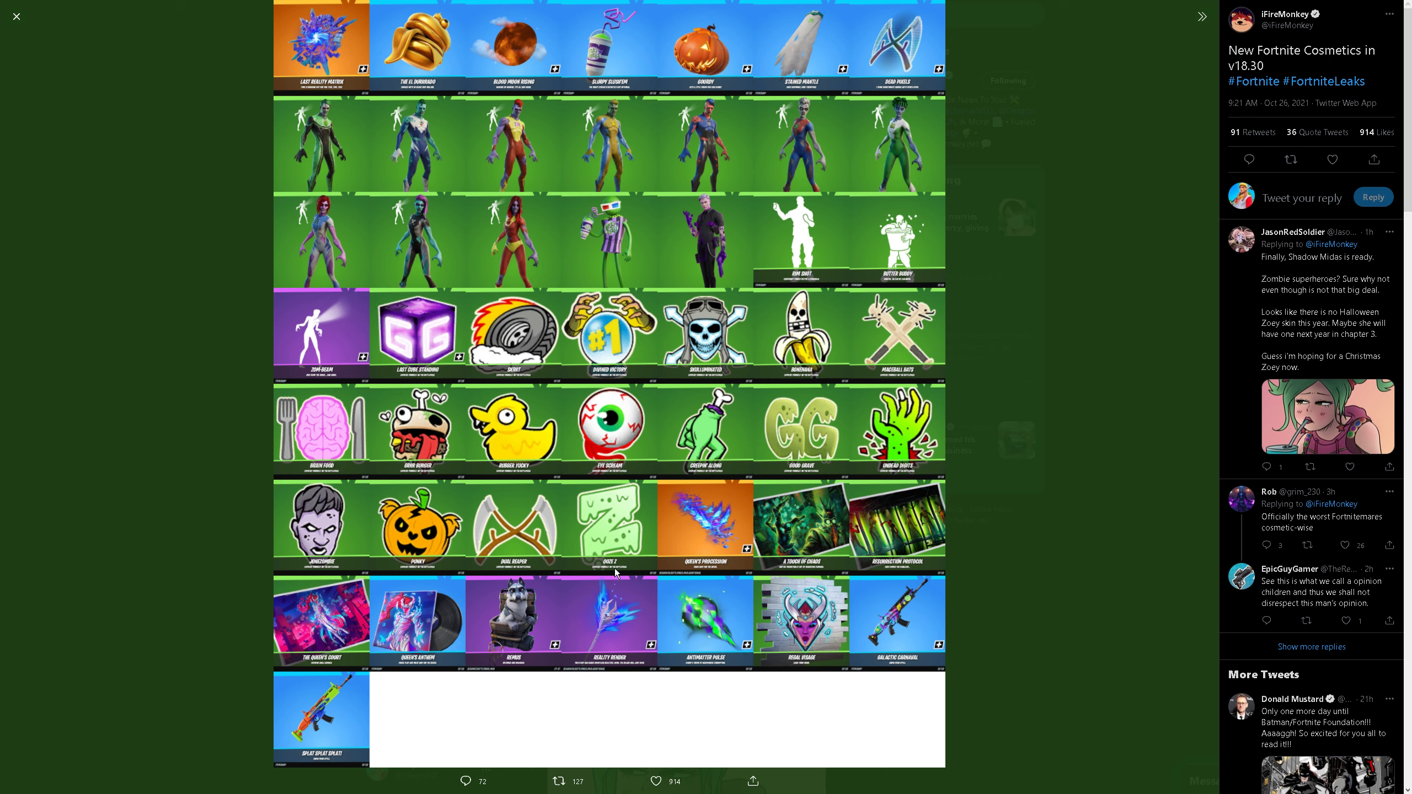
mouse_move(748, 581)
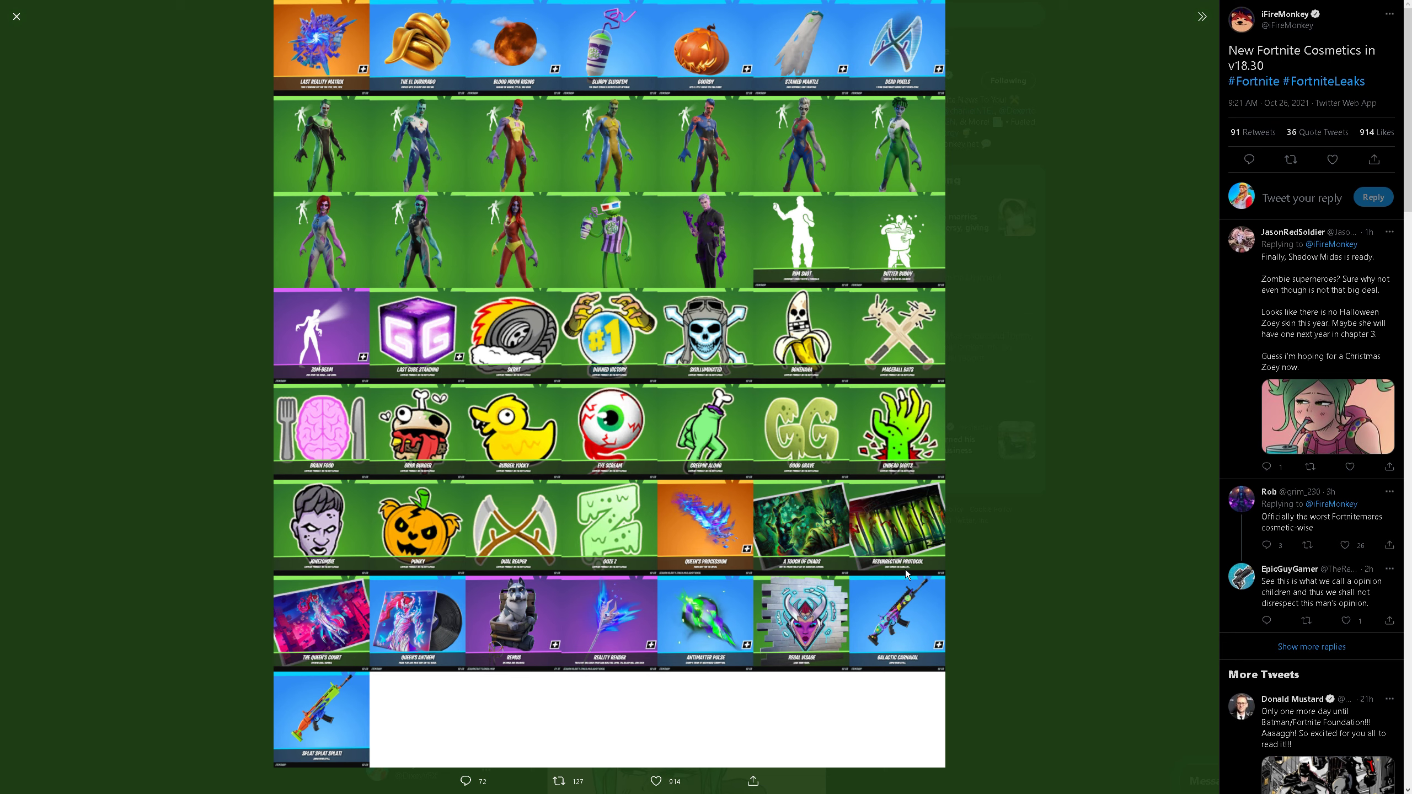
mouse_move(378, 677)
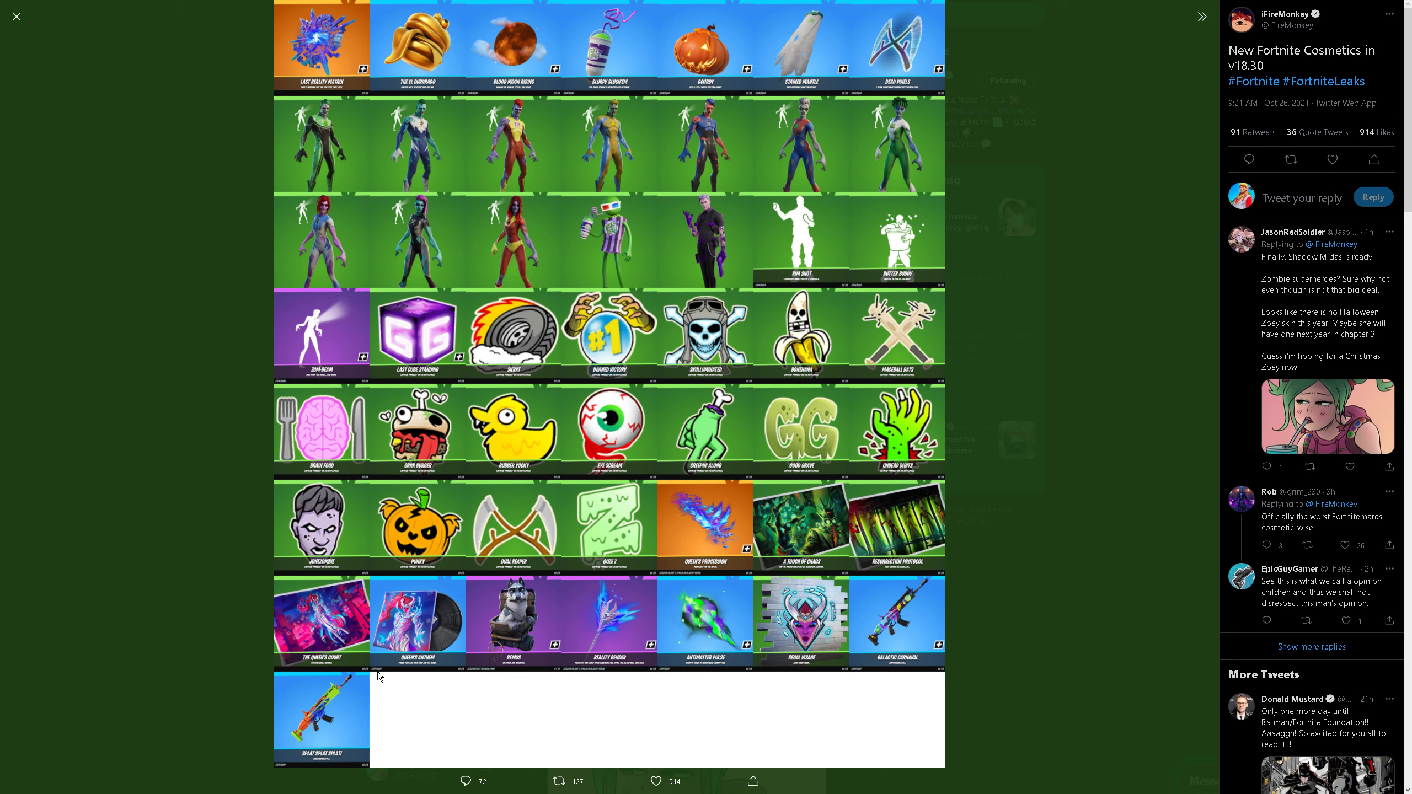
mouse_move(615, 670)
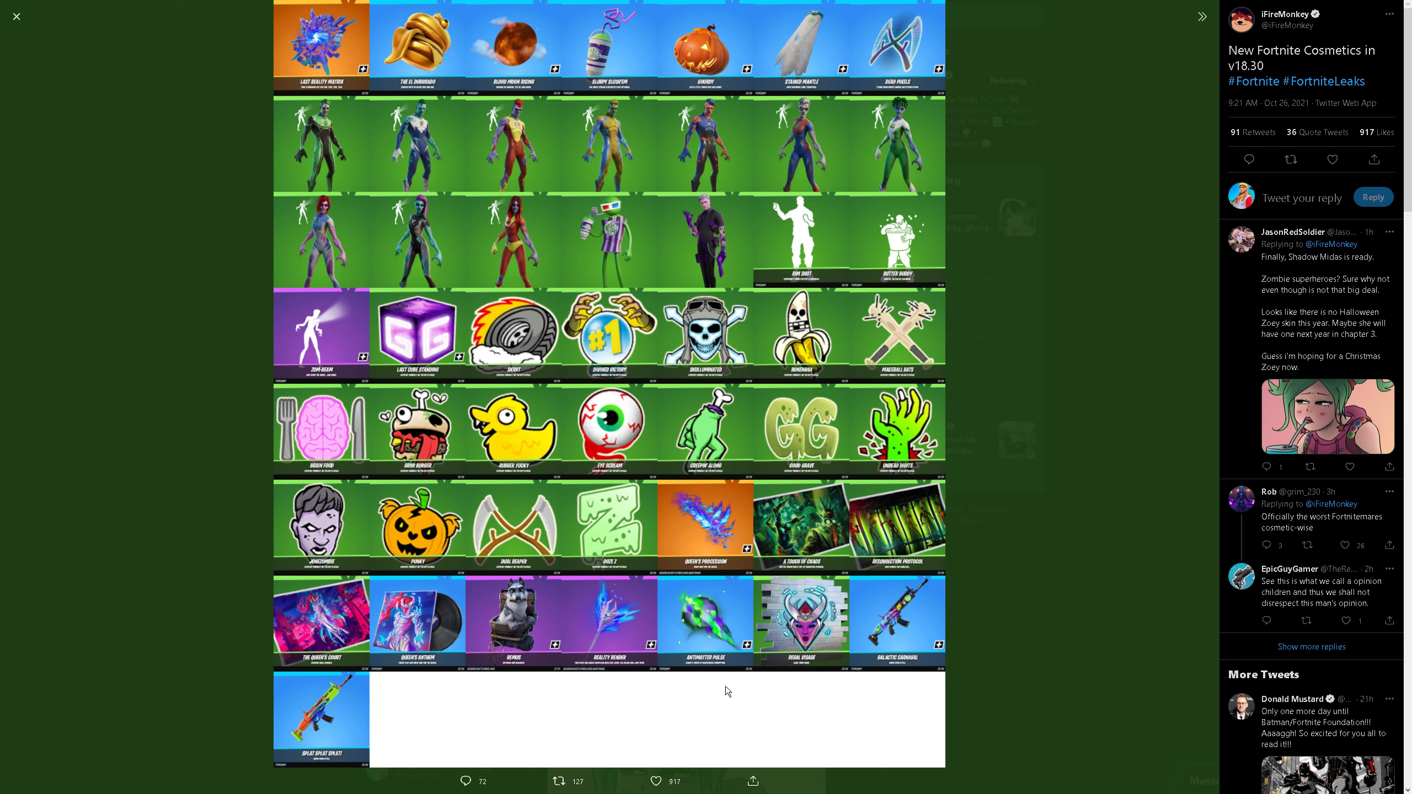
mouse_move(768, 669)
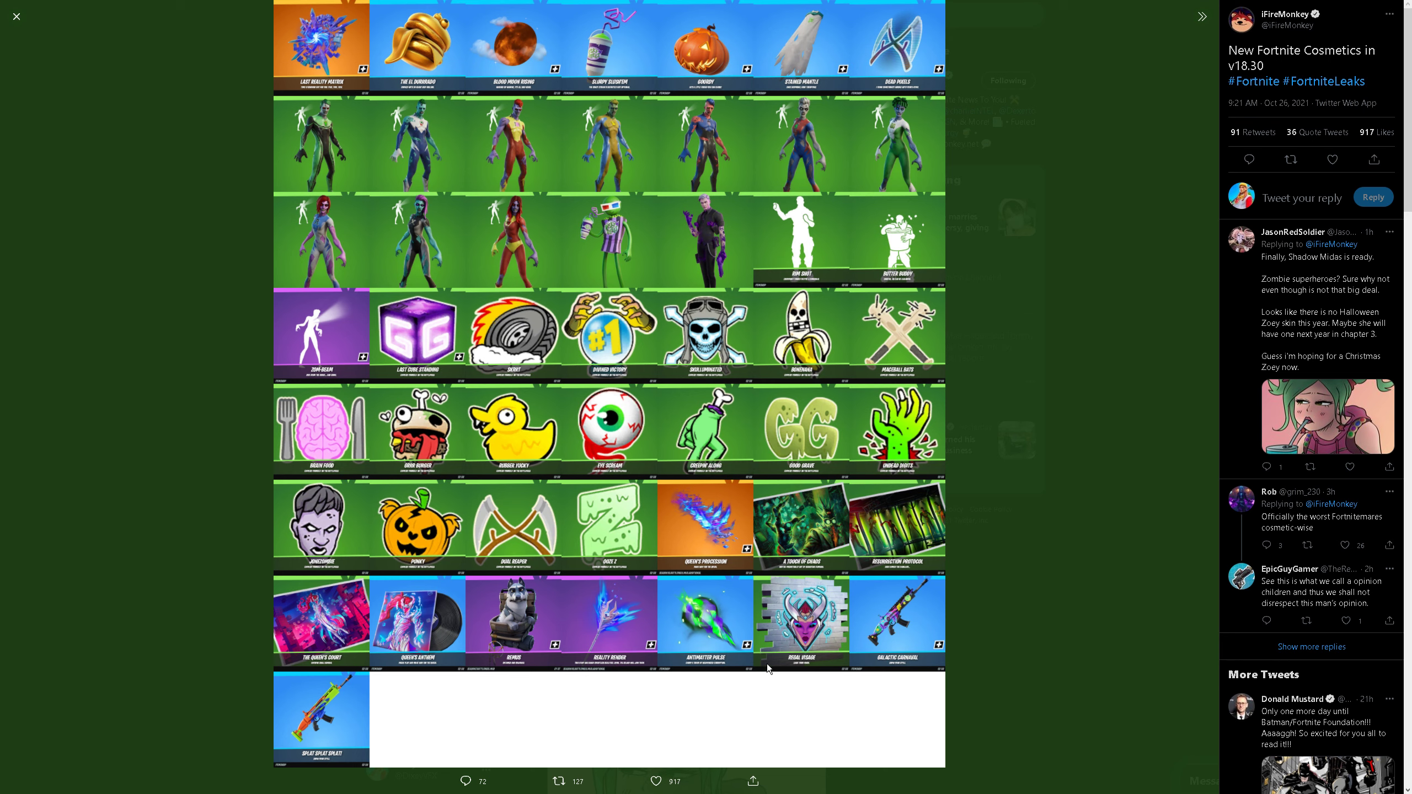
mouse_move(901, 670)
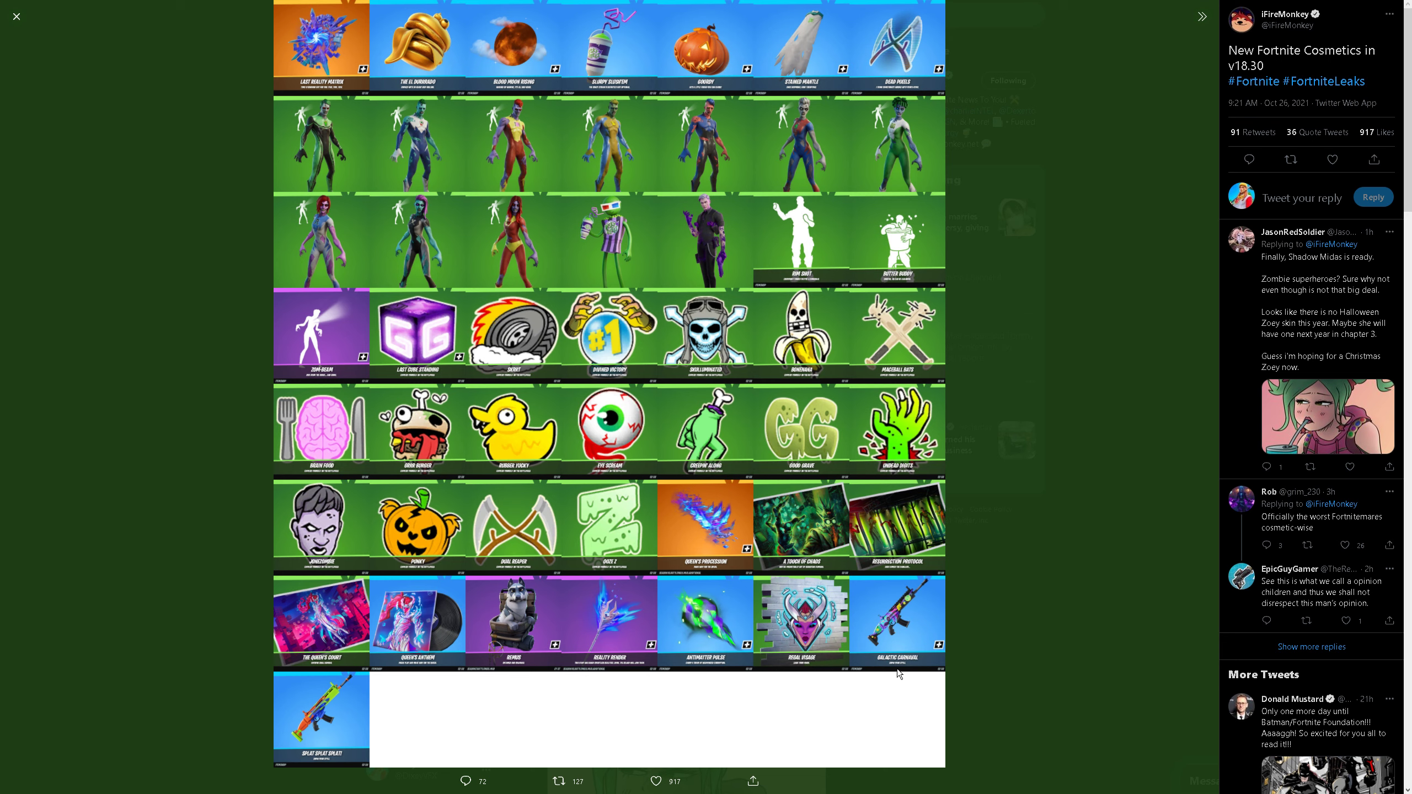
mouse_move(411, 669)
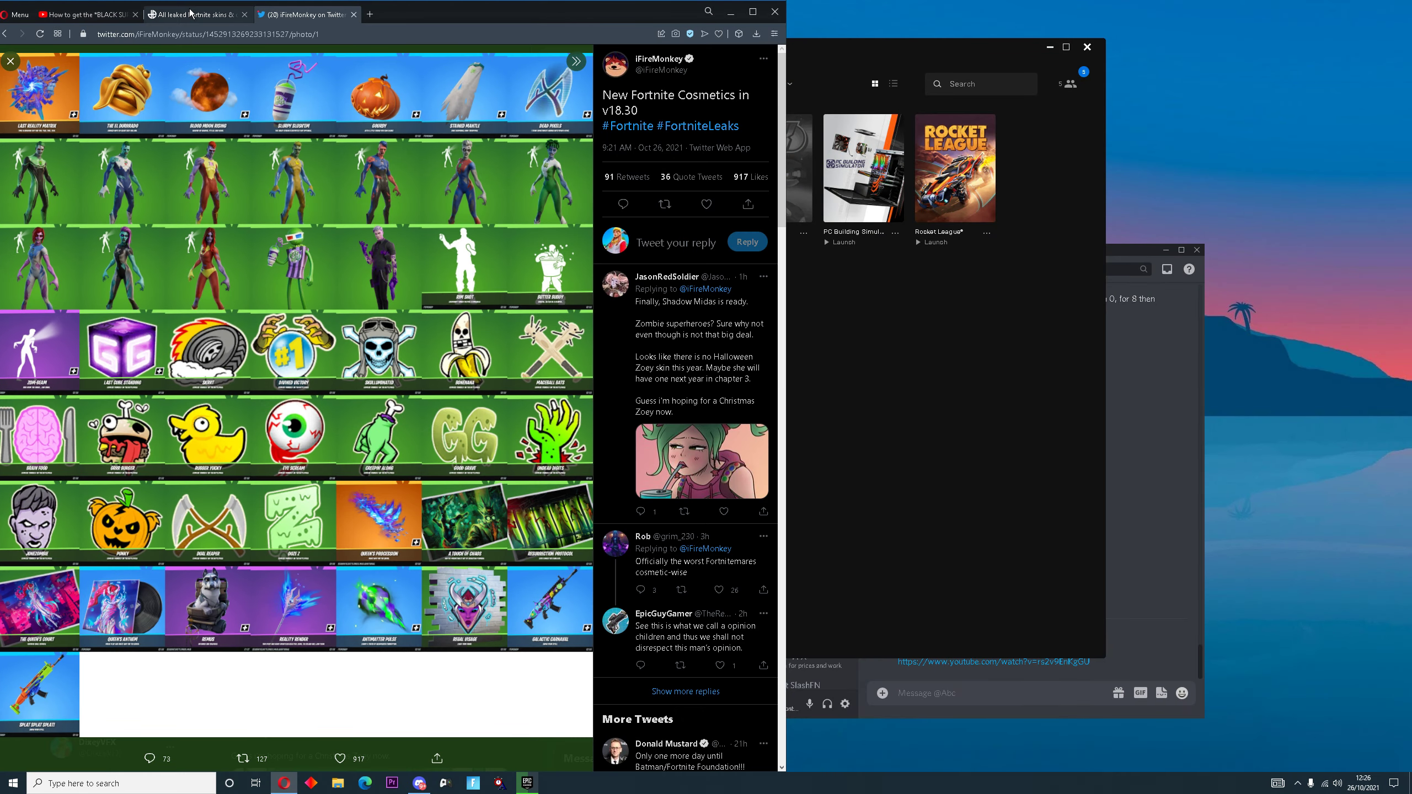
Return to the Dexerto leaked skins article and scroll down to the Loading screens embed
click(195, 15)
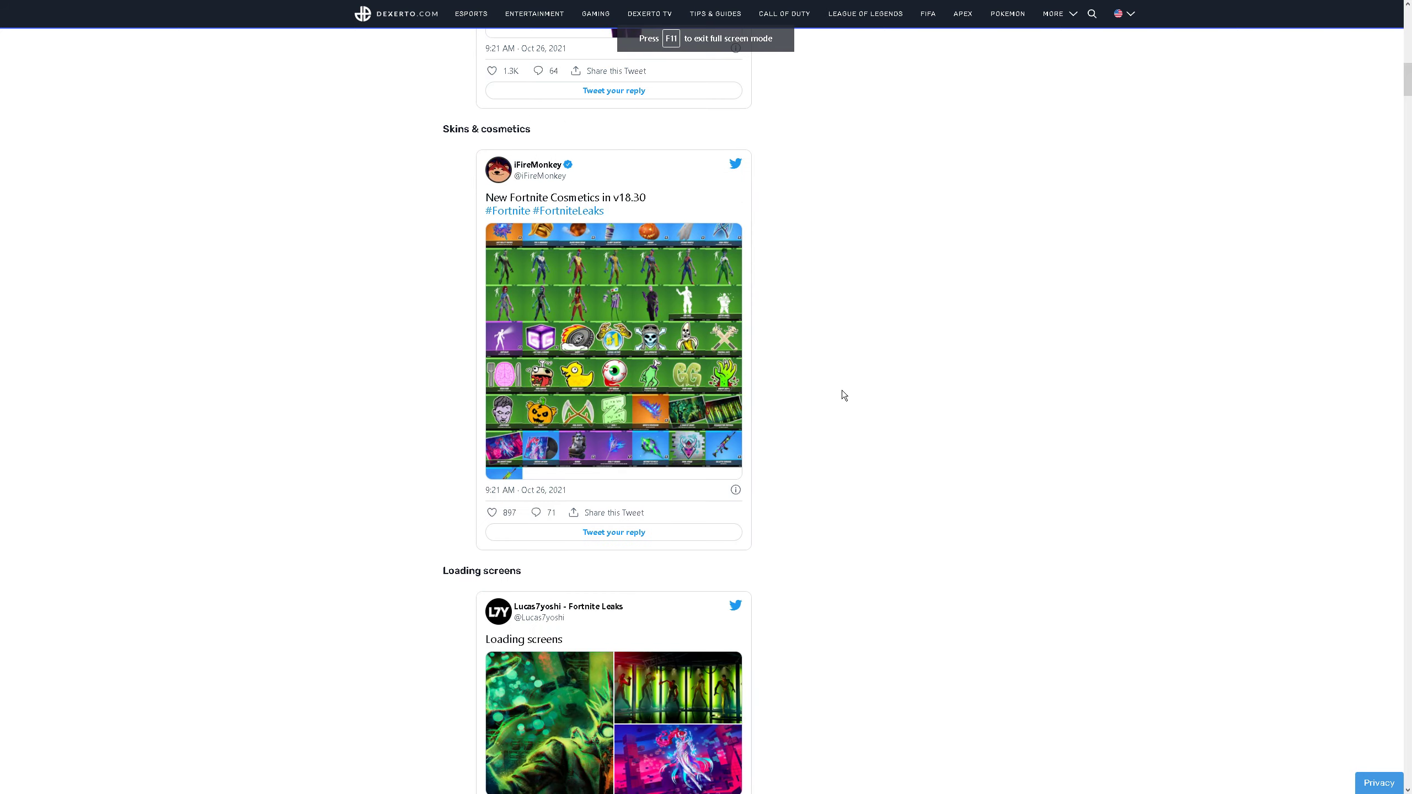
scroll(down, 3)
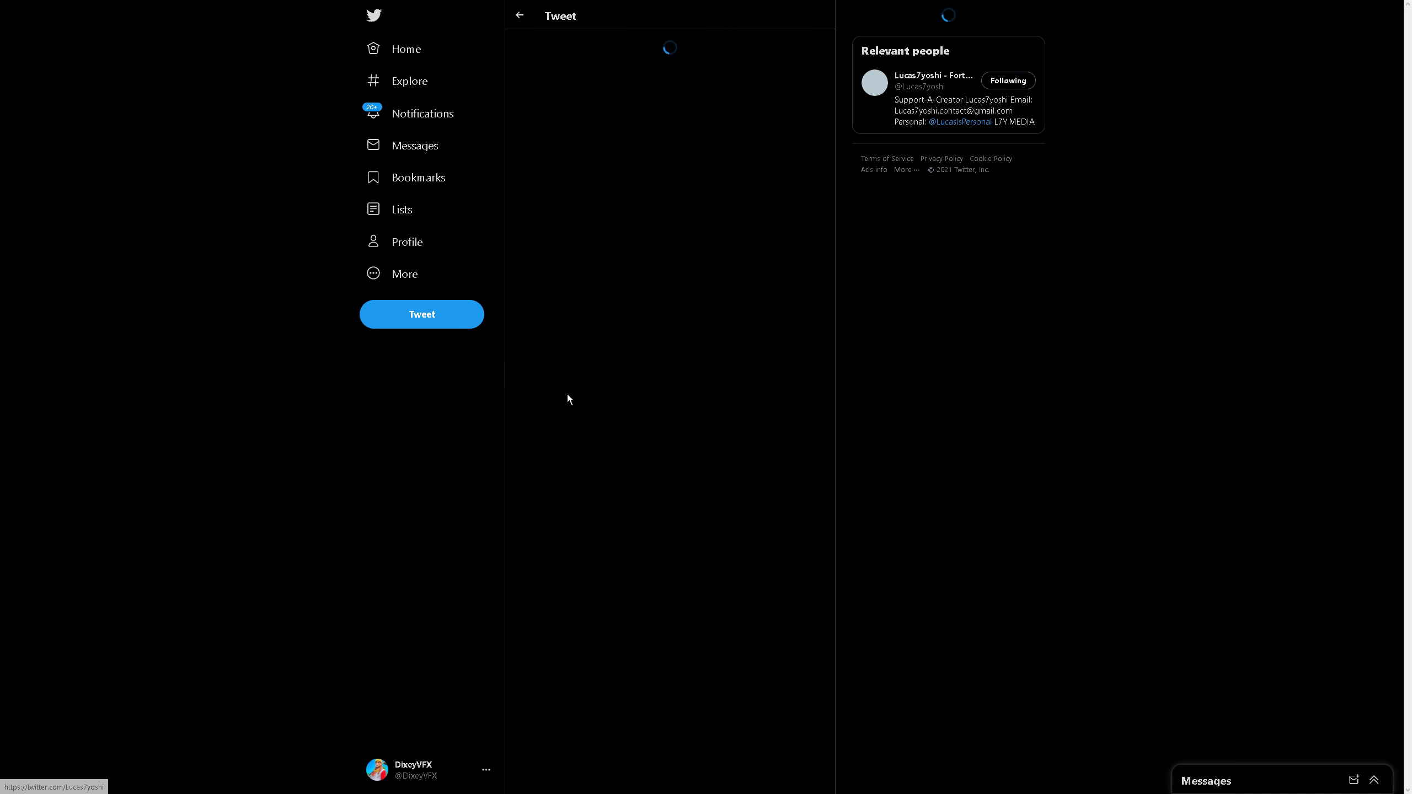
View the first loading-screen image full size, then advance to the second
click(669, 48)
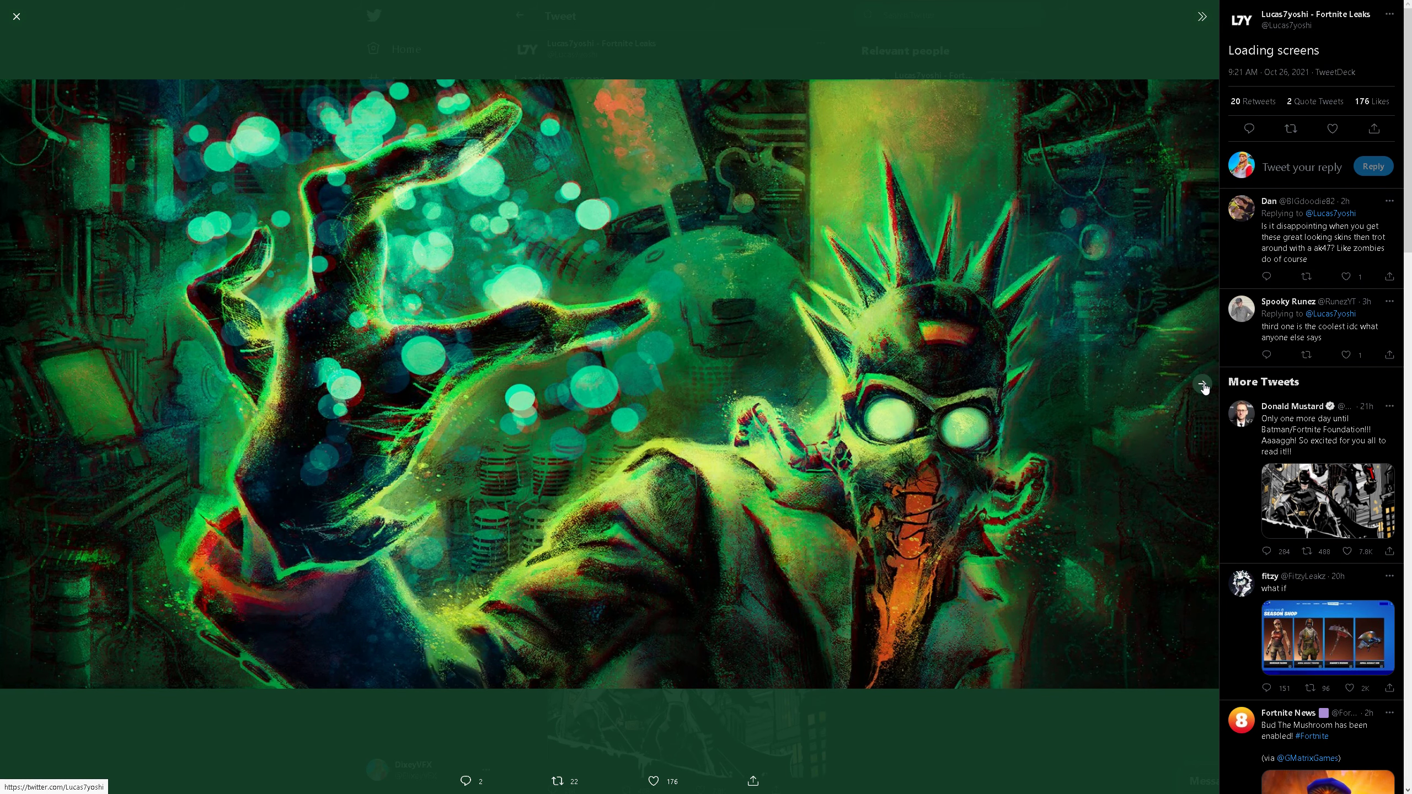
mouse_move(1203, 380)
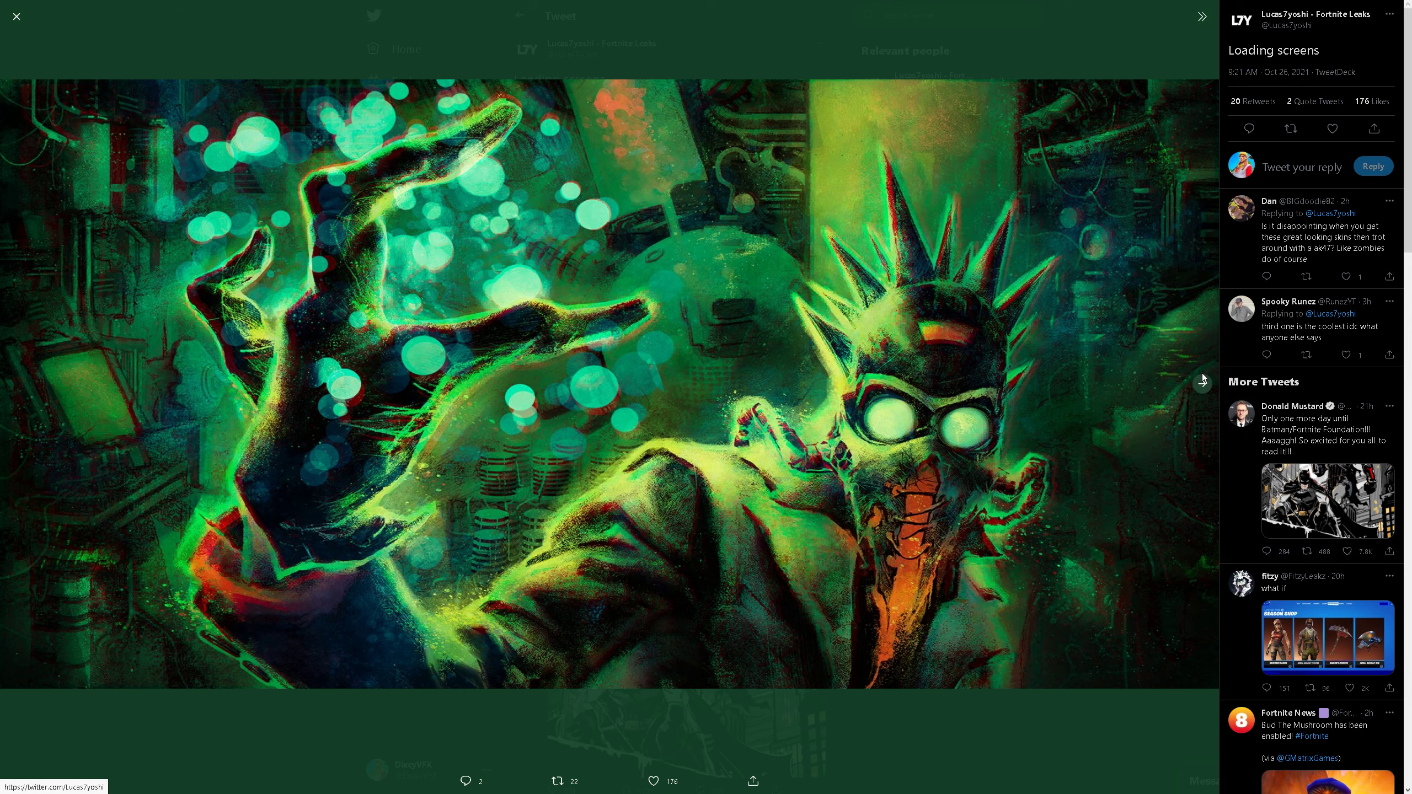
click(1202, 384)
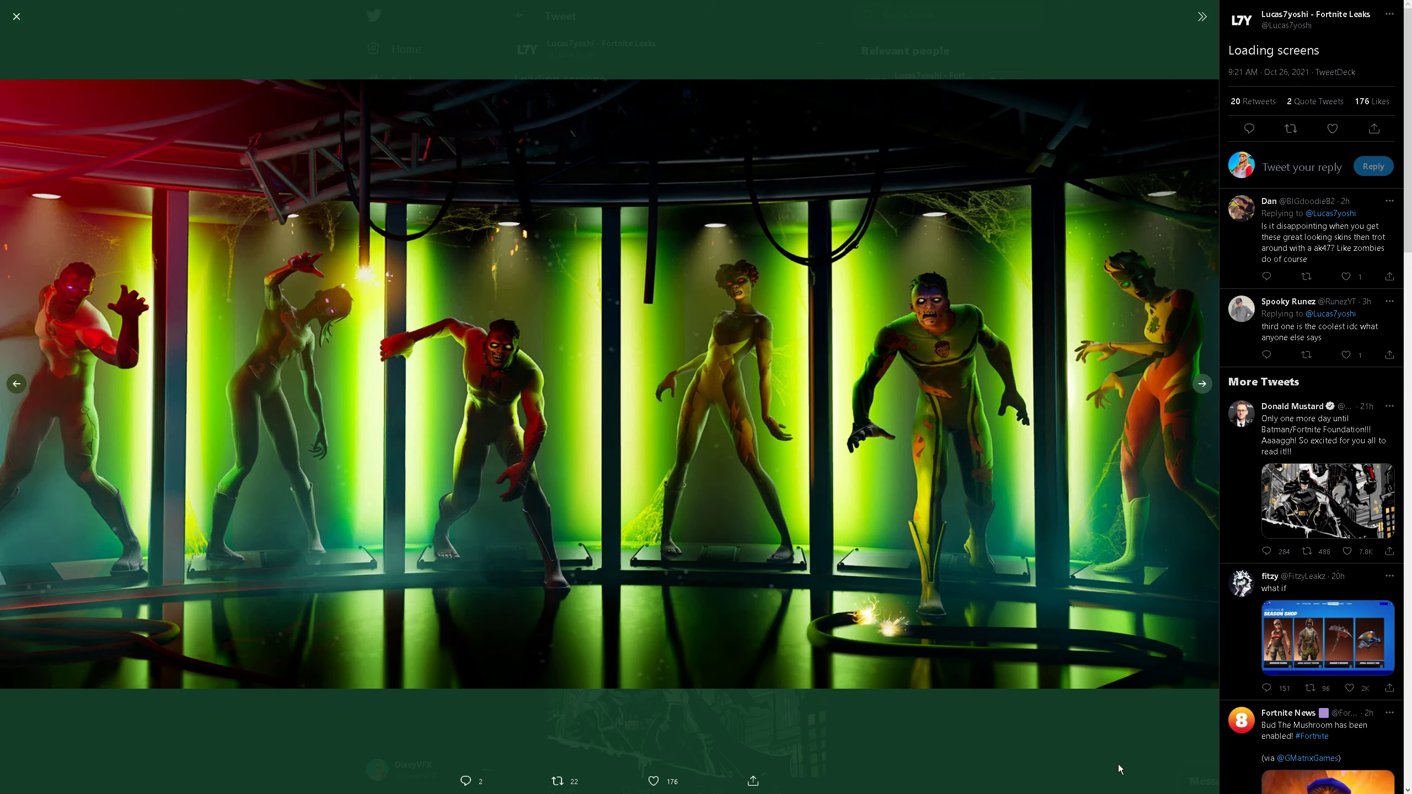
mouse_move(1205, 407)
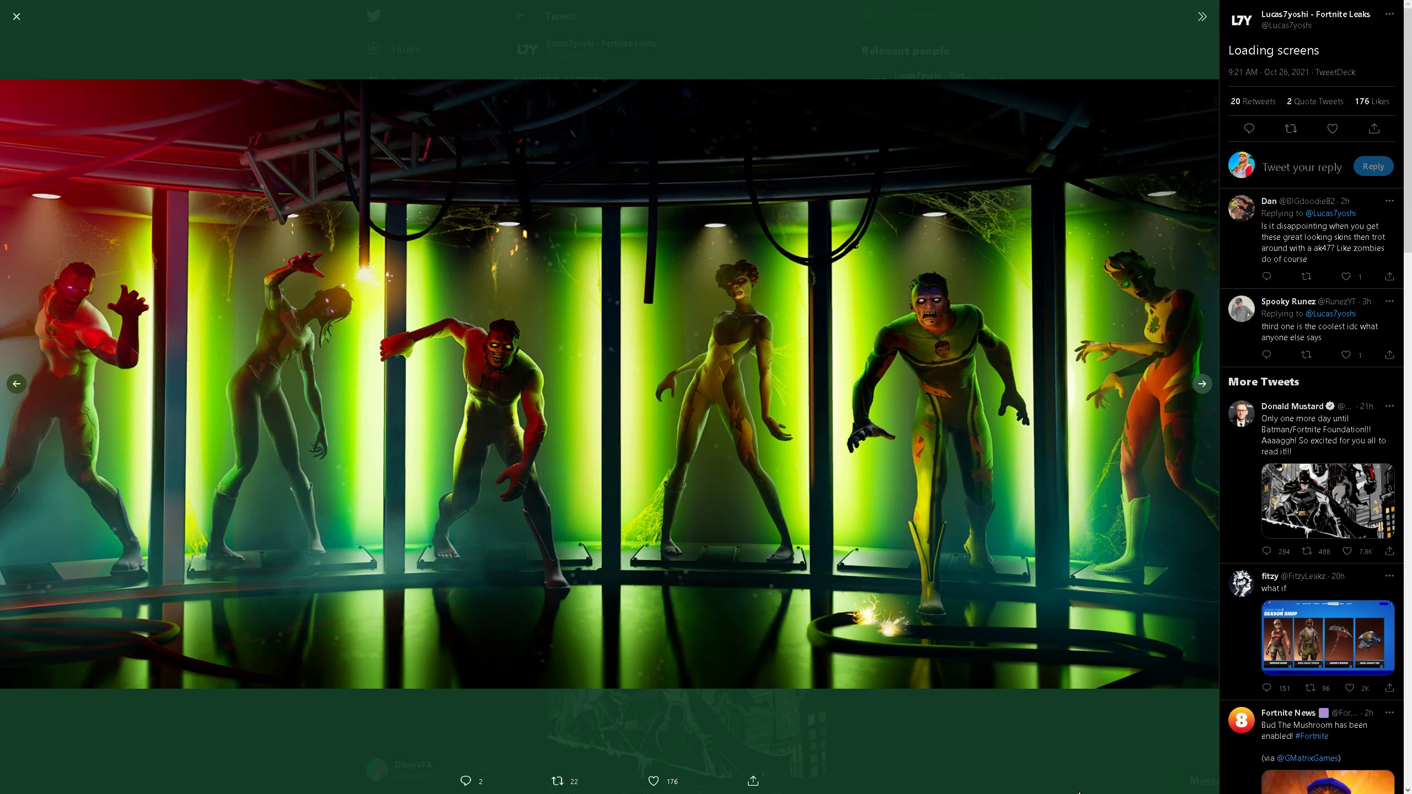
mouse_move(1195, 341)
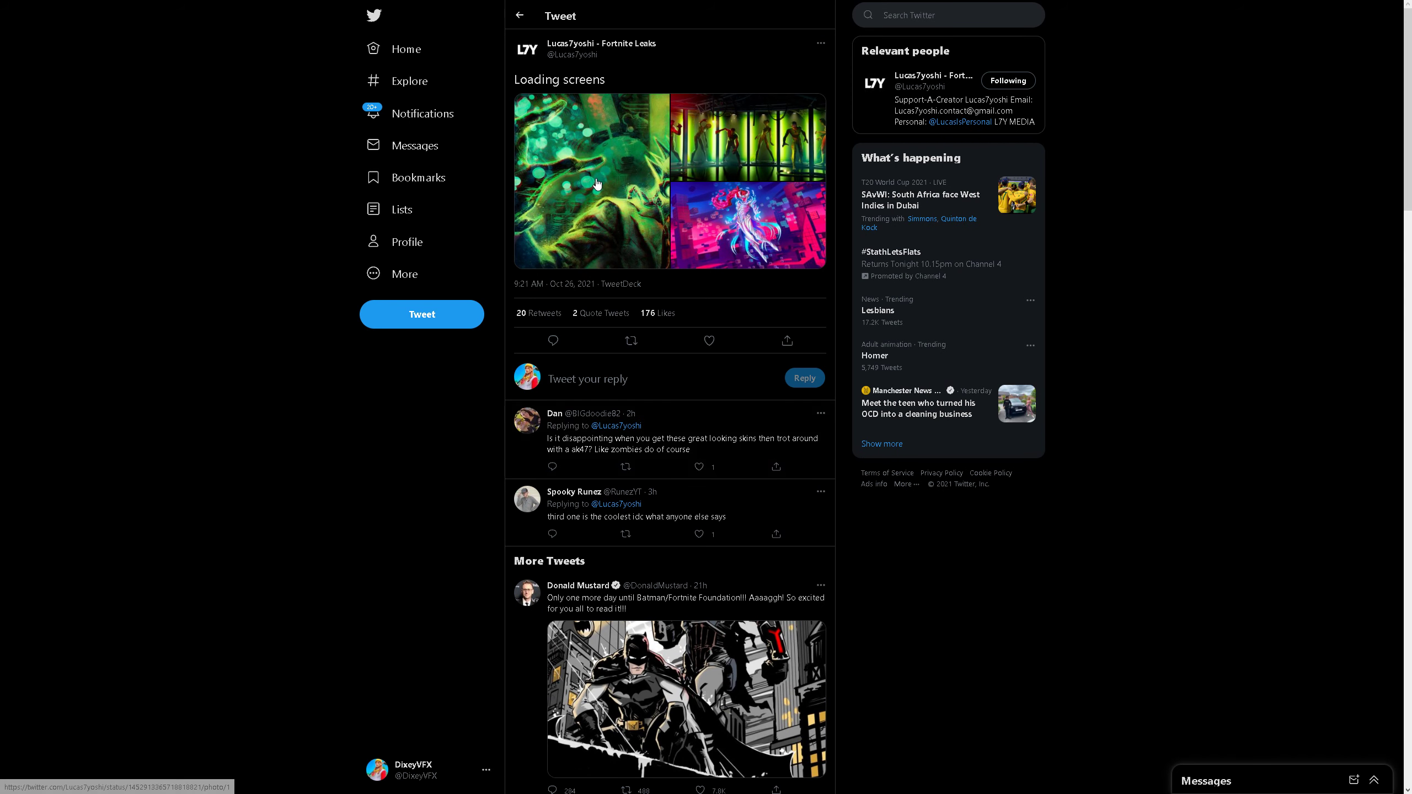
mouse_move(404, 146)
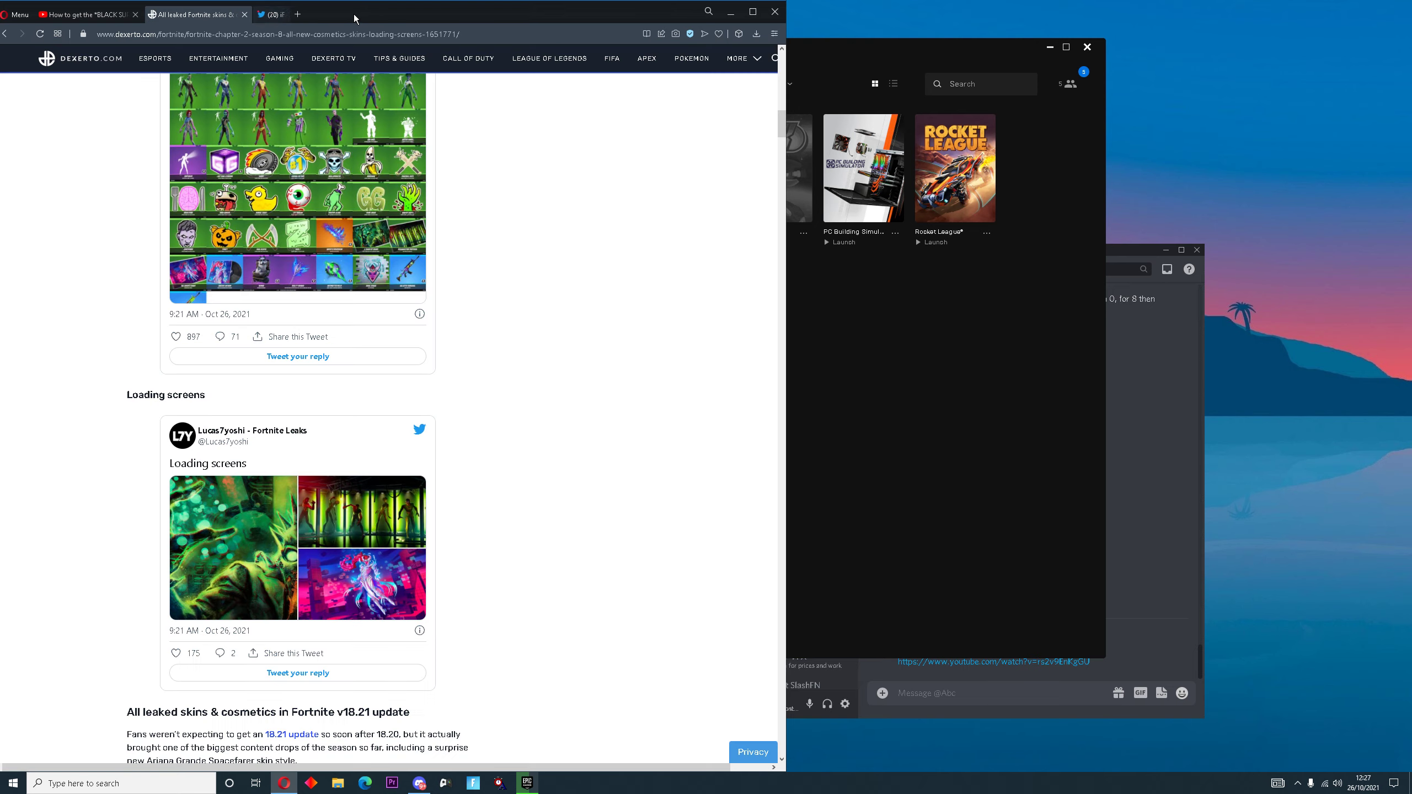
Scroll the Dexerto Chapter 2 Season 8 article back to its headline and intro
scroll(down, 3)
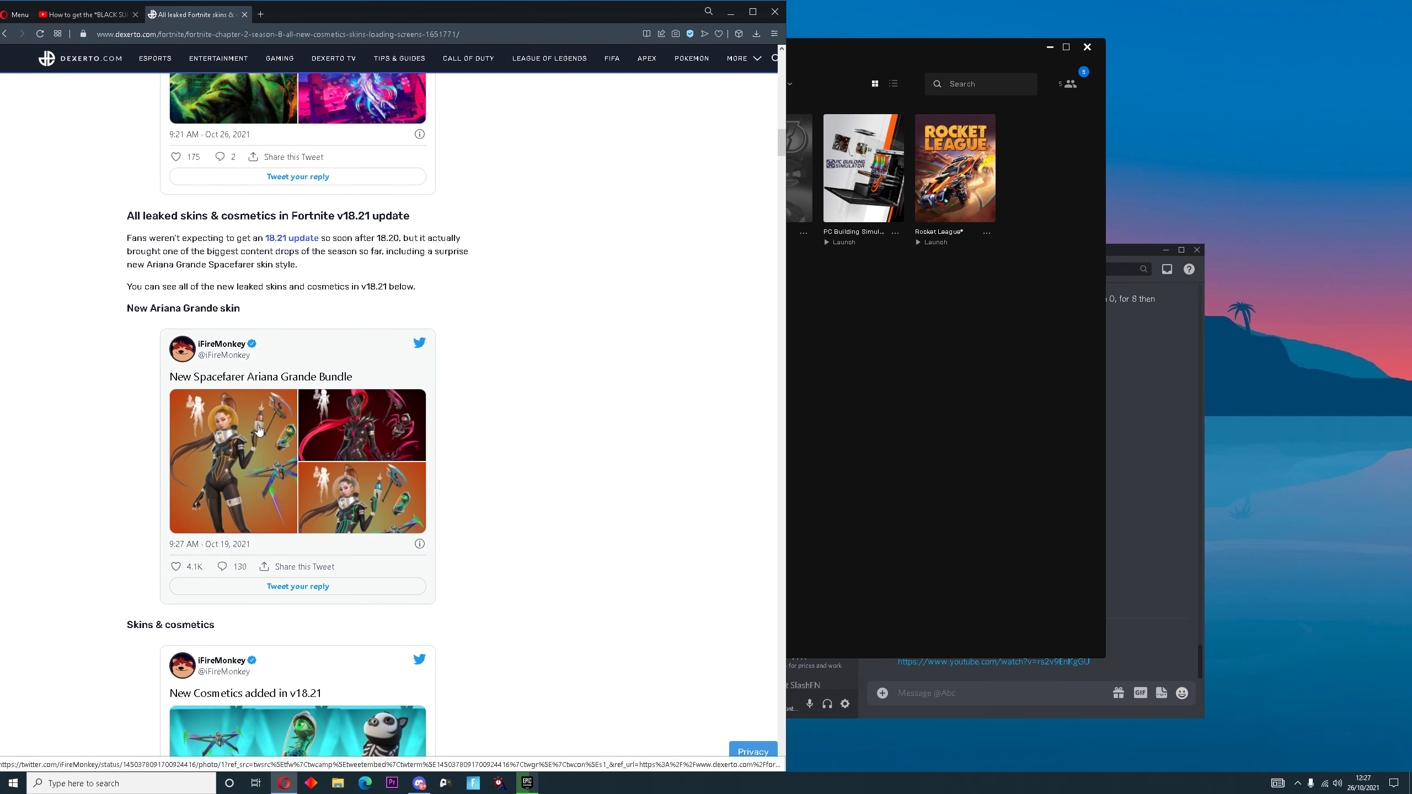
scroll(down, 3)
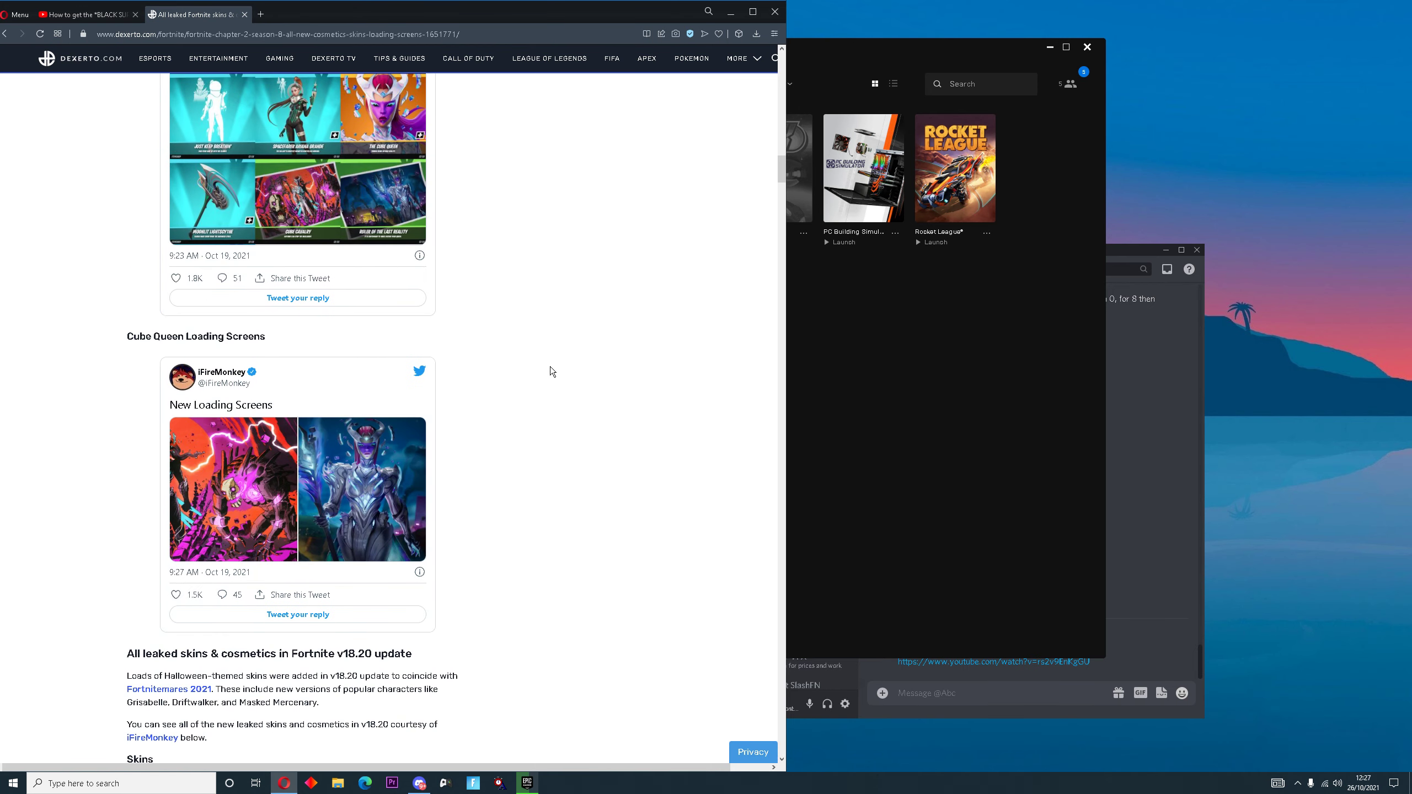
scroll(down, 3)
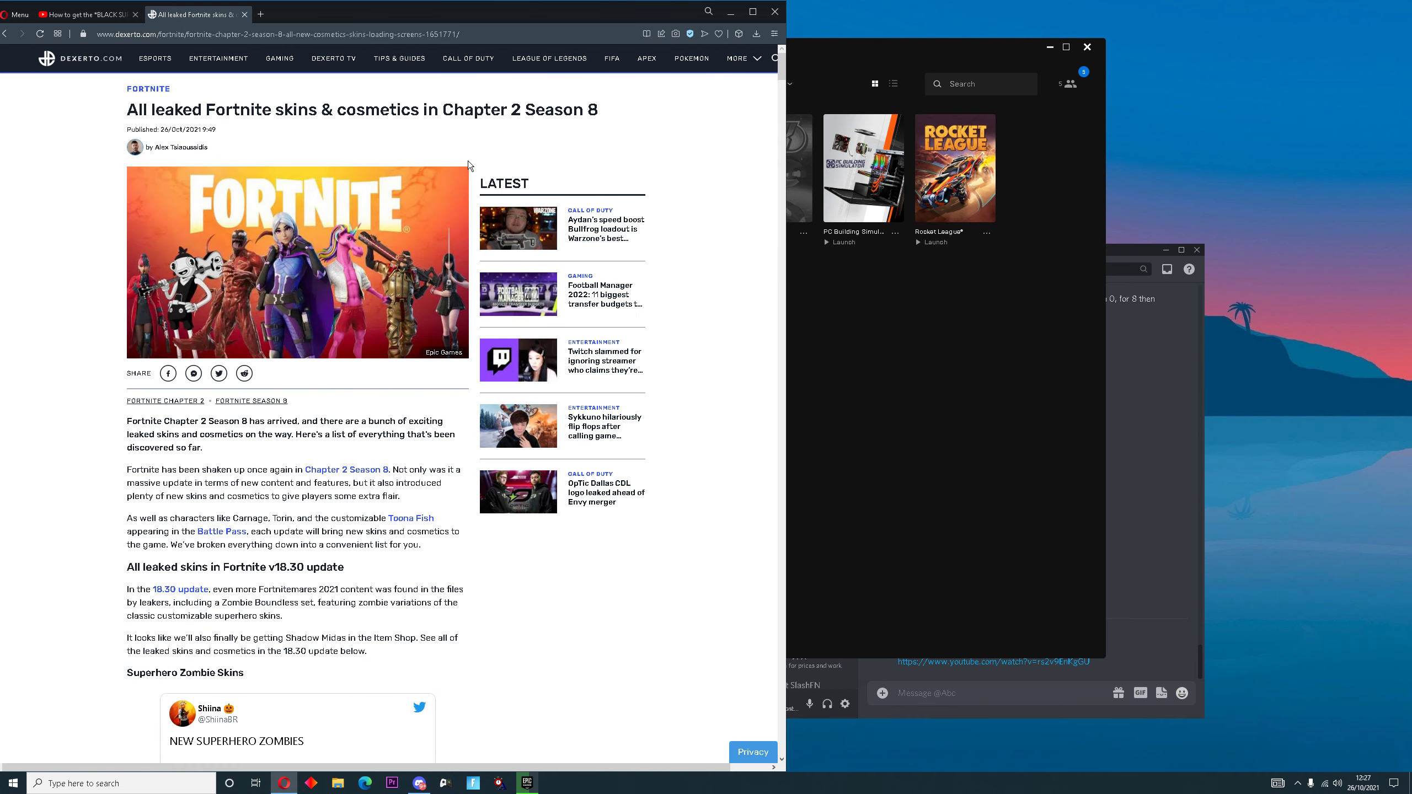
mouse_move(530, 143)
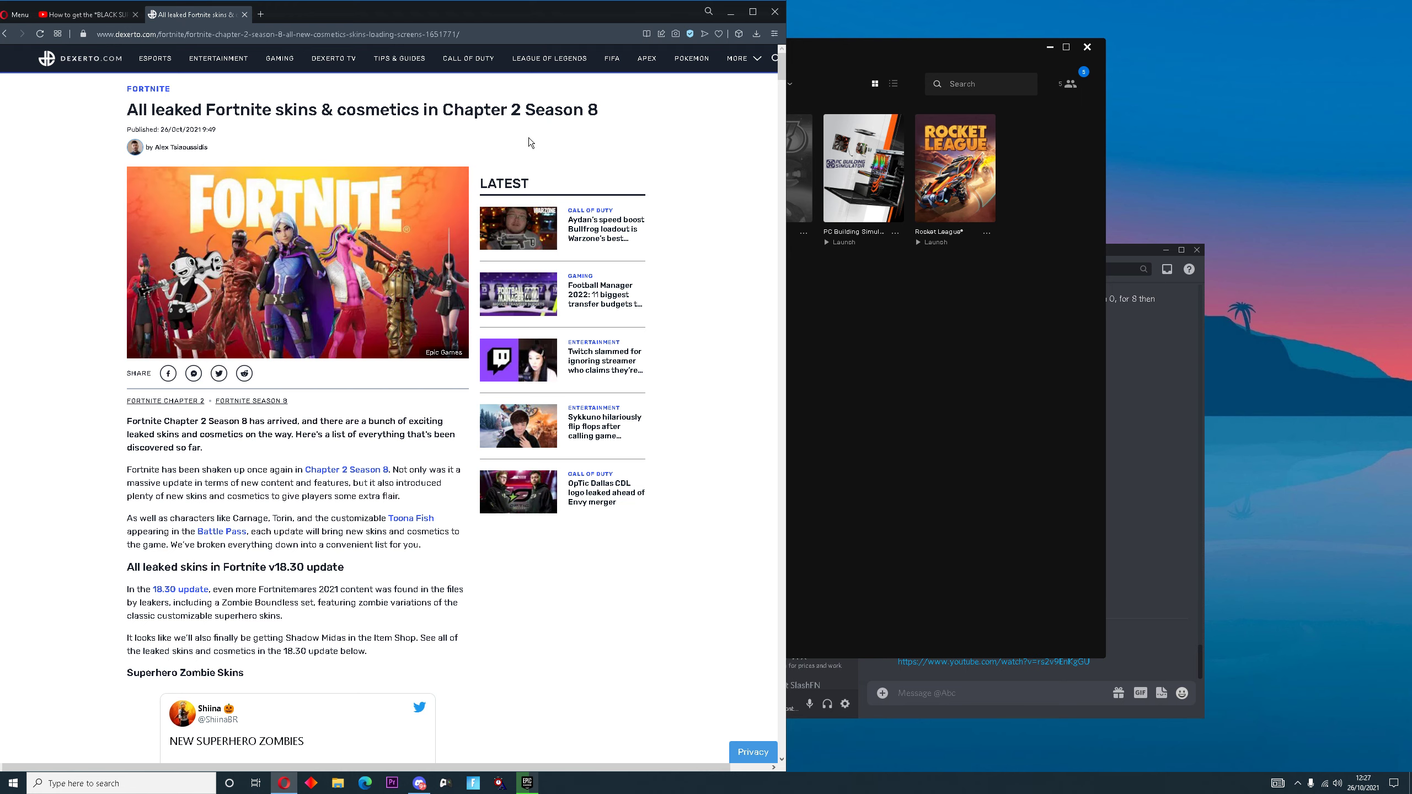